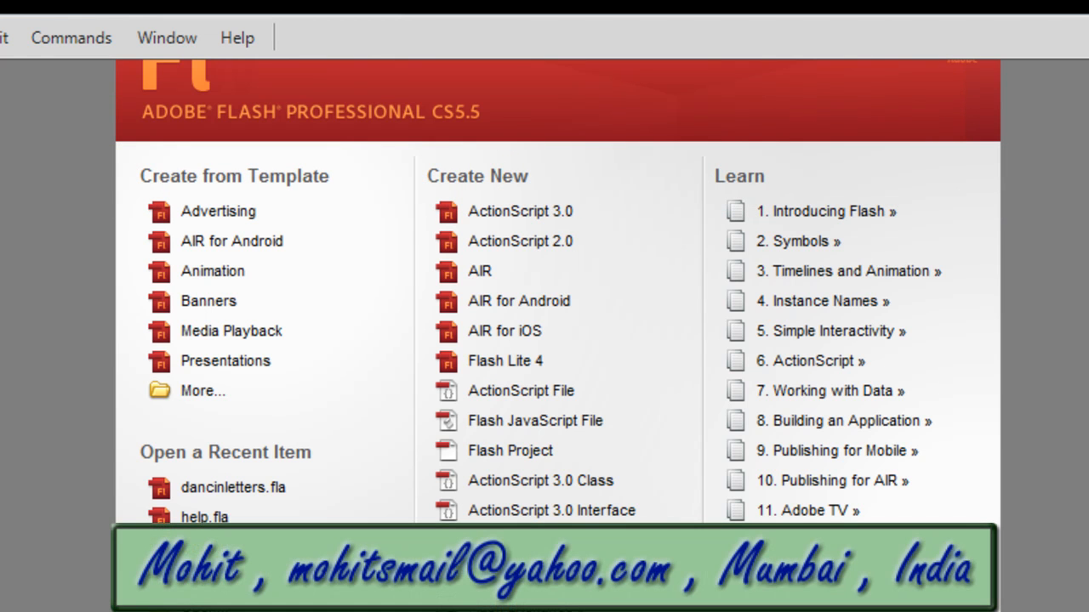
{"action": "mouse_move", "coordinate": [1021, 604]}
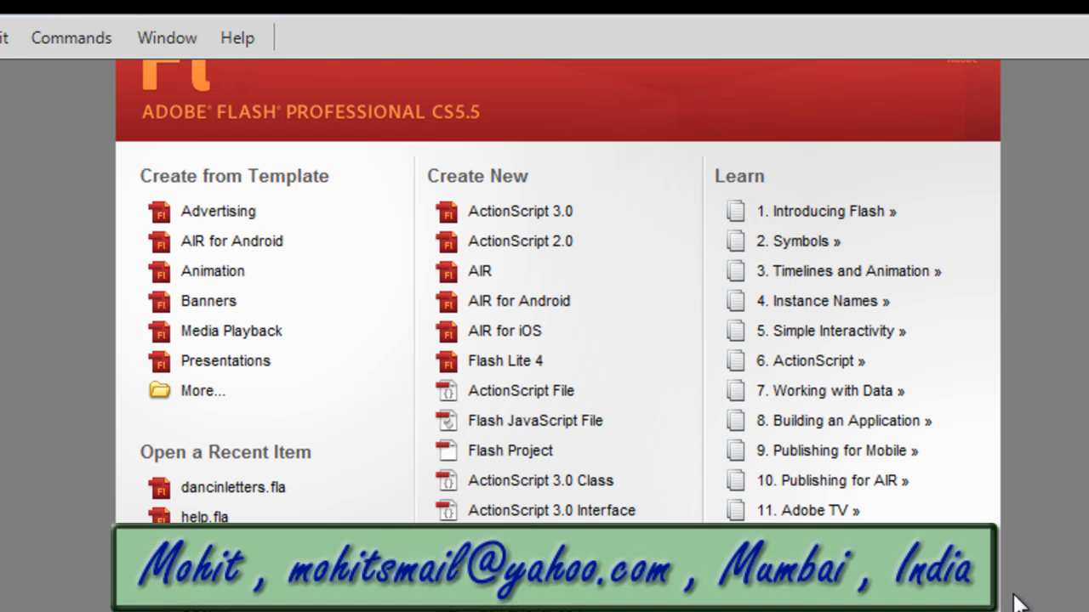
- Start a new blank ActionScript 3.0 document from the Welcome screen
{"action": "scroll", "scroll_direction": "down", "scroll_amount": 3}
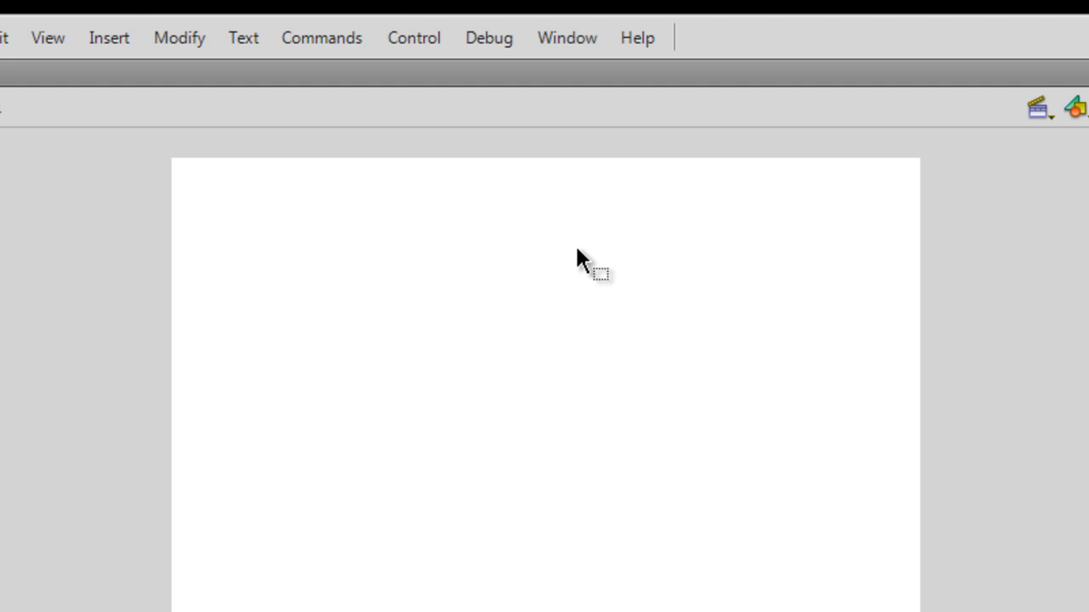
- Place the red arcade button from the common Buttons library onto the stage
{"action": "left_click", "coordinate": [566, 38]}
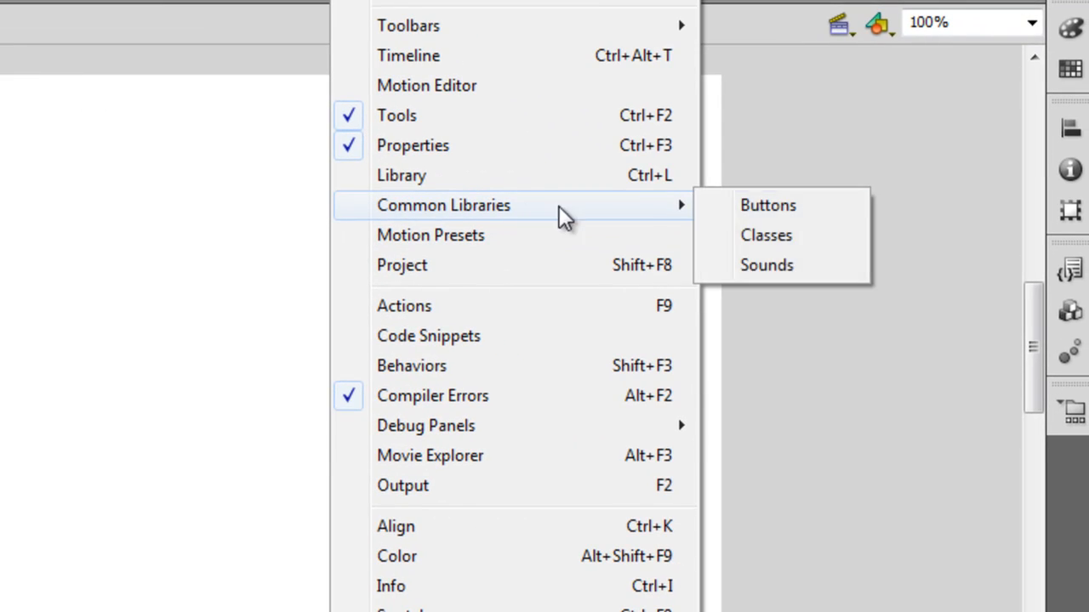
{"action": "left_click", "coordinate": [766, 205]}
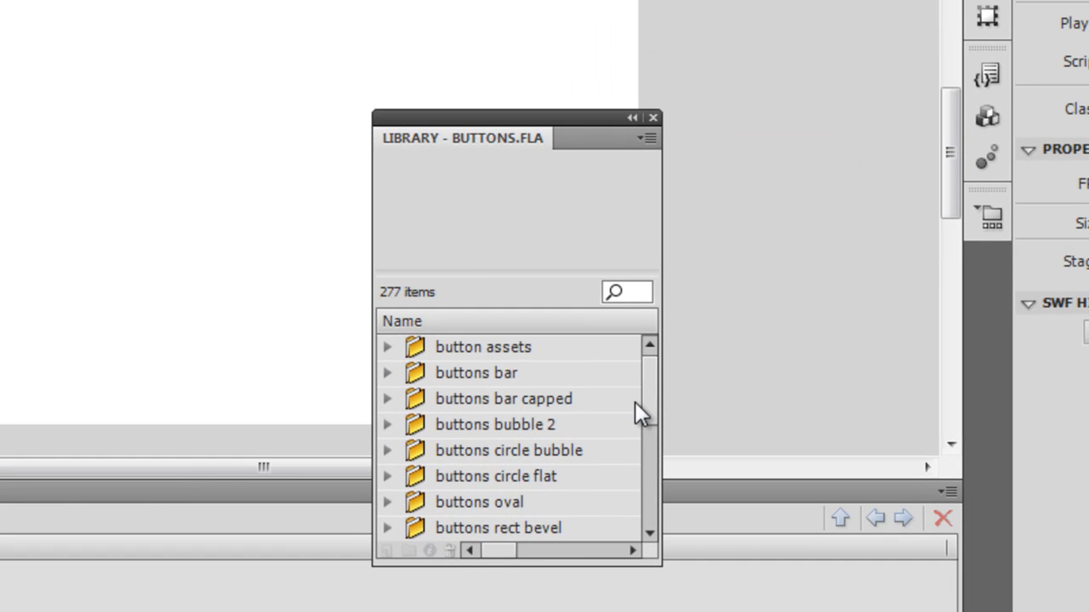
{"action": "scroll", "scroll_direction": "down", "scroll_amount": 3}
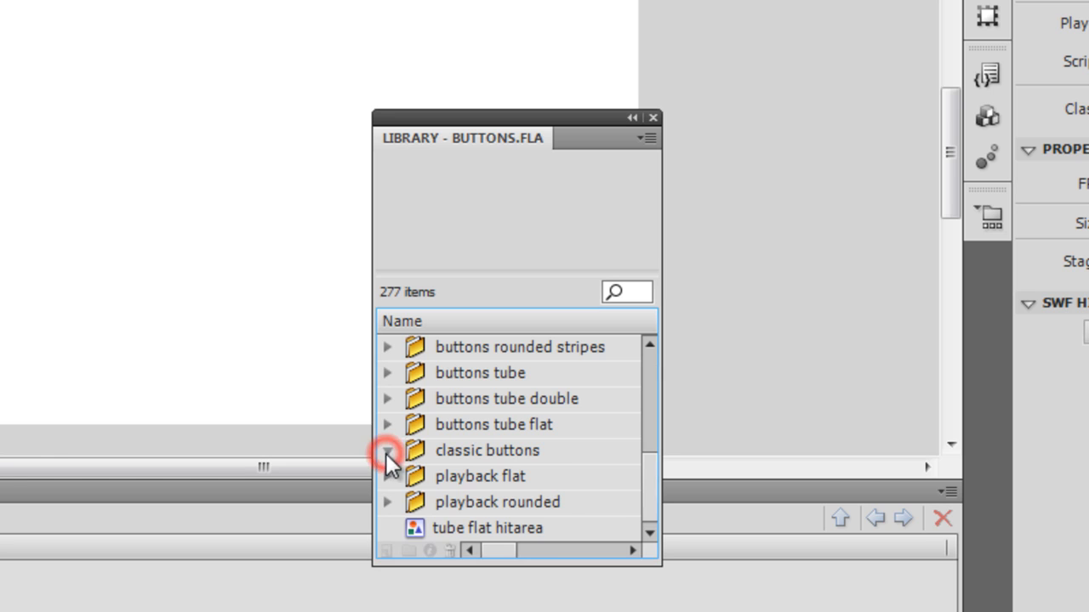
{"action": "scroll", "scroll_direction": "up", "scroll_amount": 3}
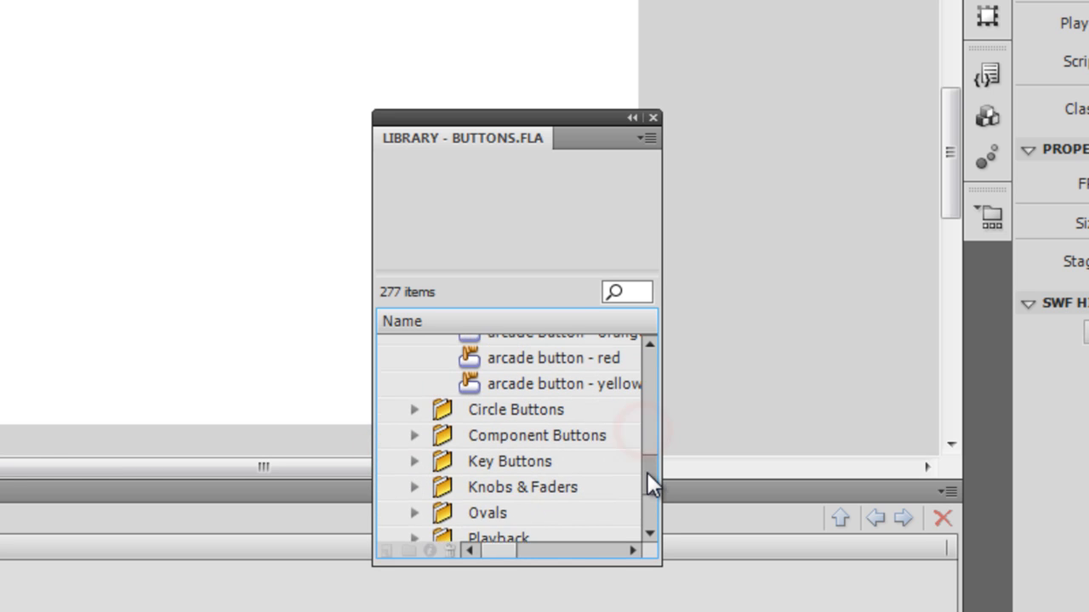
{"action": "left_click", "coordinate": [553, 385]}
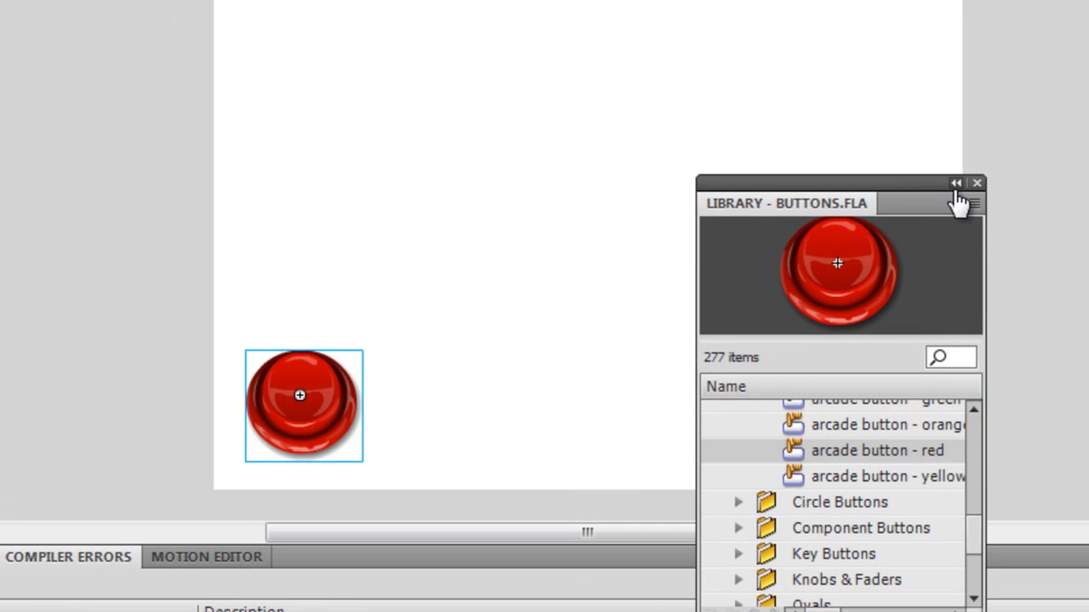
{"action": "left_click", "coordinate": [977, 183]}
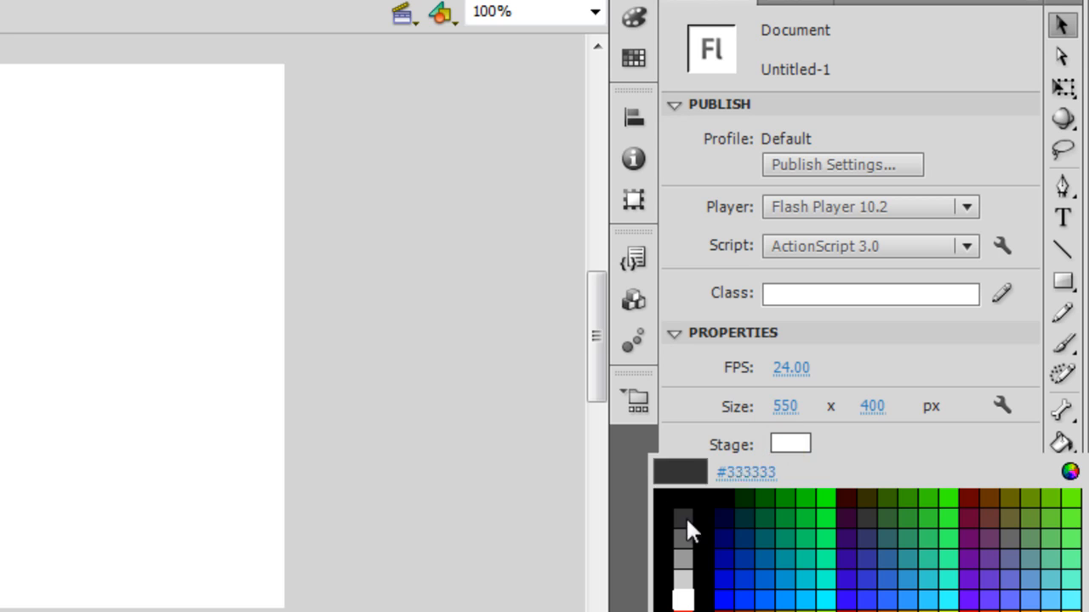
- Make the stage colour dark grey #333333 and switch to the Text tool for dynamic text
{"action": "left_click", "coordinate": [685, 523]}
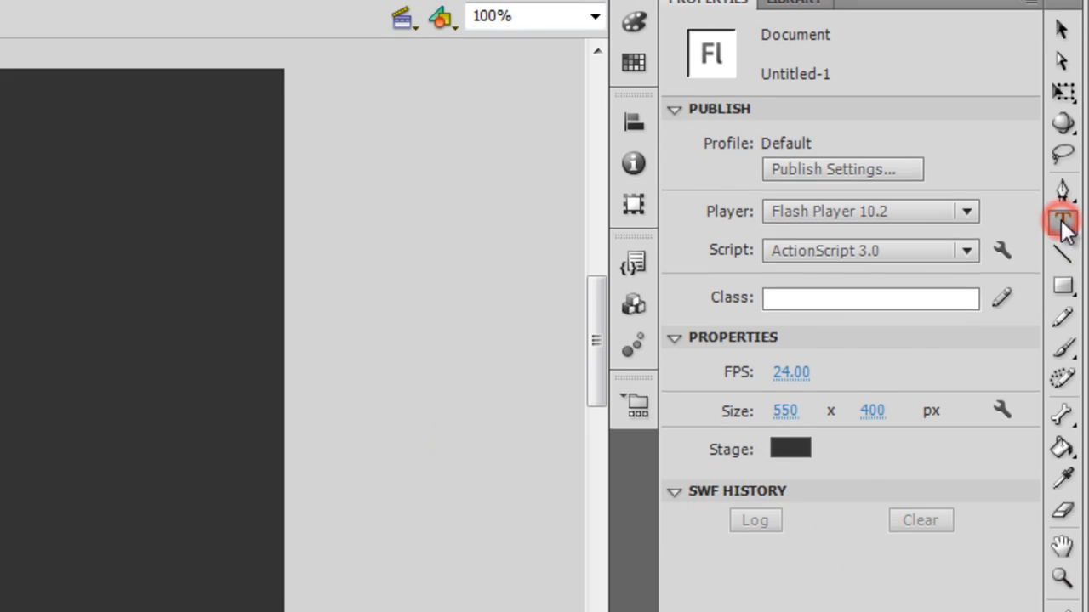
{"action": "left_click", "coordinate": [1063, 226]}
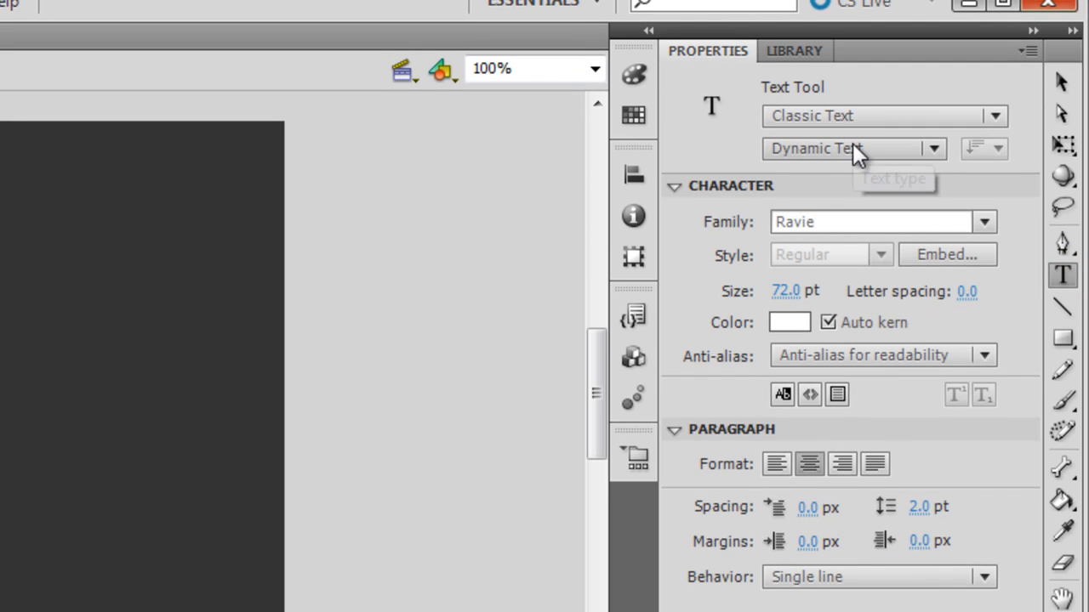
{"action": "mouse_move", "coordinate": [834, 247]}
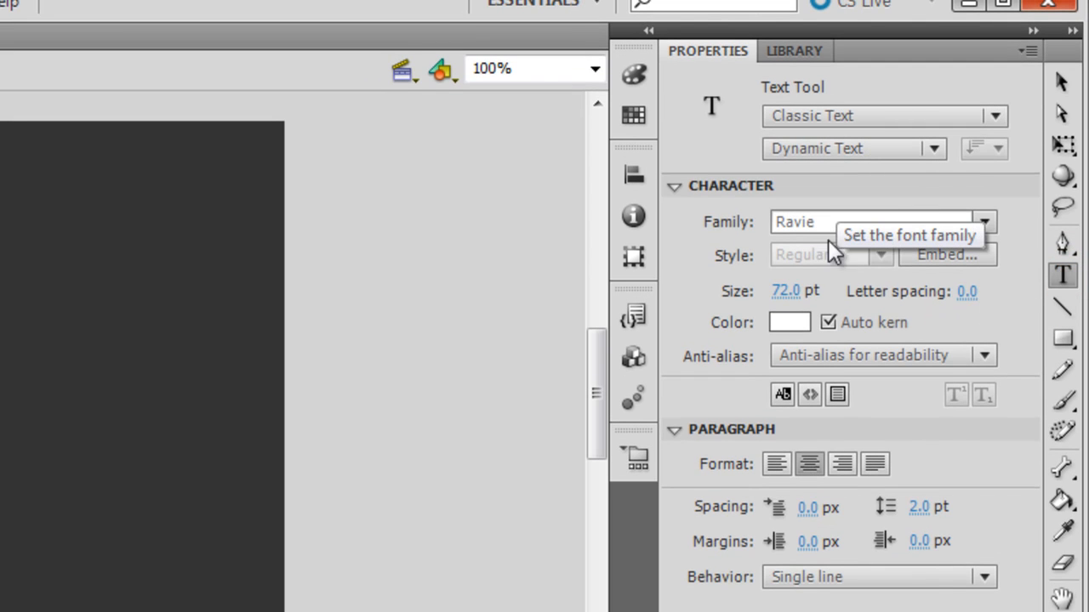
{"action": "mouse_move", "coordinate": [790, 322]}
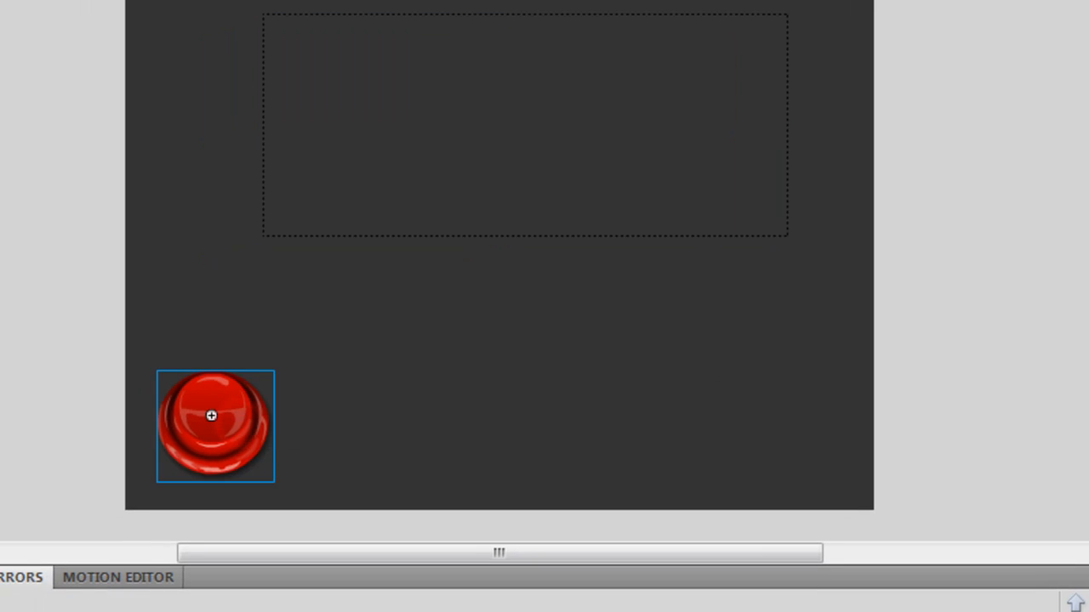
- Resize the dynamic text box height and rename the timeline layer to 'assets'
{"action": "type", "text": "b"}
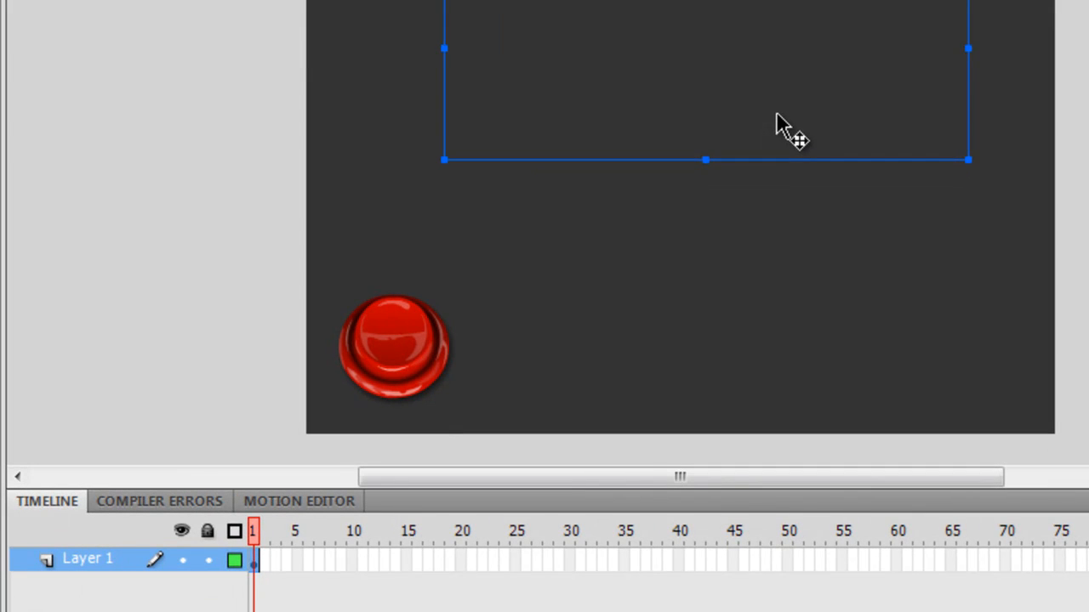
{"action": "mouse_move", "coordinate": [708, 160]}
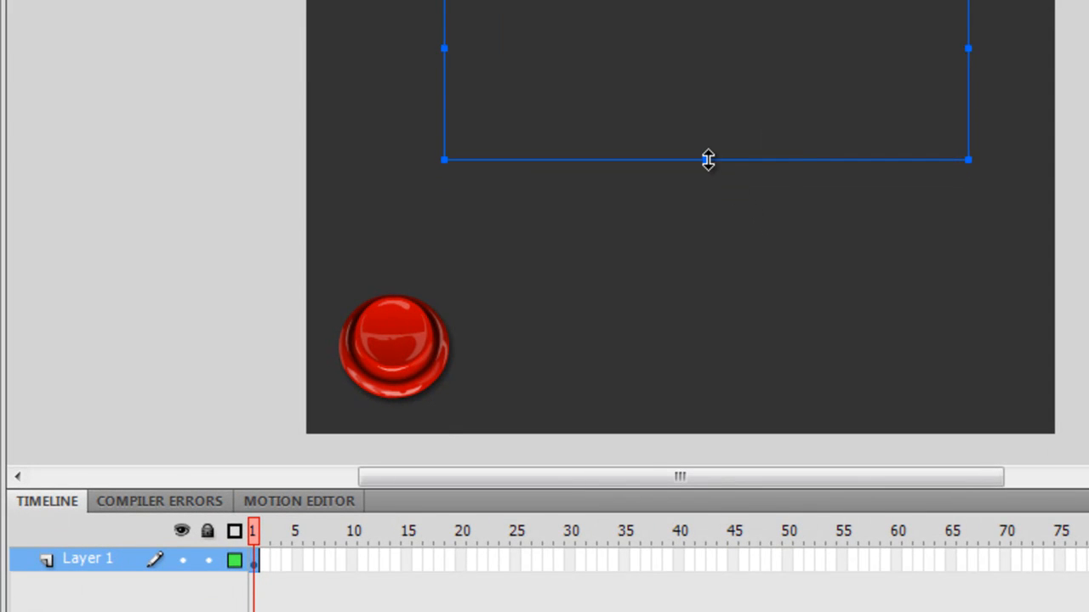
{"action": "left_click_drag", "start_coordinate": [709, 159], "coordinate": [697, 43]}
{"action": "type", "text": "assets"}
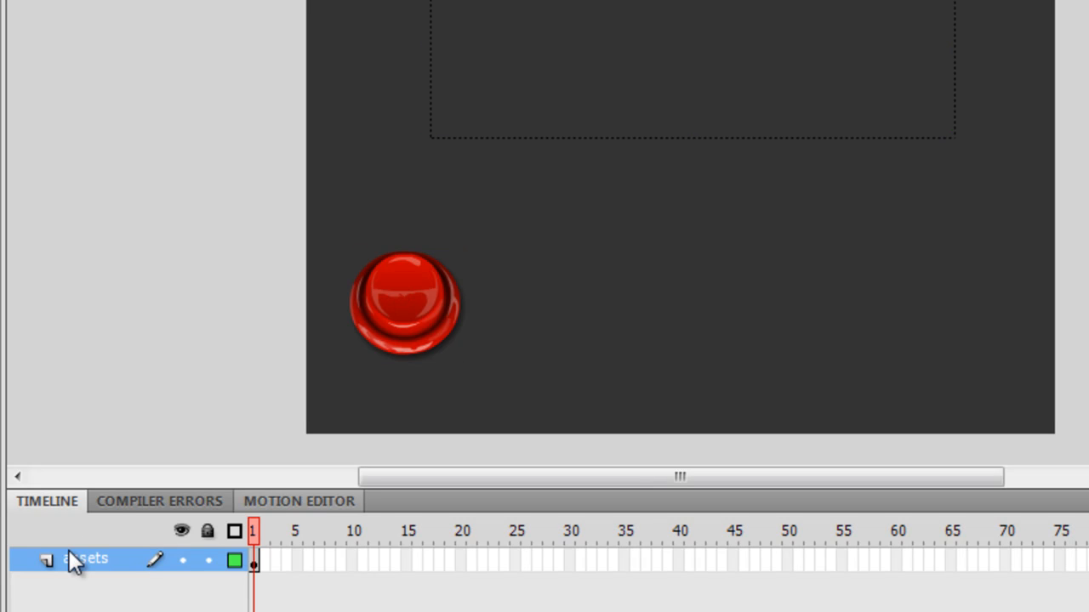
{"action": "left_click", "coordinate": [28, 578]}
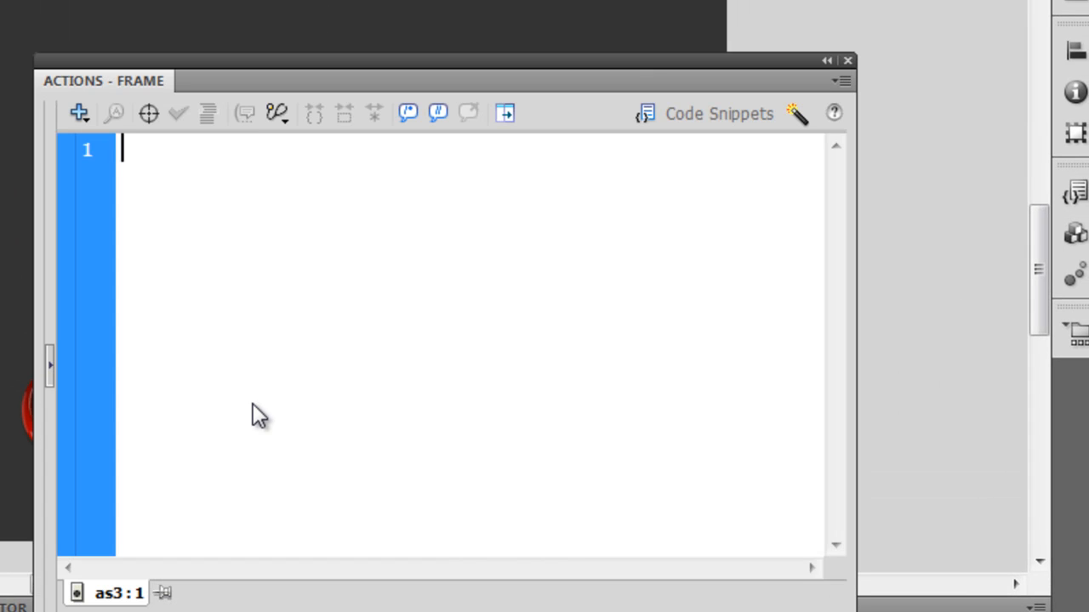
- Write var num1 = Math.random(); on the first line of the frame script
{"action": "type", "text": "var"}
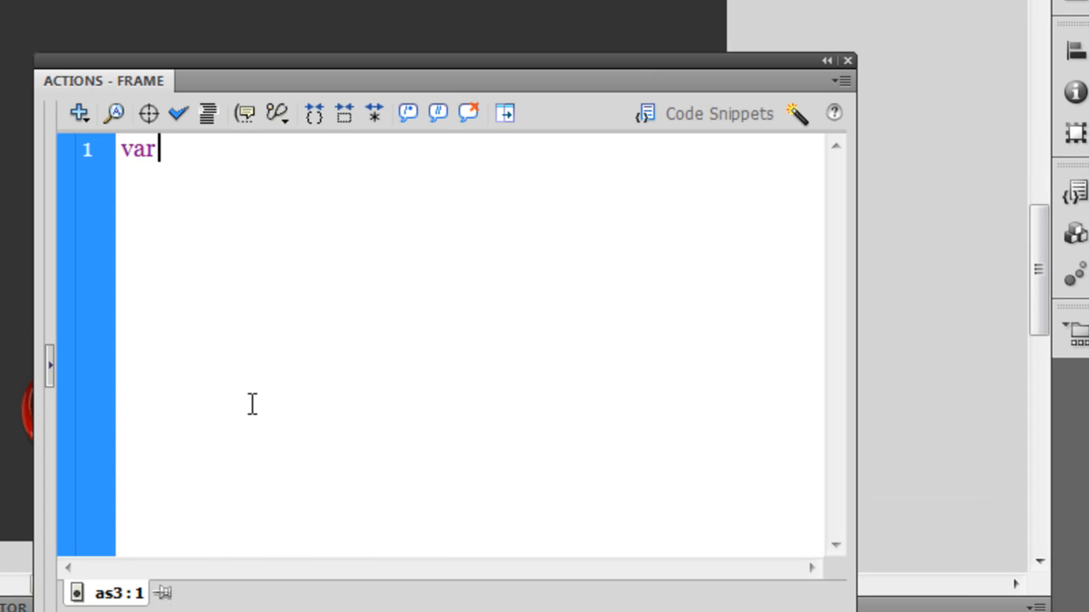
{"action": "type", "text": "num1"}
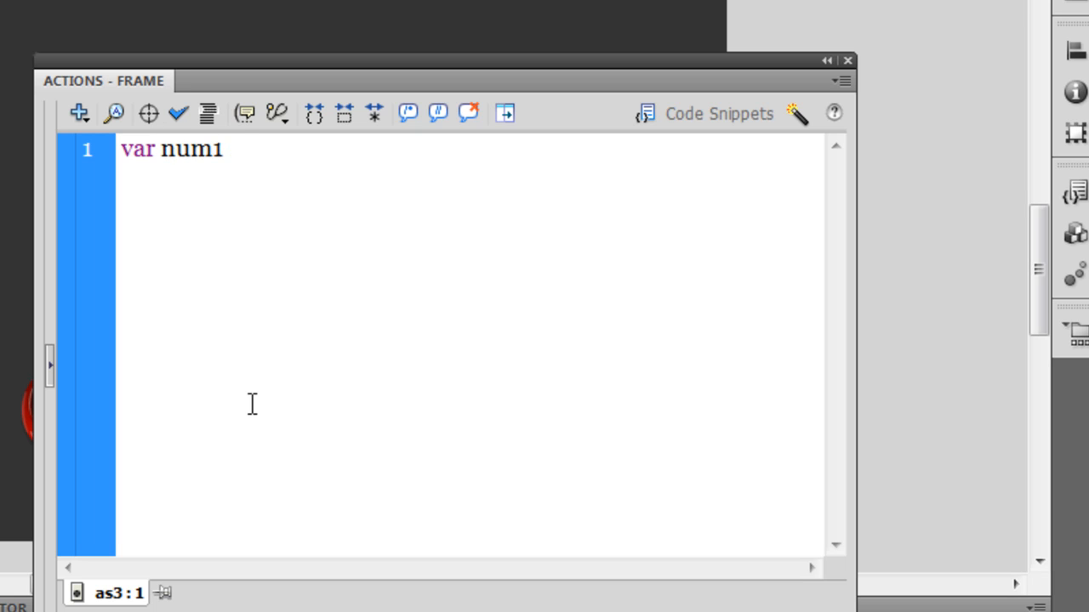
{"action": "type", "text": "= Math"}
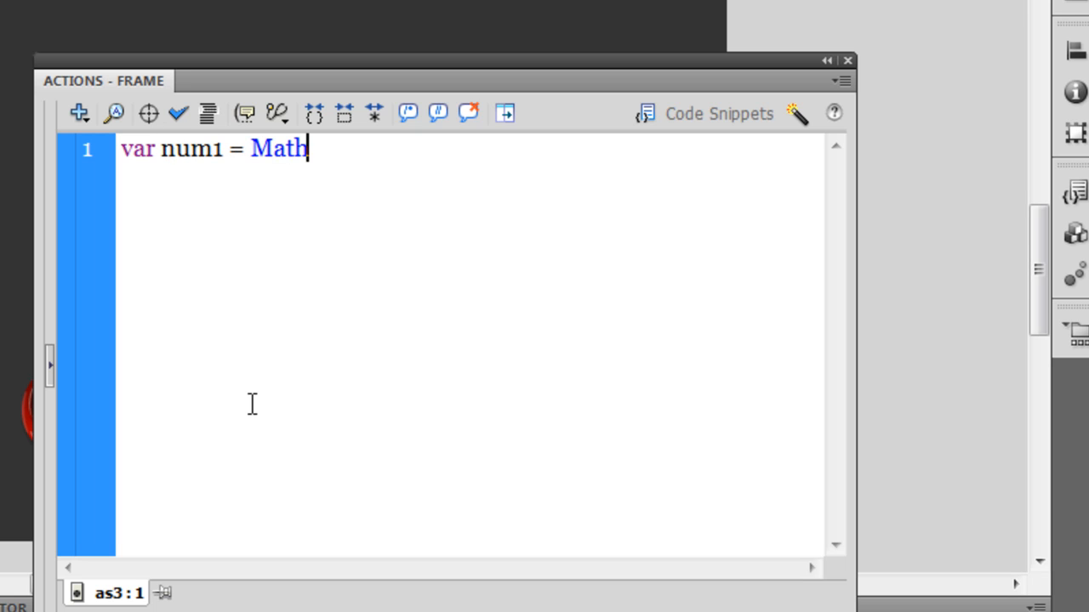
{"action": "type", "text": "."}
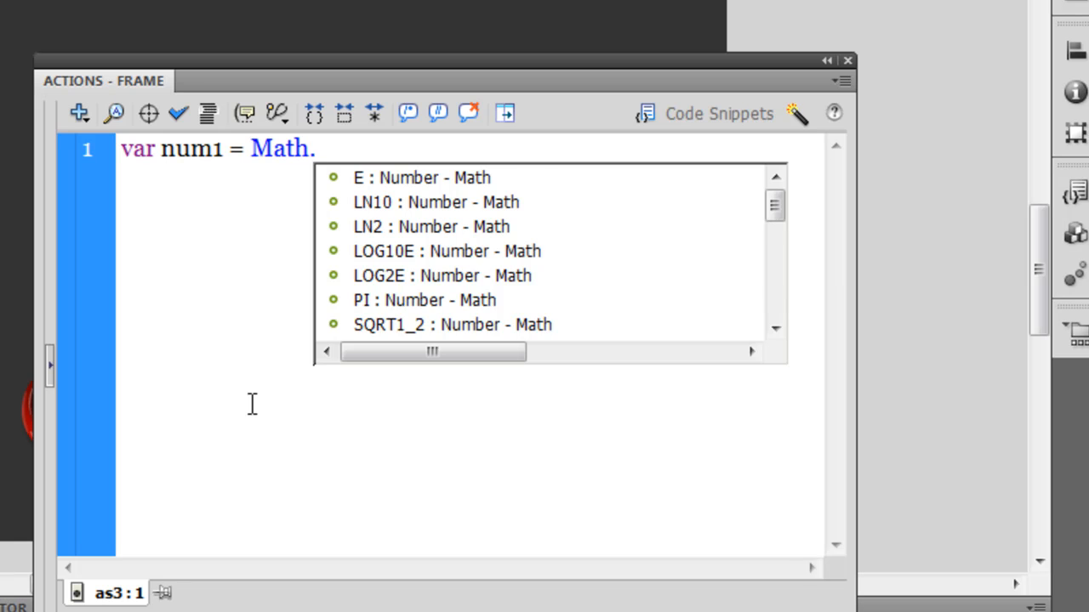
{"action": "type", "text": "random("}
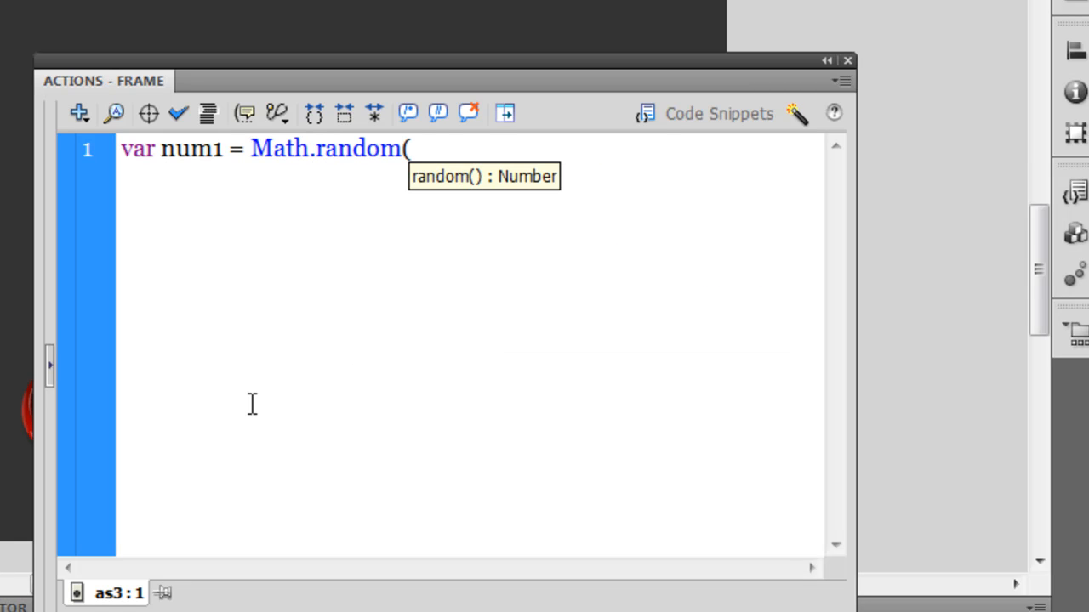
{"action": "type", "text": ");"}
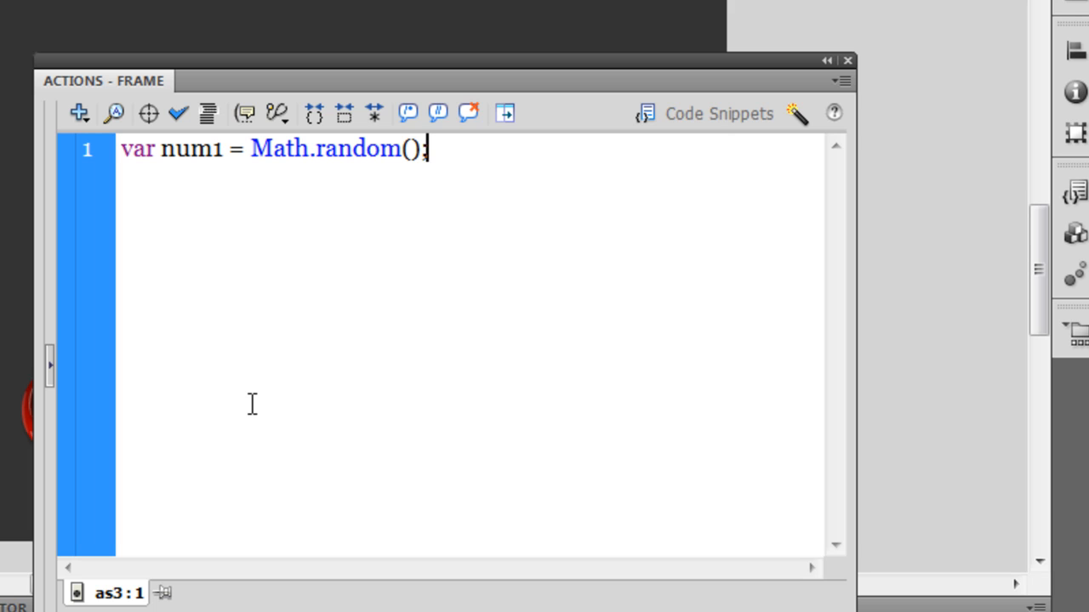
{"action": "type", "text": ";"}
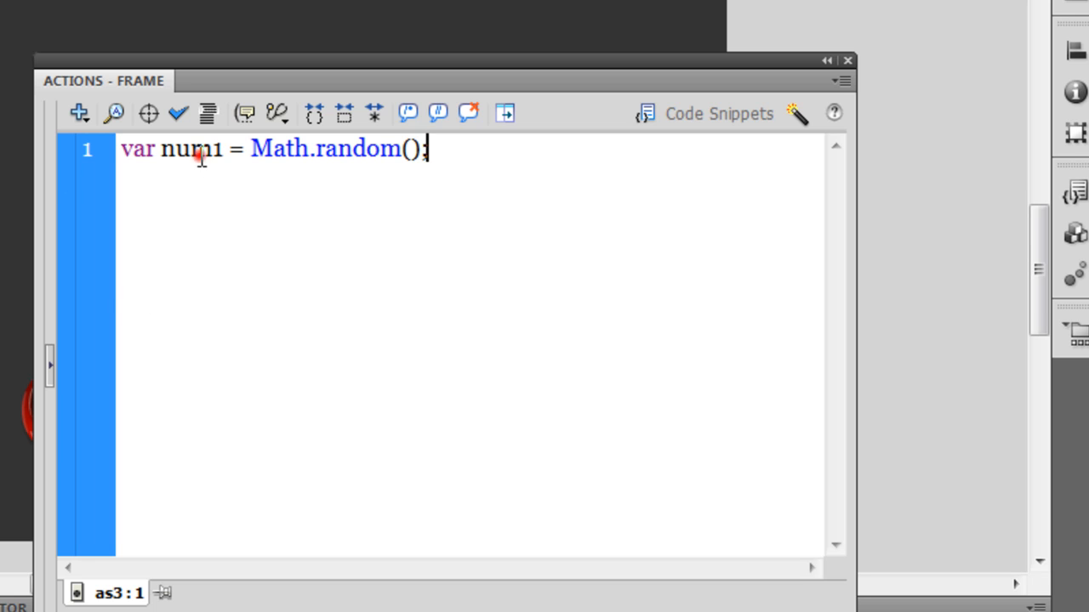
{"action": "double_click", "coordinate": [192, 149]}
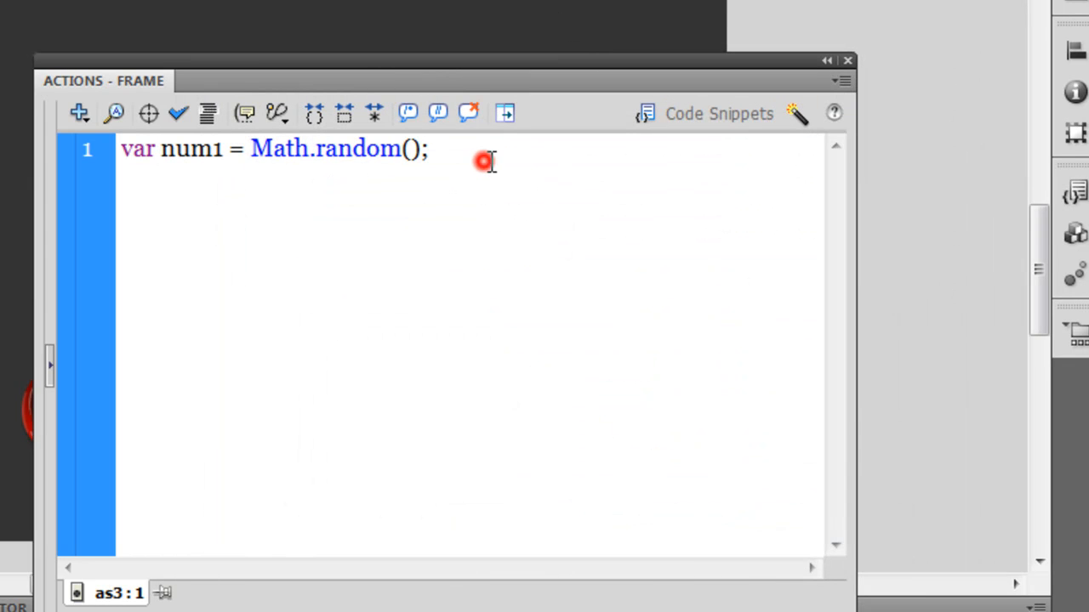
- Add btn.addEventListener(MouseEvent.CLICK, clickhandler); above the existing code
{"action": "key", "text": "Return"}
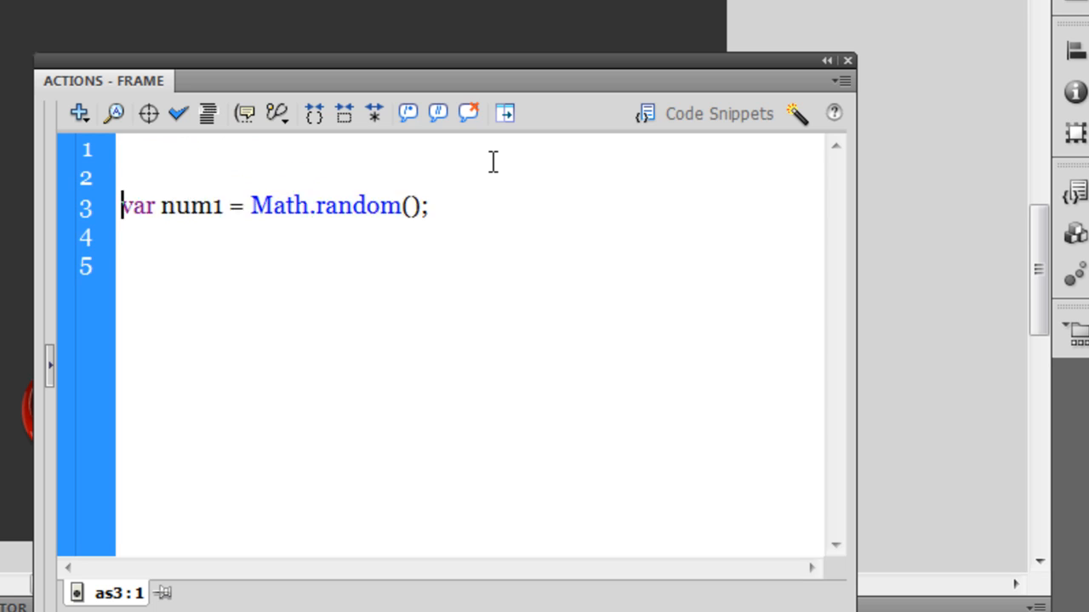
{"action": "key", "text": "Return"}
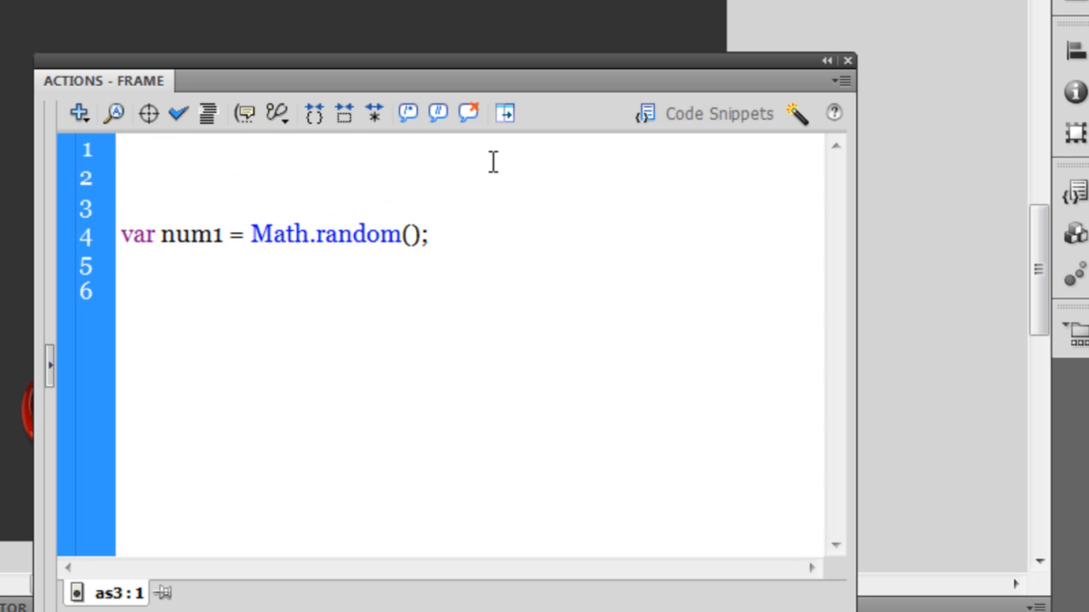
{"action": "left_click", "coordinate": [124, 149]}
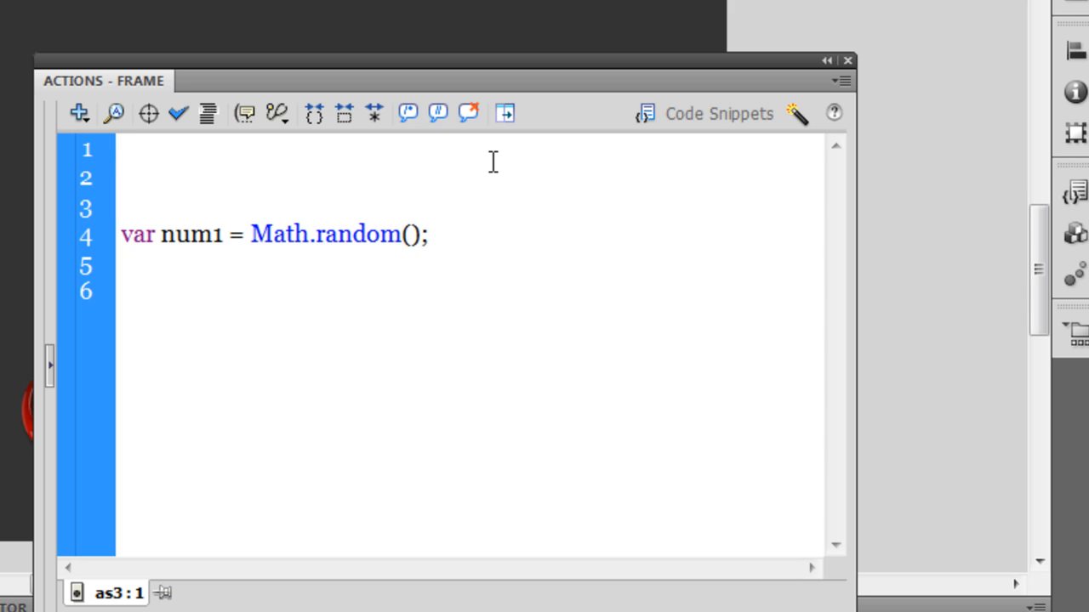
{"action": "type", "text": "btn.a"}
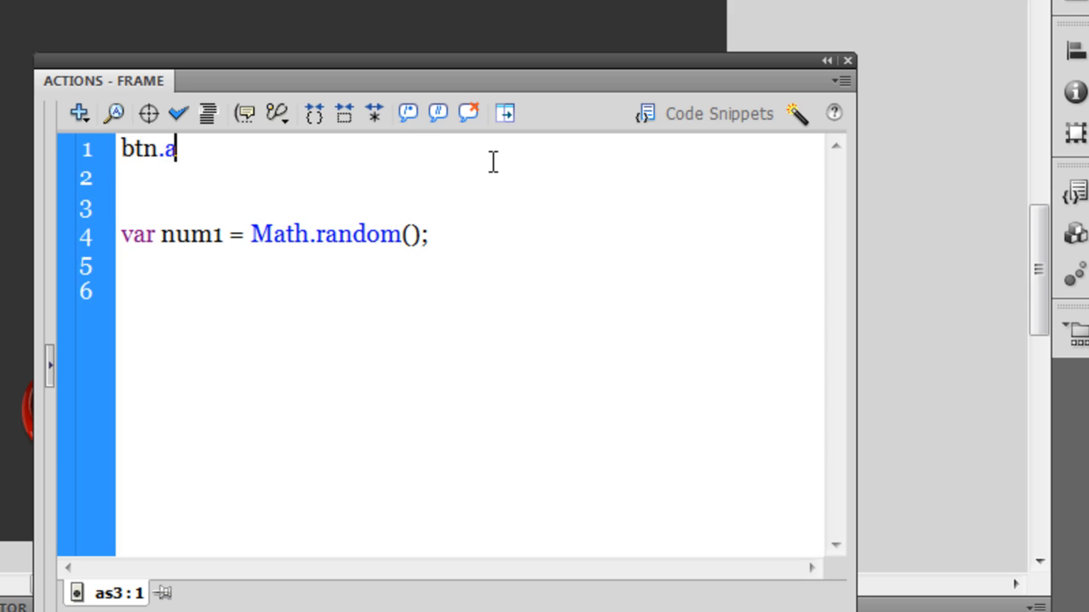
{"action": "type", "text": "ddEvent"}
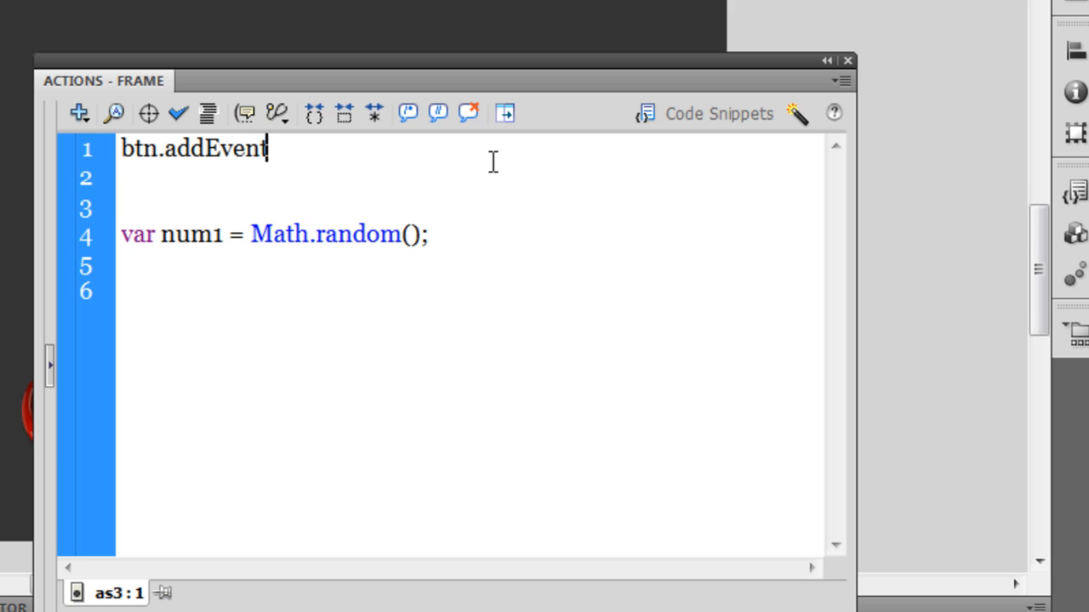
{"action": "type", "text": "Listener"}
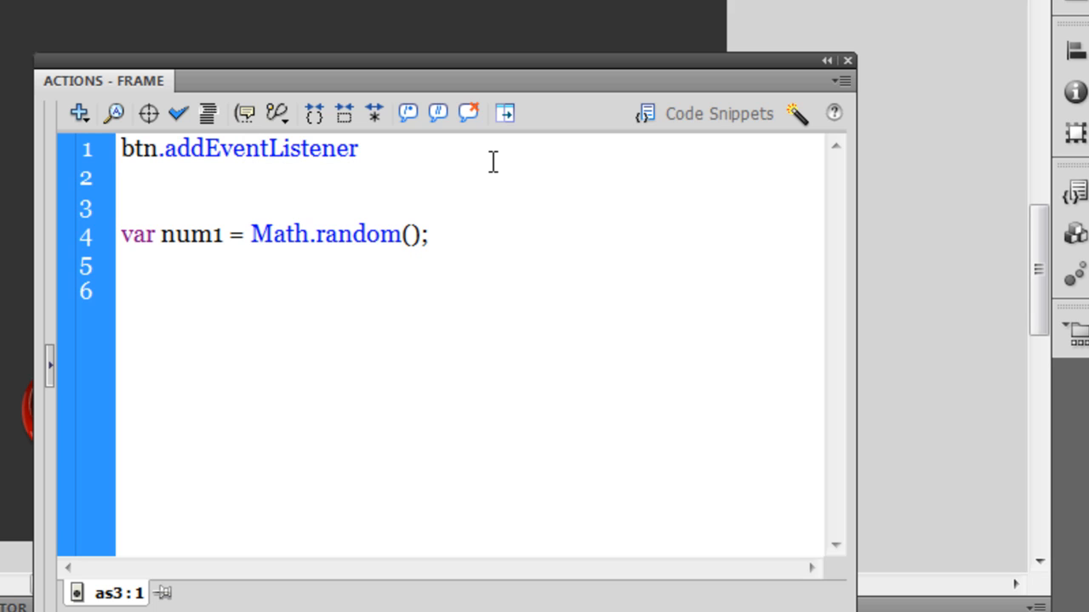
{"action": "type", "text": "(Mou"}
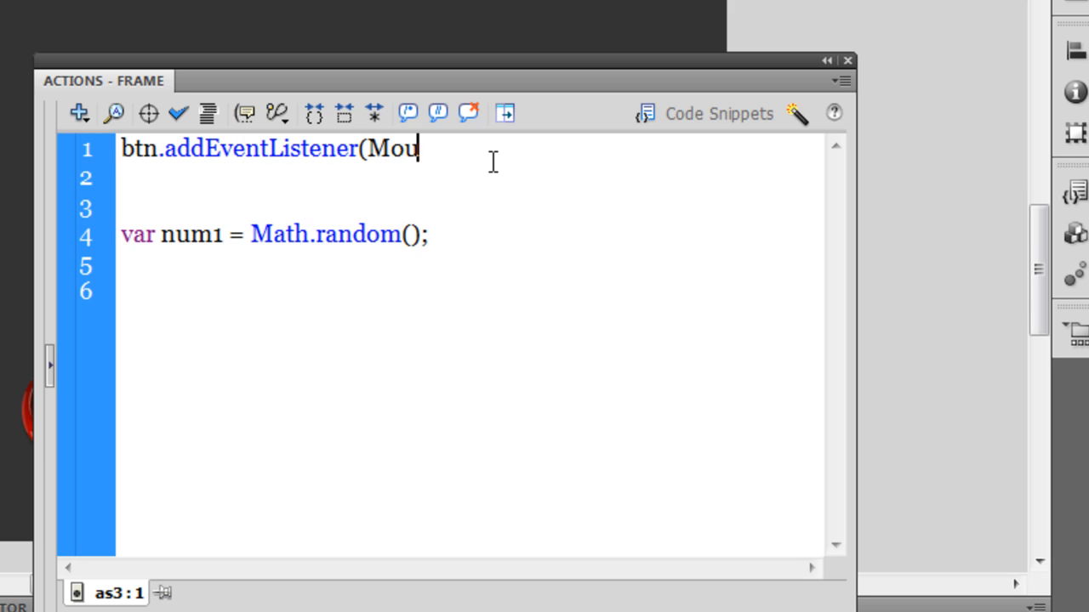
{"action": "type", "text": "seEvent"}
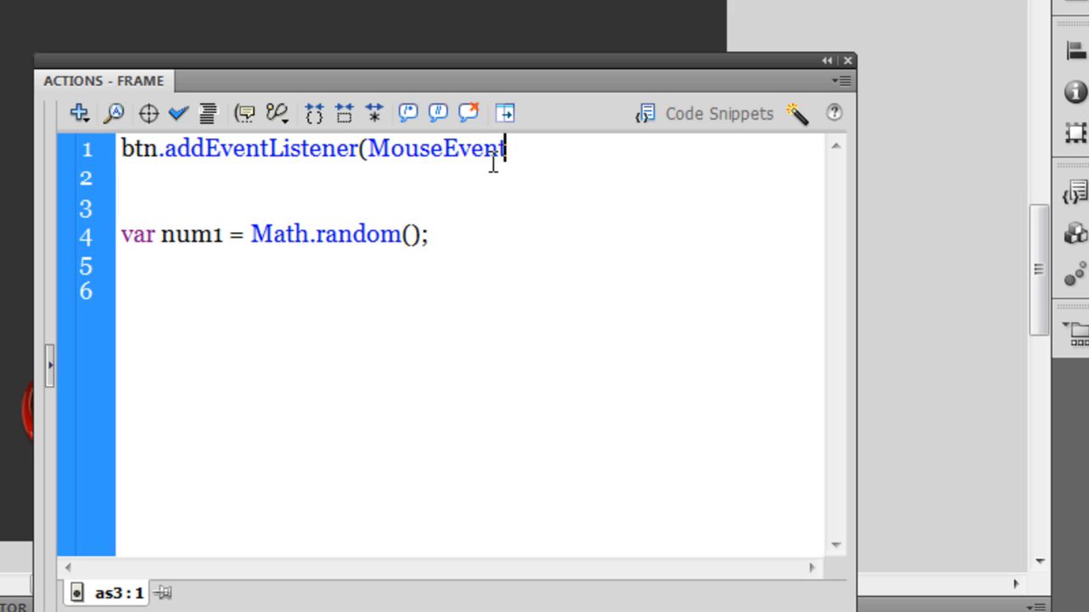
{"action": "type", "text": ".CLI"}
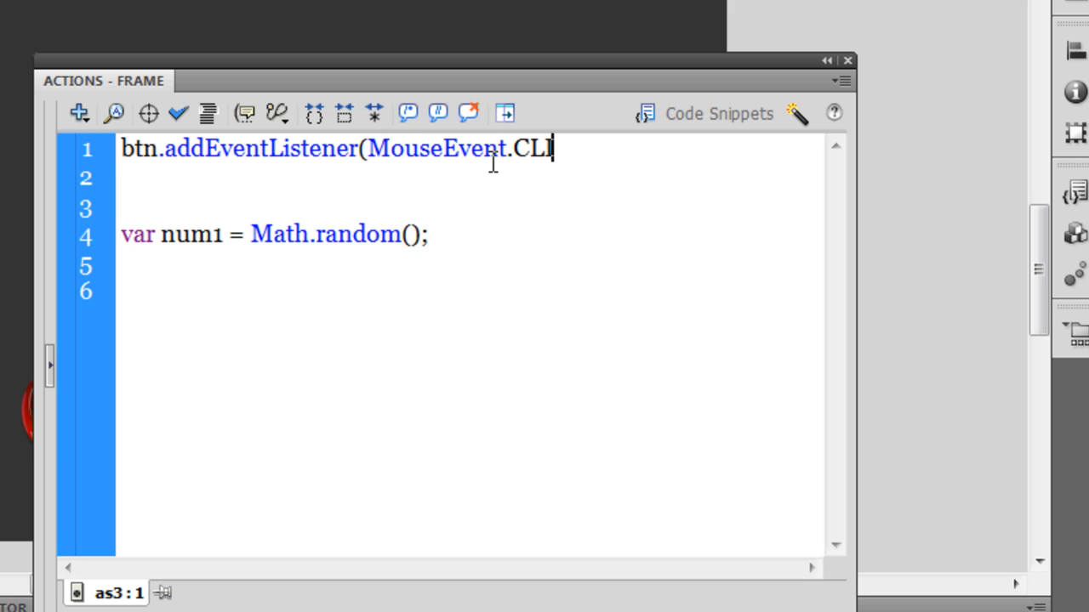
{"action": "type", "text": "CK,"}
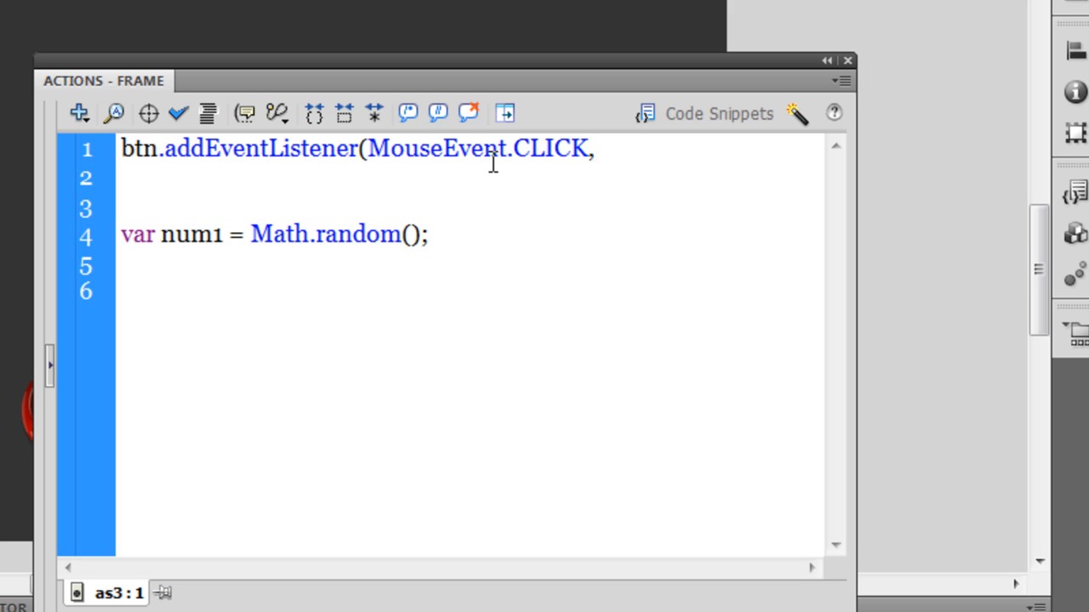
{"action": "left_click", "coordinate": [596, 149]}
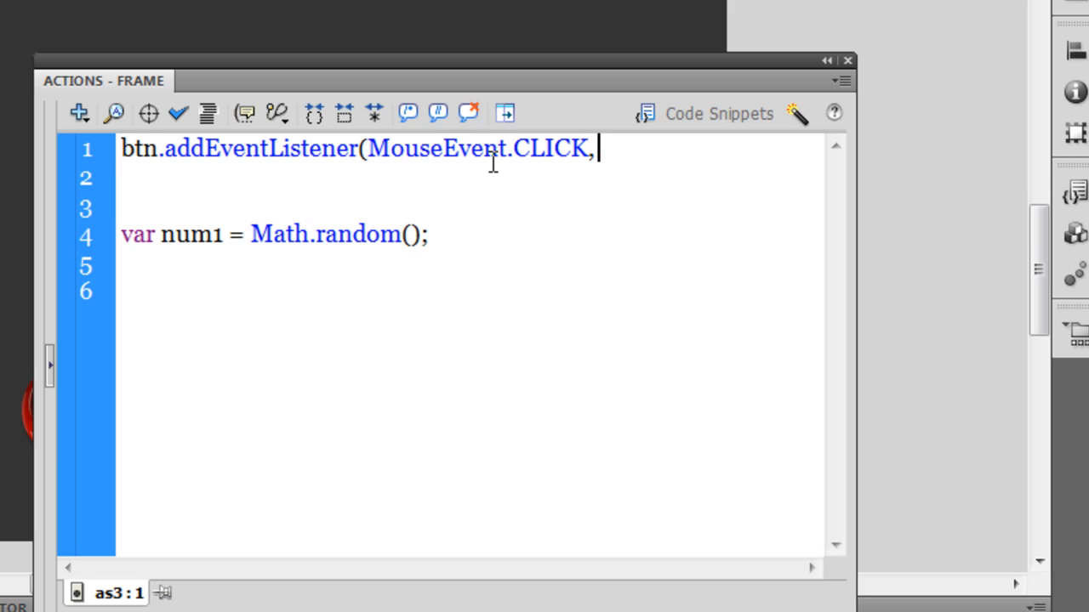
{"action": "type", "text": "clickhan"}
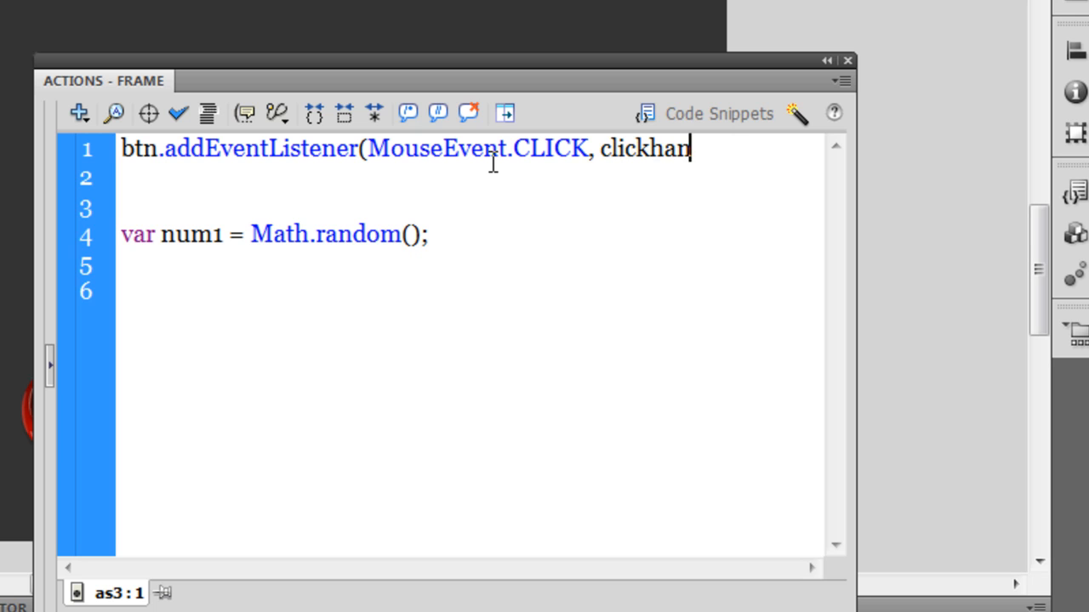
{"action": "type", "text": "dler);"}
{"action": "left_click", "coordinate": [469, 209]}
{"action": "type", "text": "funct"}
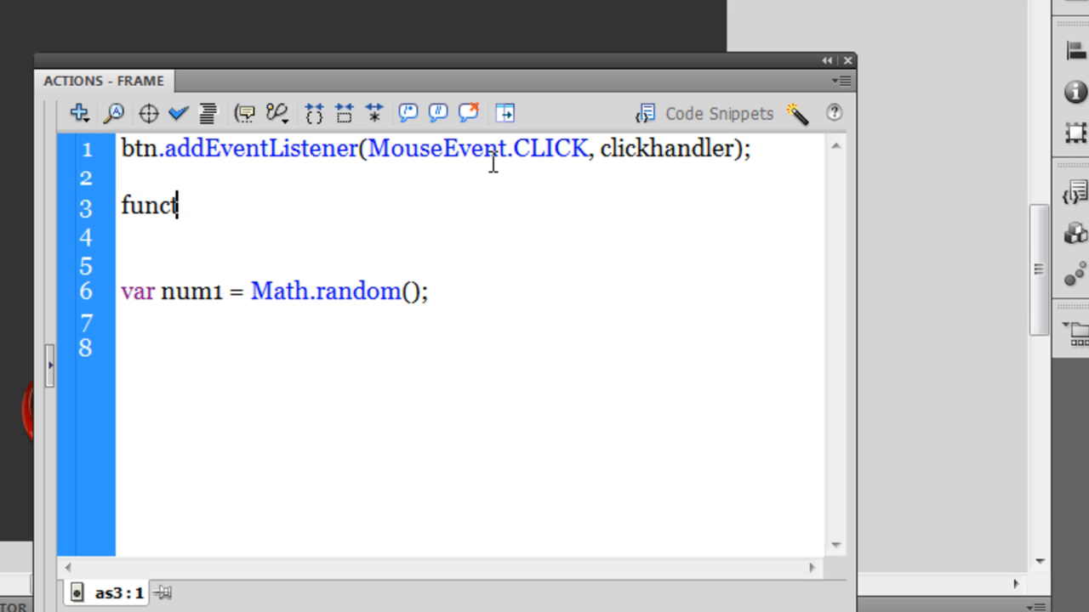
- Define function clickhandler(event:MouseEvent):void and move the num1 line inside it
{"action": "type", "text": "ion"}
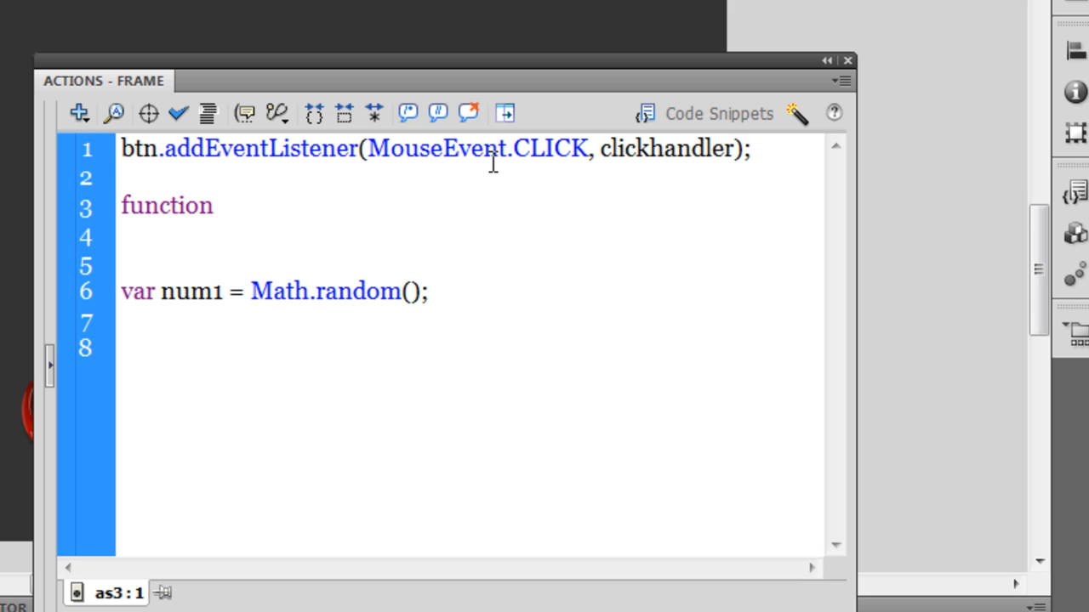
{"action": "double_click", "coordinate": [667, 148]}
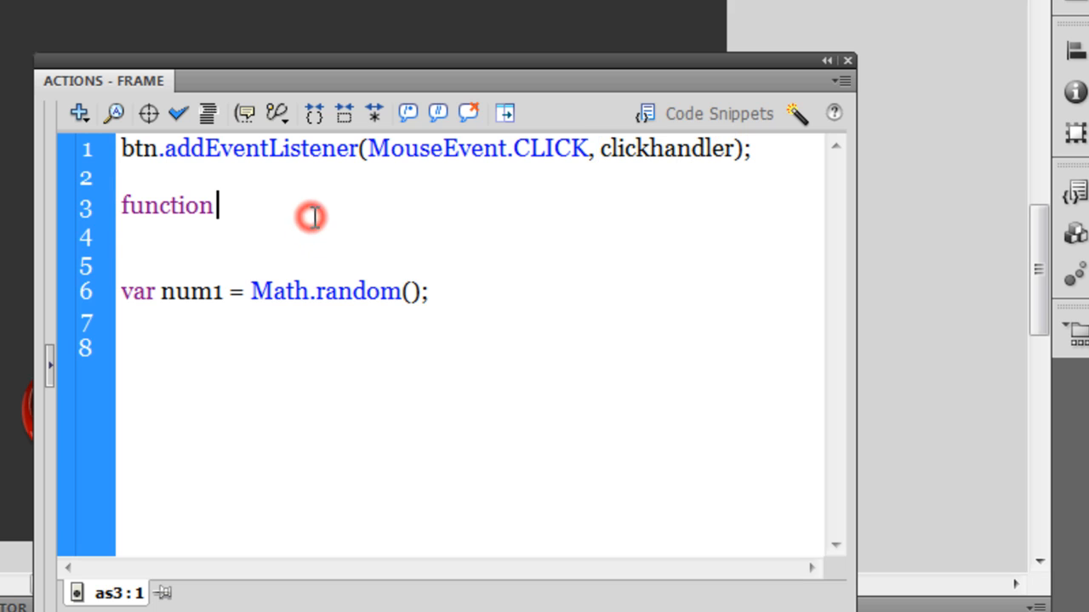
{"action": "type", "text": "clickhandler("}
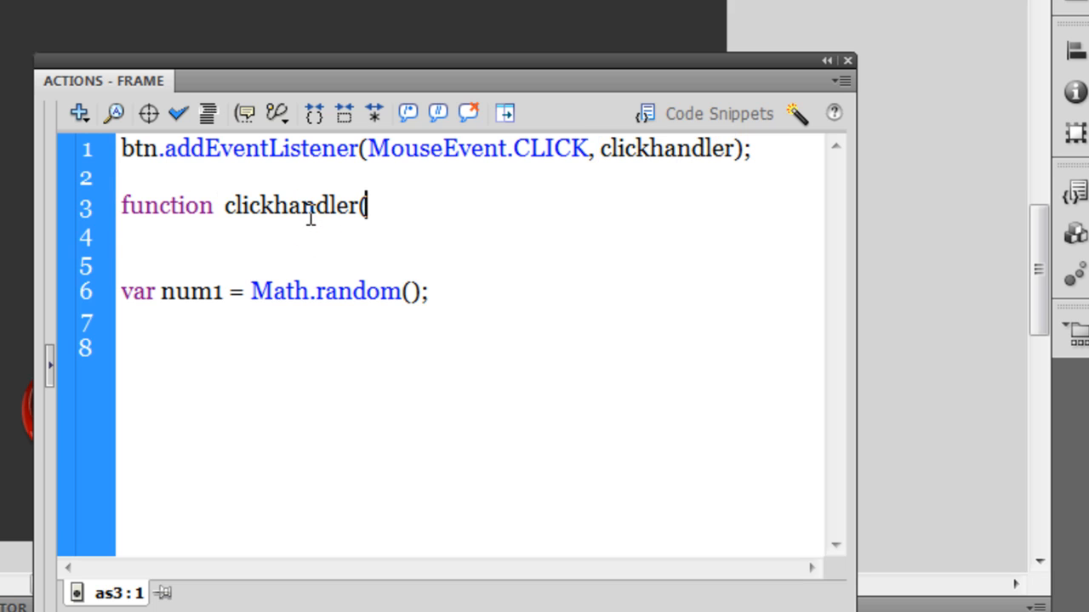
{"action": "type", "text": "event"}
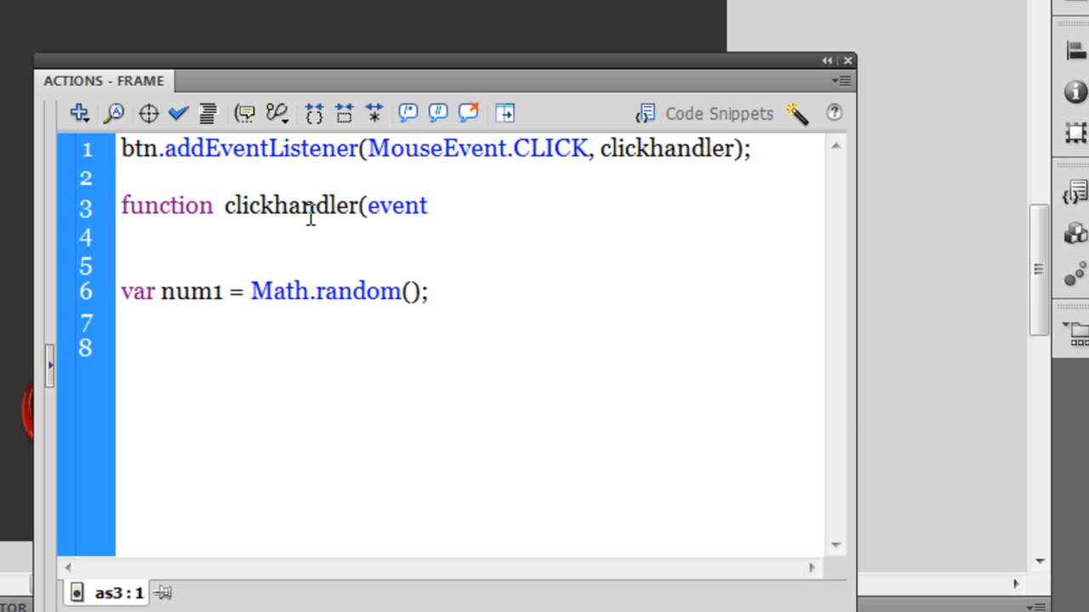
{"action": "type", "text": ":M"}
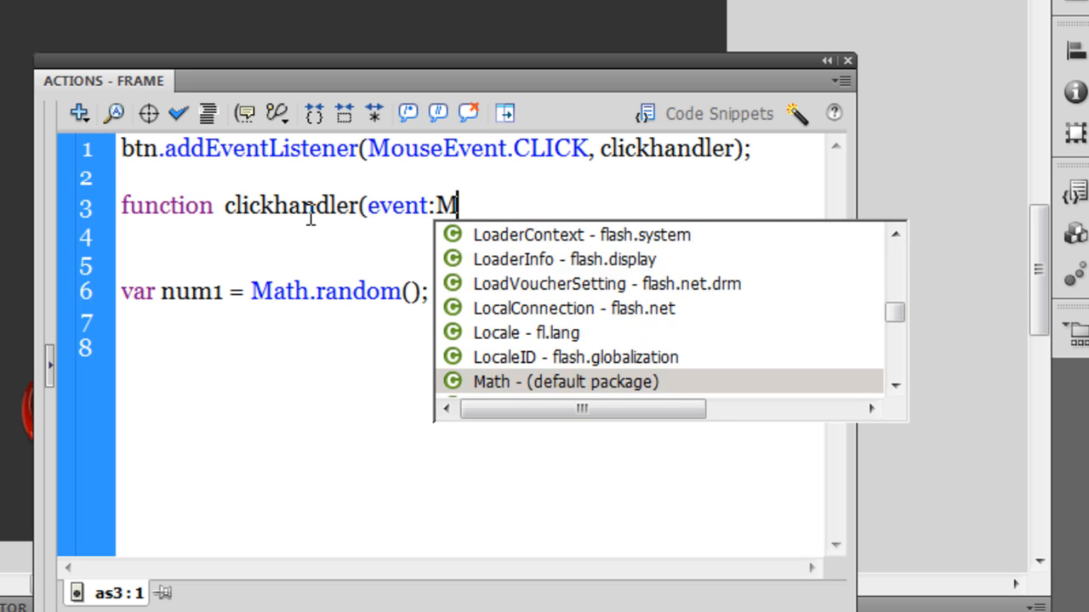
{"action": "type", "text": "ouseEvent"}
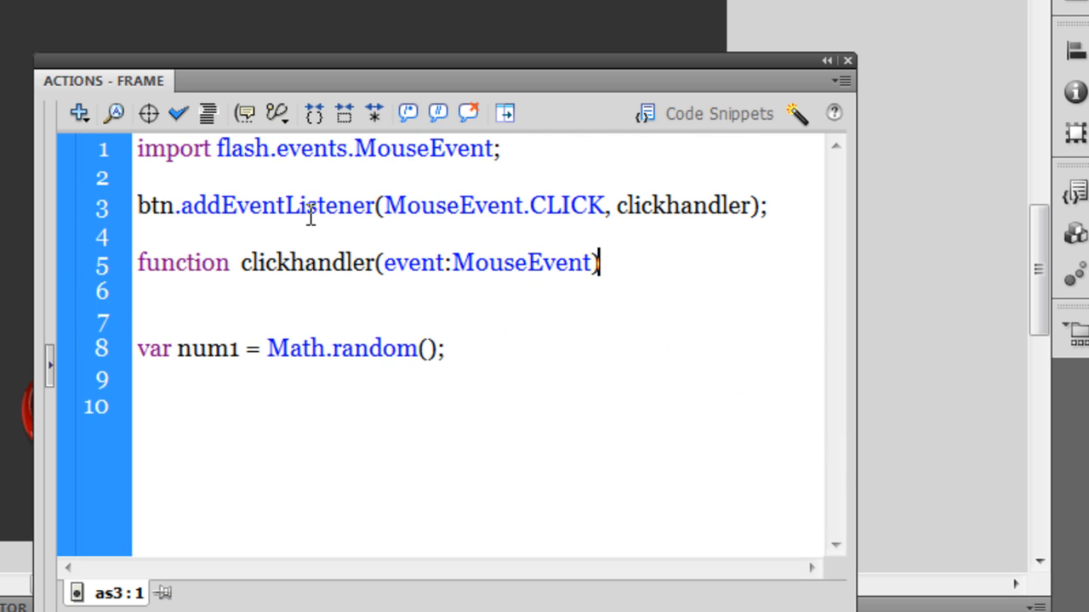
{"action": "type", "text": ":void{"}
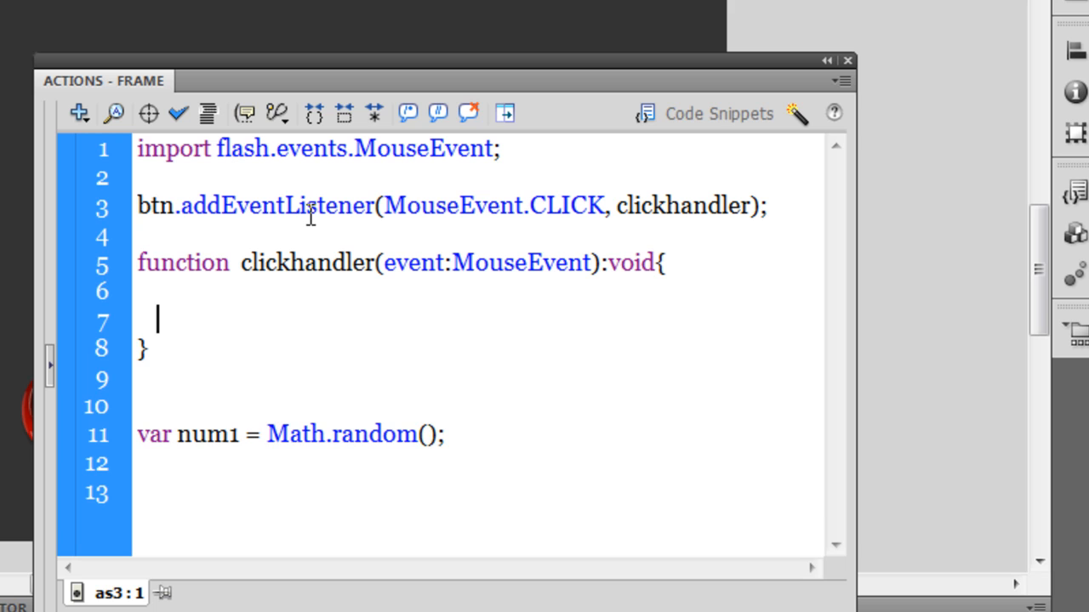
{"action": "key", "text": "Return"}
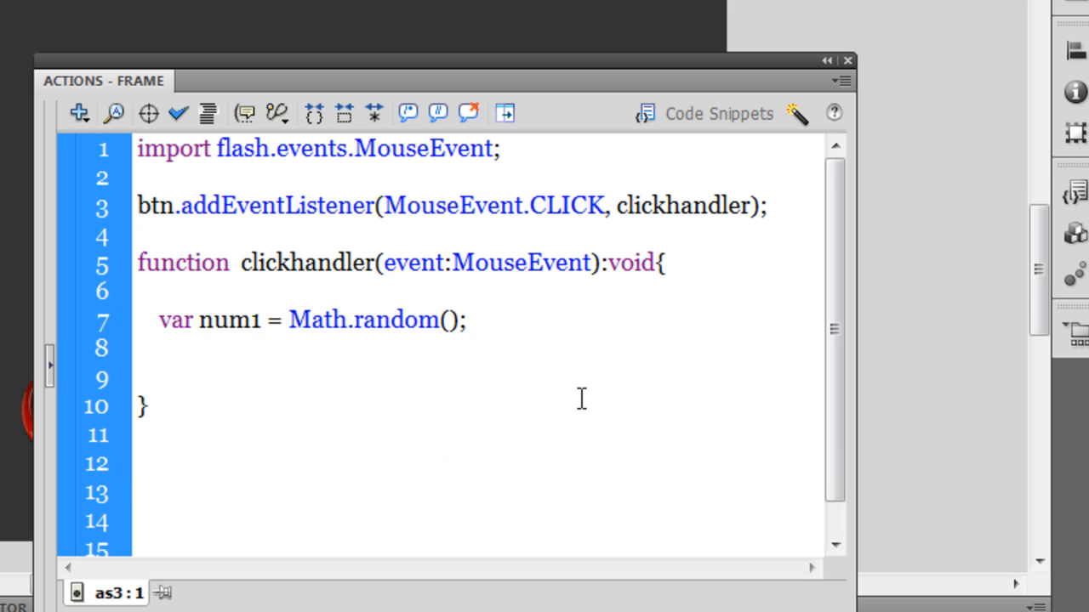
- Add rno.text = String(num1); inside the click handler below the num1 line
{"action": "type", "text": "rand"}
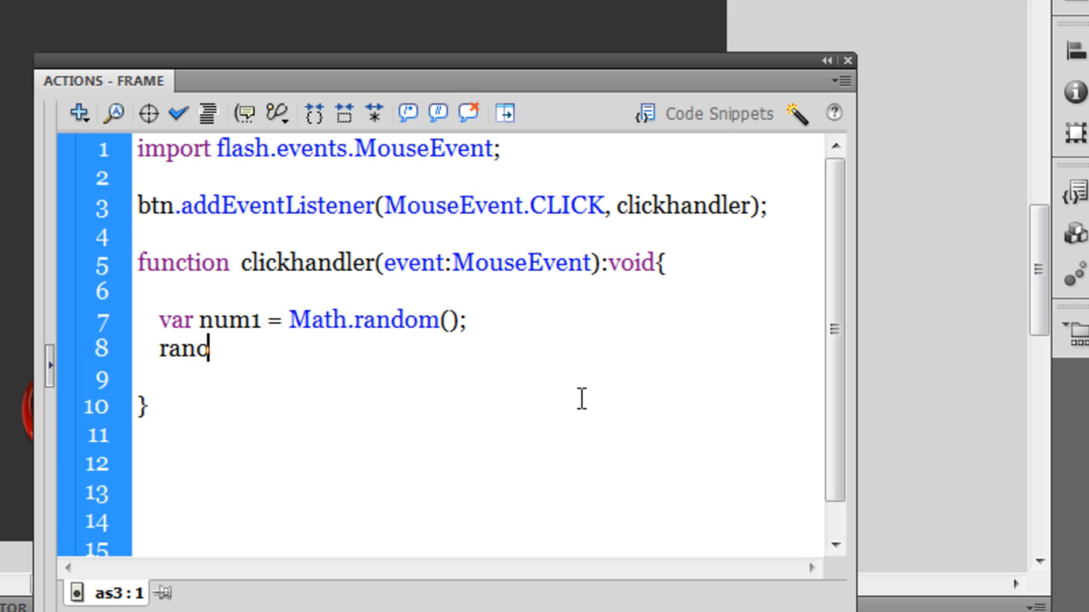
{"action": "type", "text": "o"}
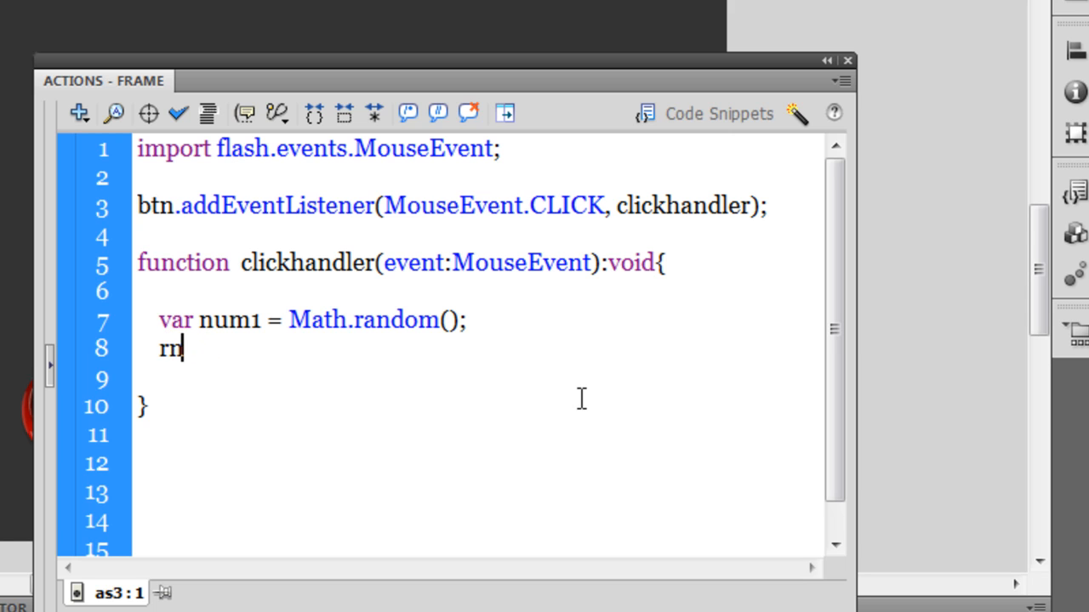
{"action": "type", "text": "o.te"}
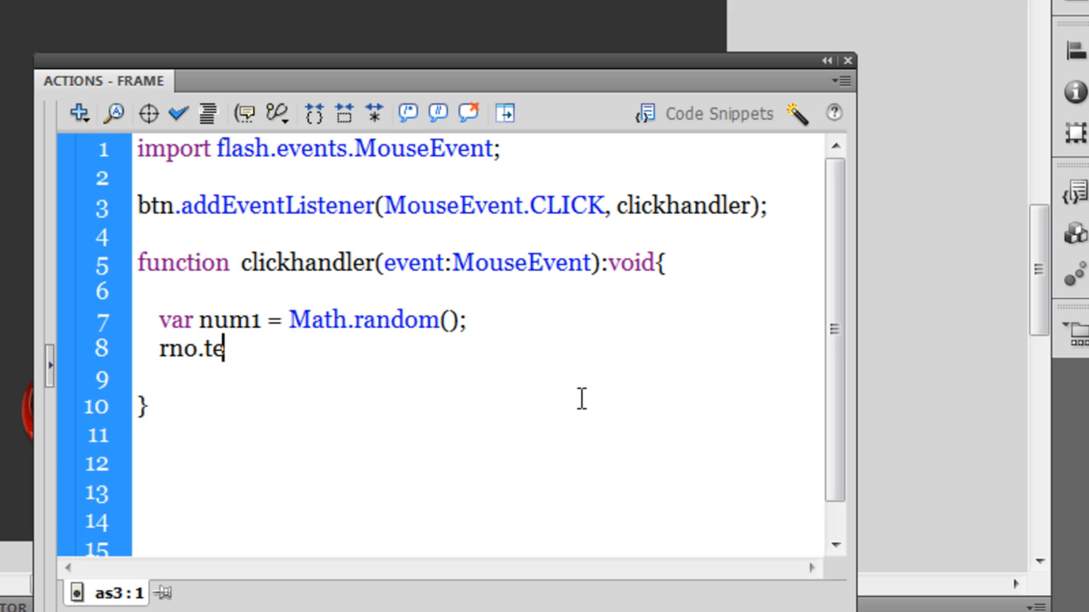
{"action": "type", "text": "xt ="}
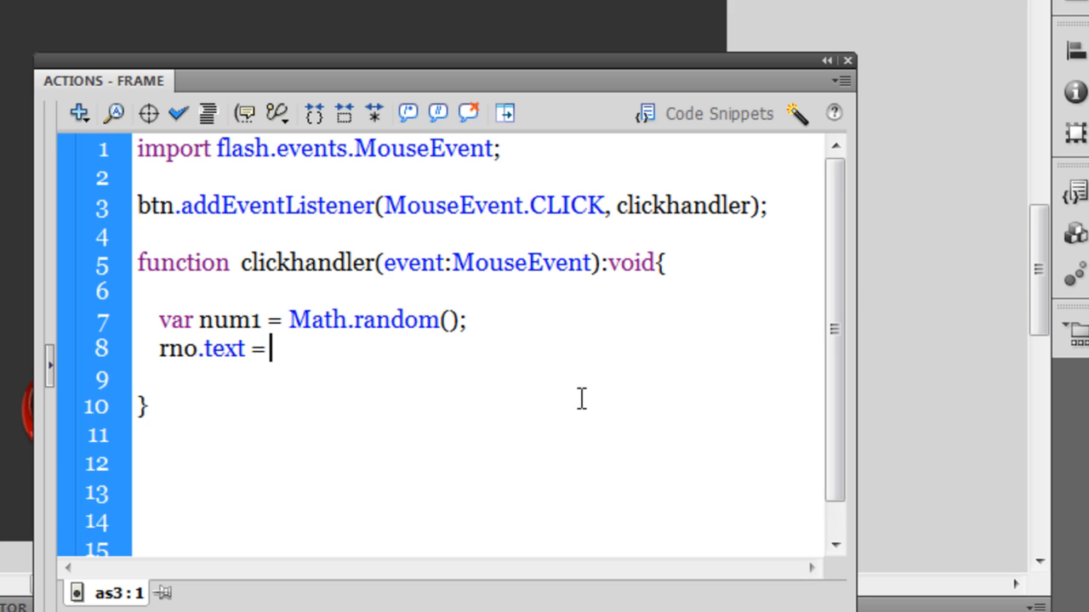
{"action": "type", "text": "Strin"}
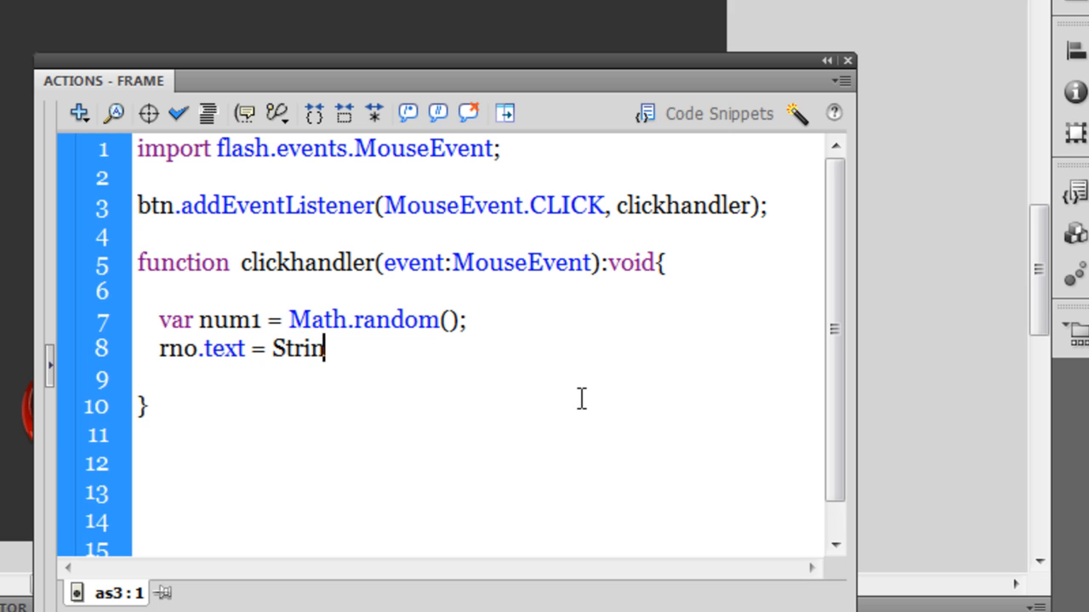
{"action": "type", "text": "g("}
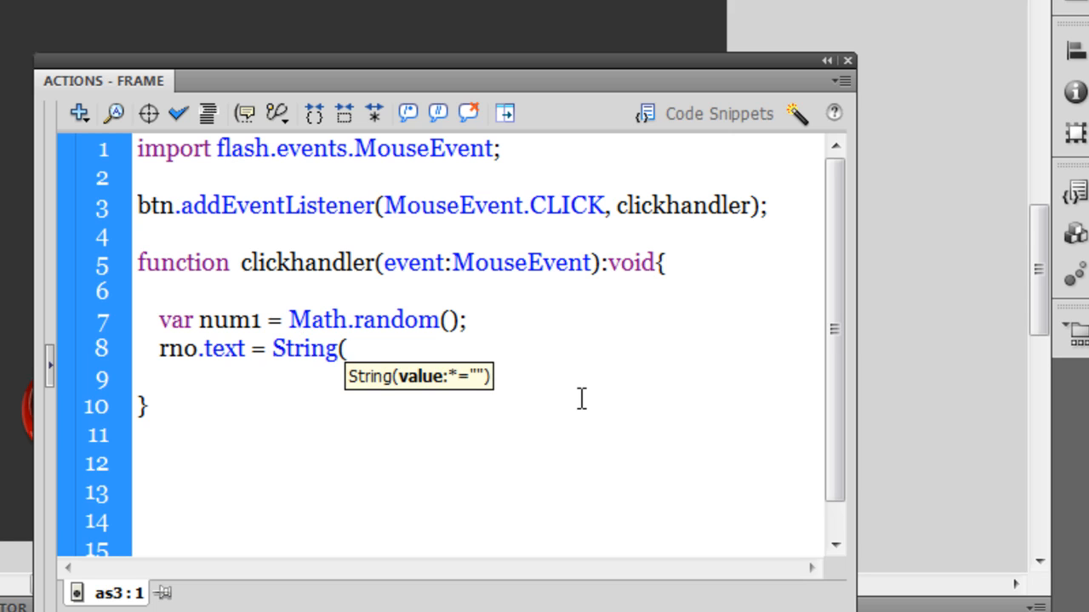
{"action": "type", "text": "num"}
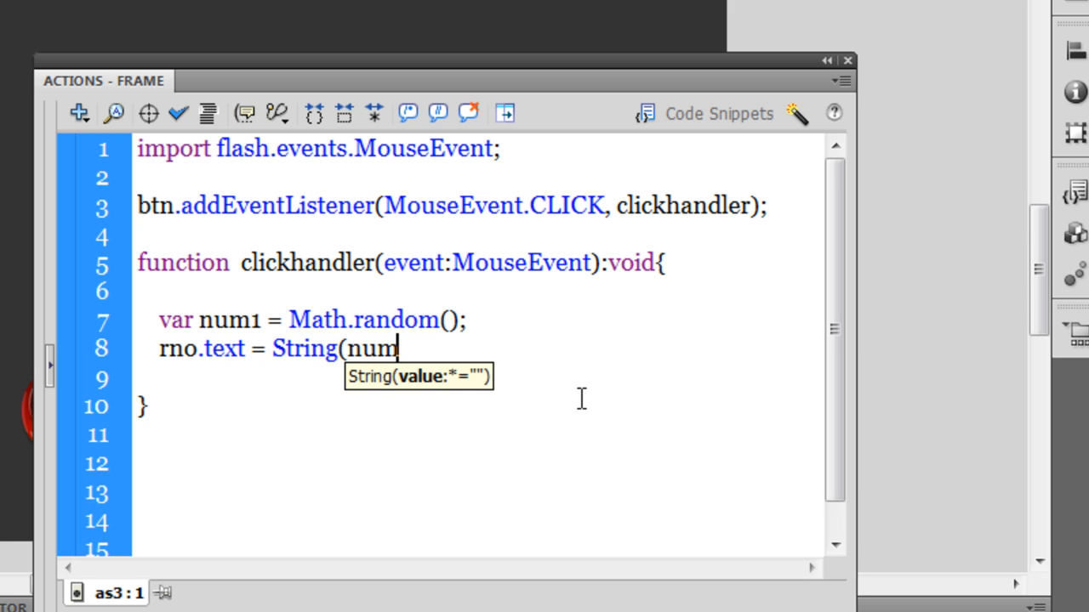
{"action": "type", "text": "1"}
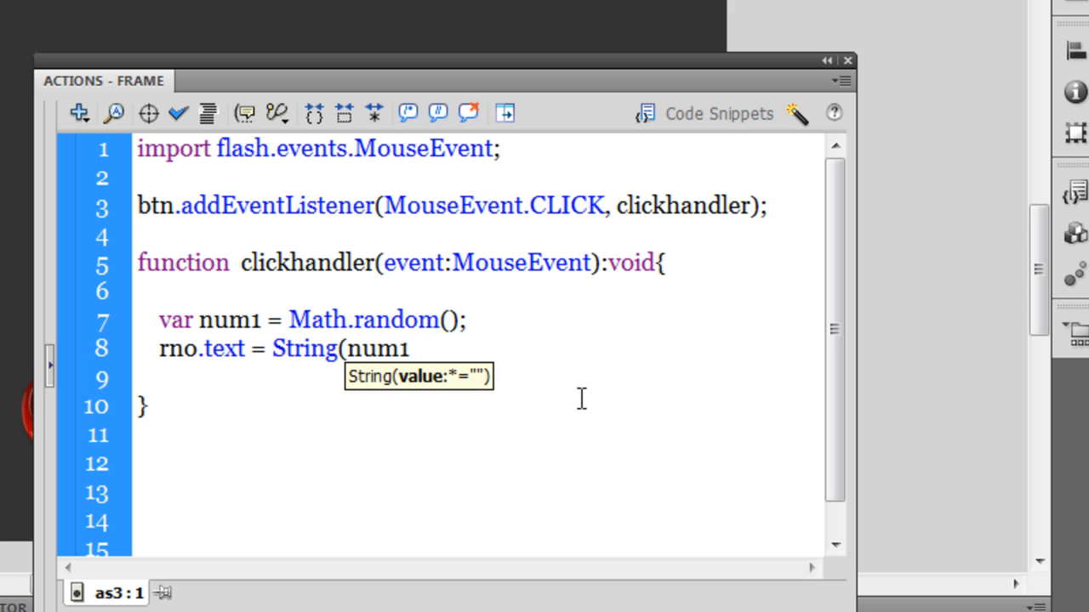
{"action": "type", "text": ");"}
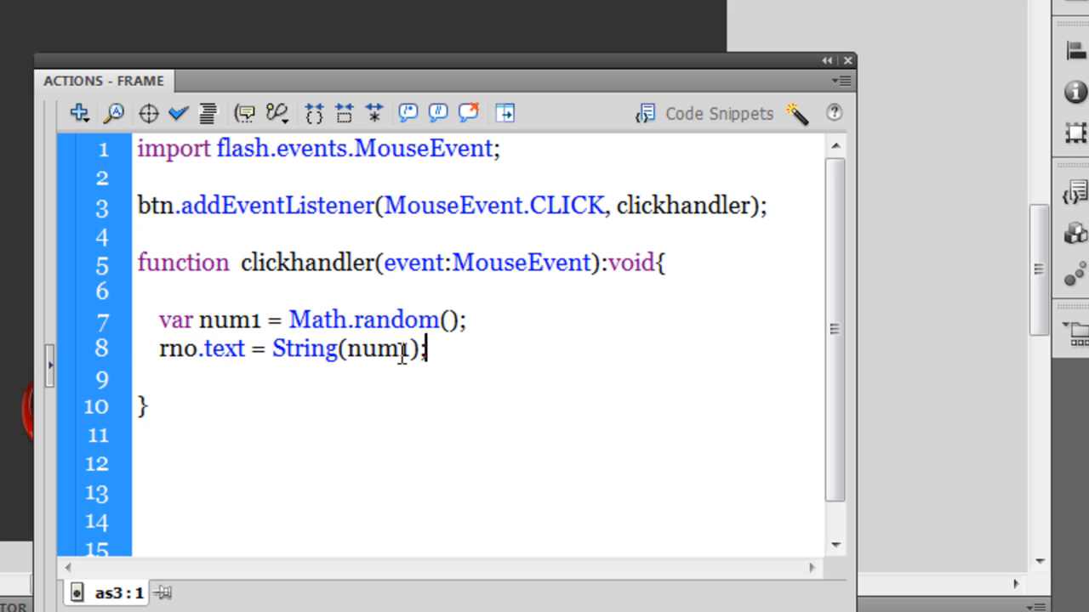
{"action": "double_click", "coordinate": [378, 348]}
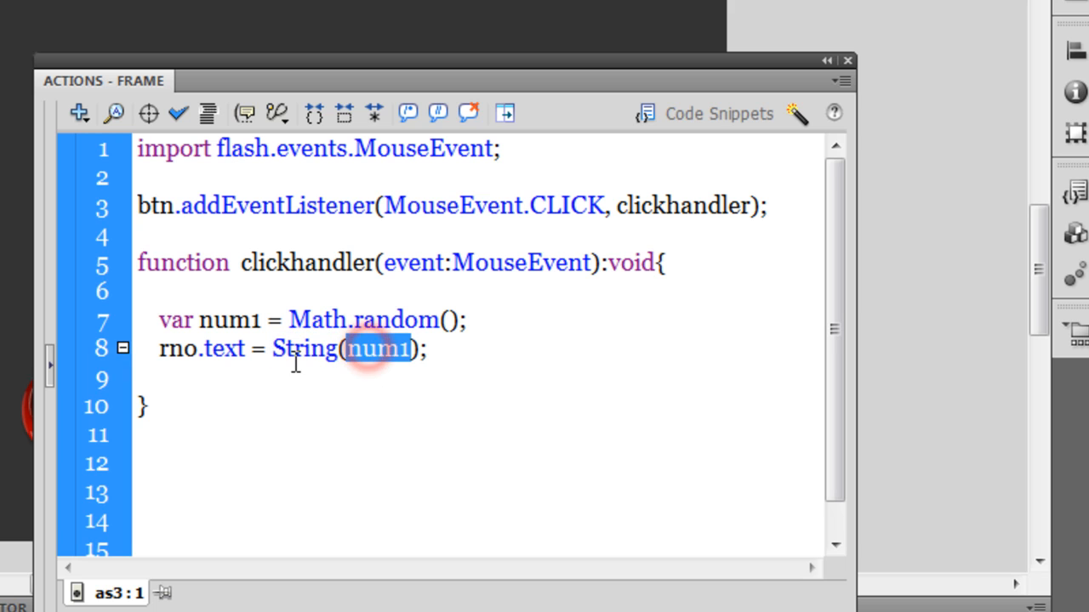
{"action": "double_click", "coordinate": [304, 347]}
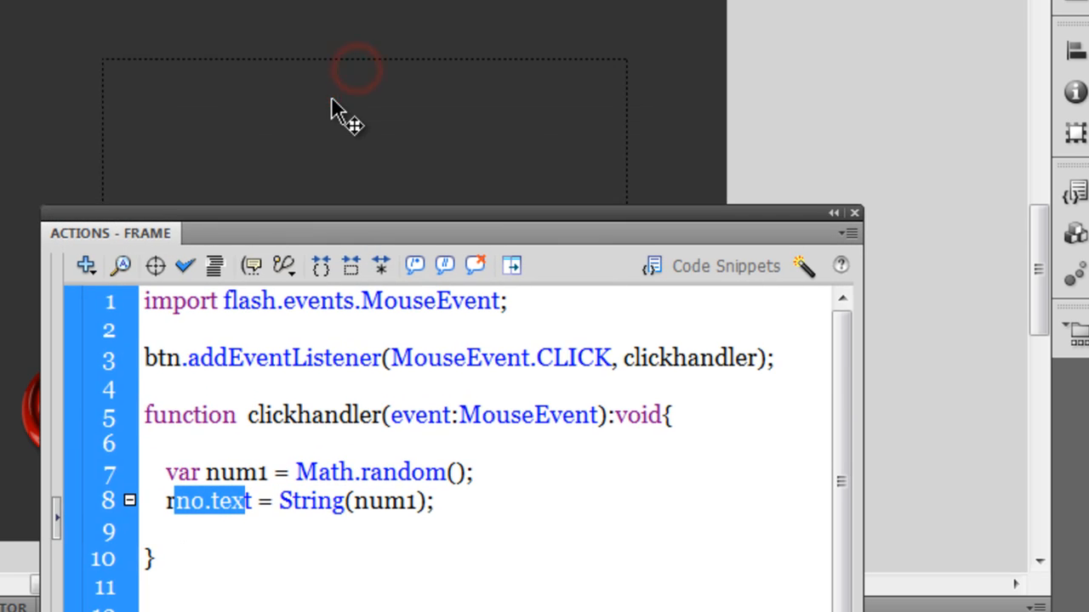
- Click the red button in the test movie to show raw random decimals below 1, then close the player
{"action": "left_click", "coordinate": [364, 127]}
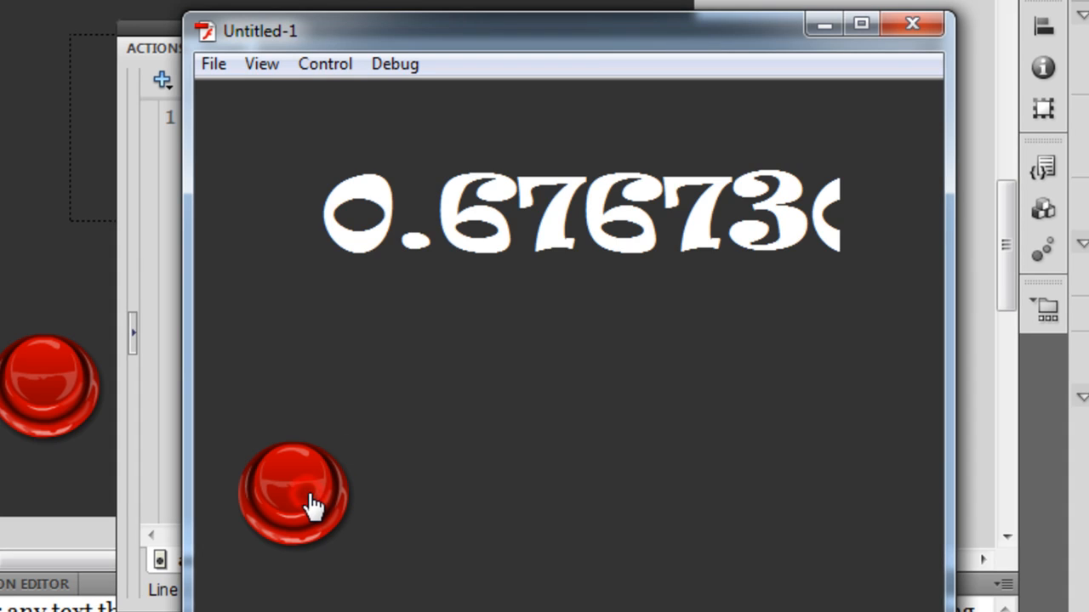
{"action": "left_click", "coordinate": [293, 494]}
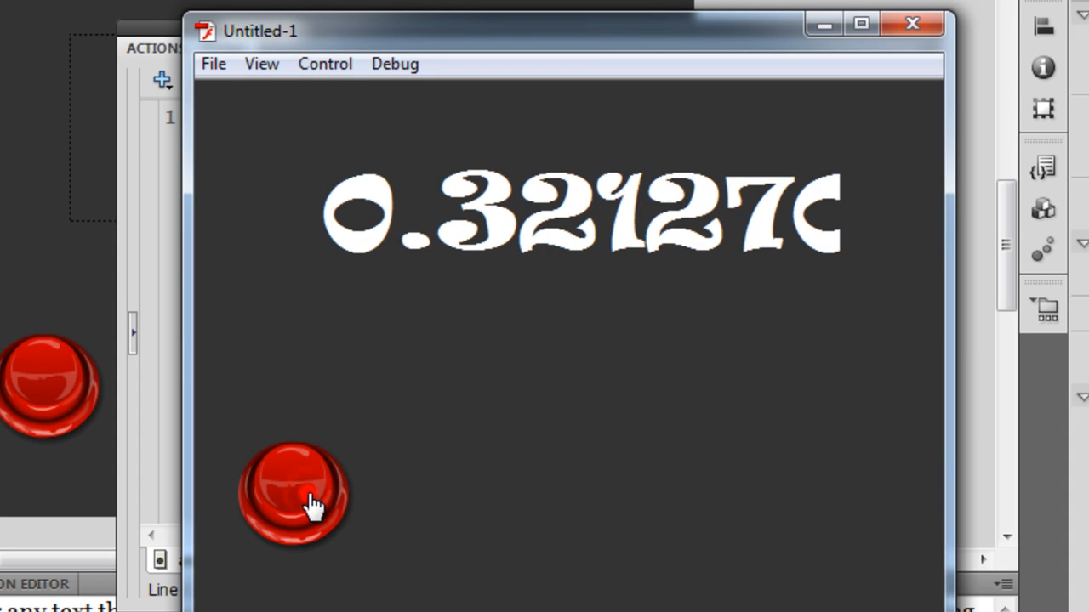
{"action": "left_click", "coordinate": [293, 494]}
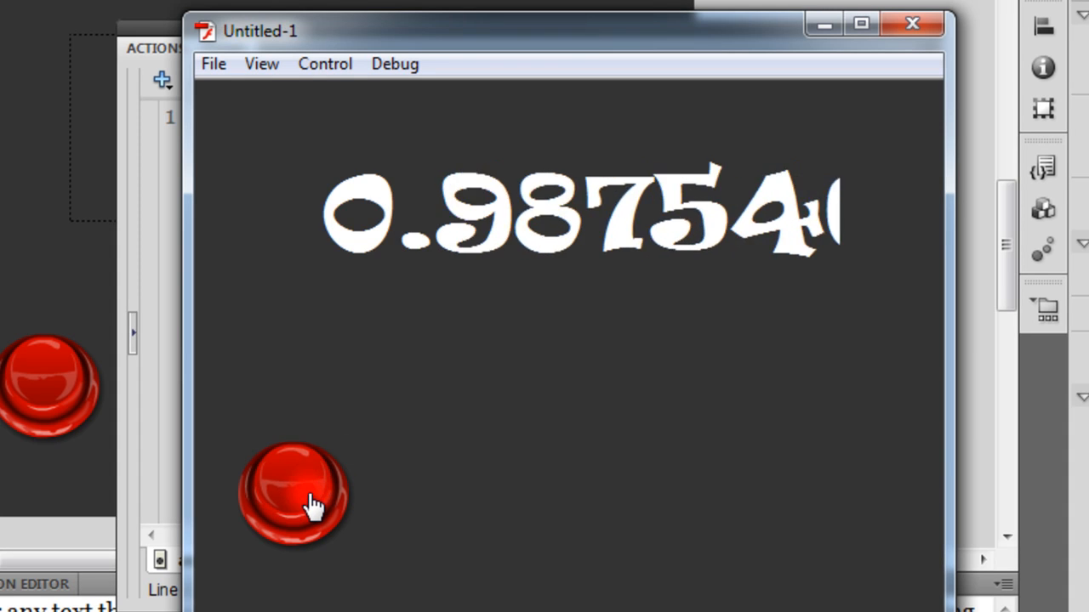
{"action": "left_click", "coordinate": [293, 489]}
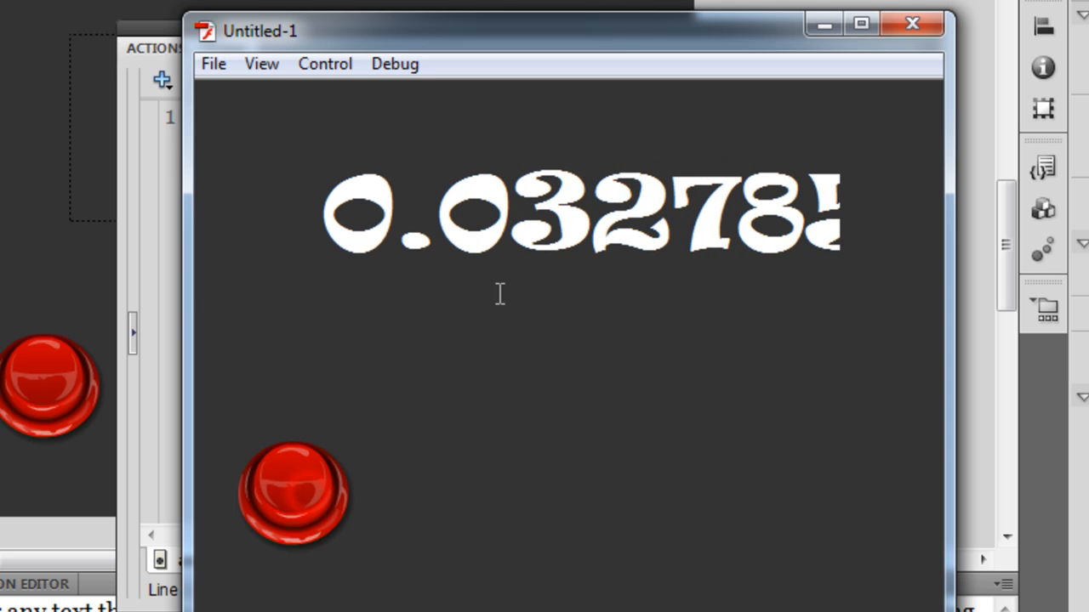
{"action": "mouse_move", "coordinate": [602, 243]}
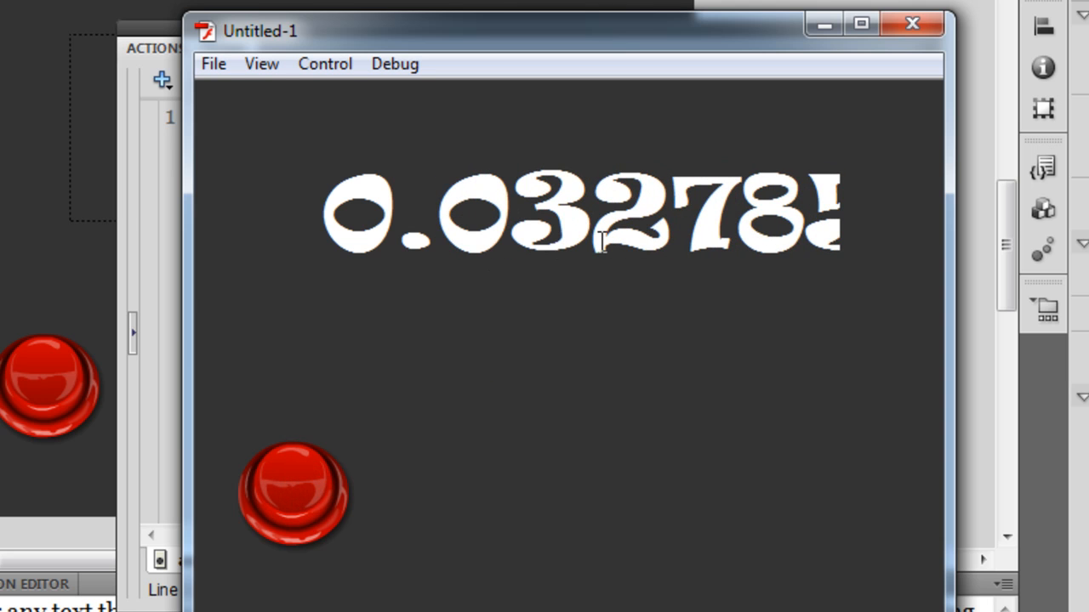
{"action": "mouse_move", "coordinate": [1080, 72]}
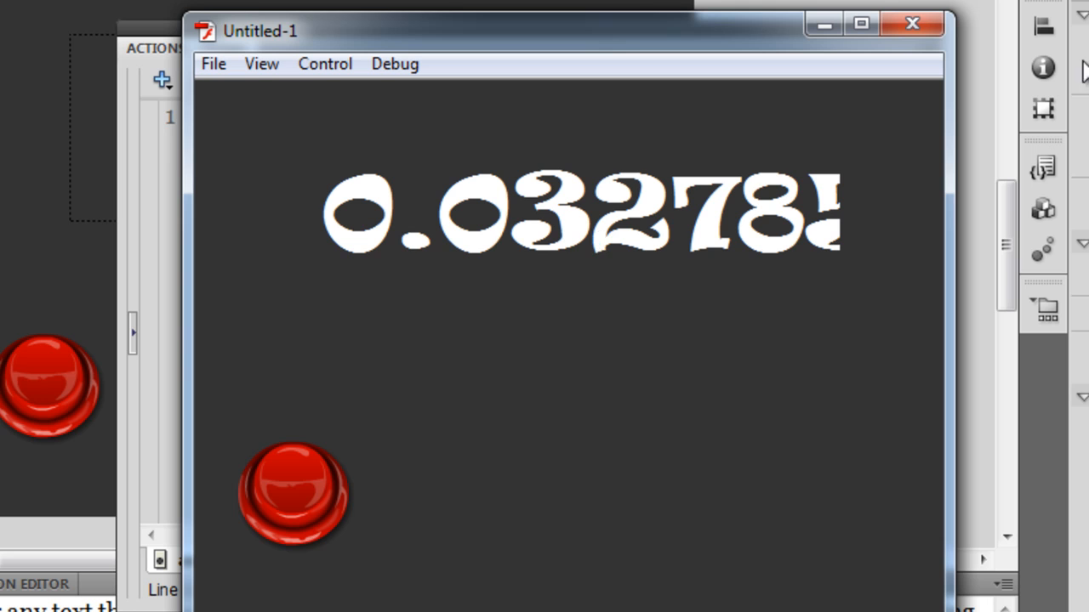
{"action": "left_click", "coordinate": [911, 23]}
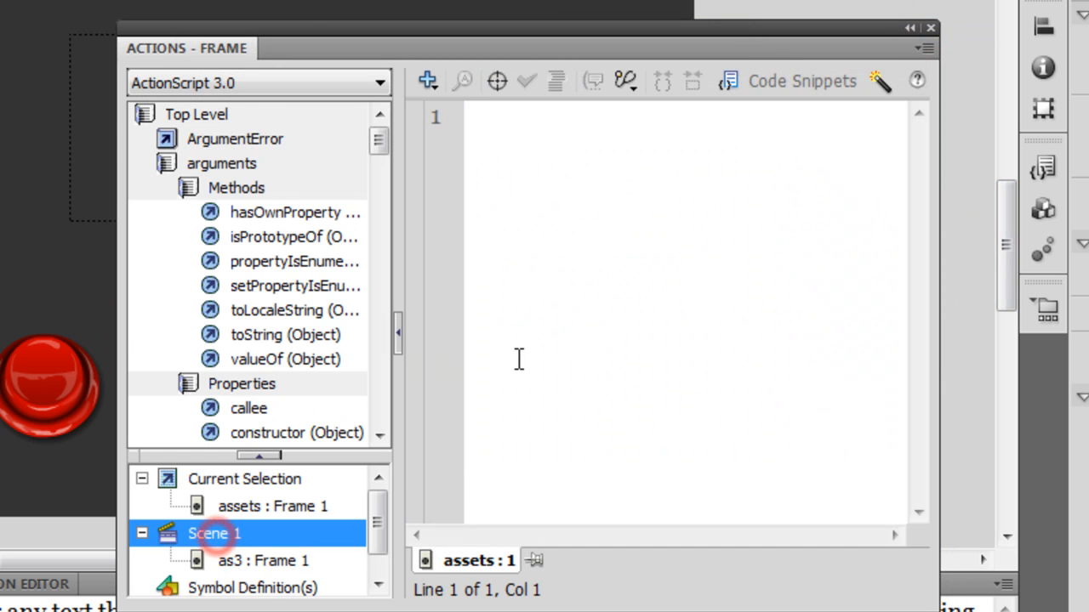
- Change line 7 of the as3 frame script to Math.random()*10
{"action": "left_click", "coordinate": [263, 560]}
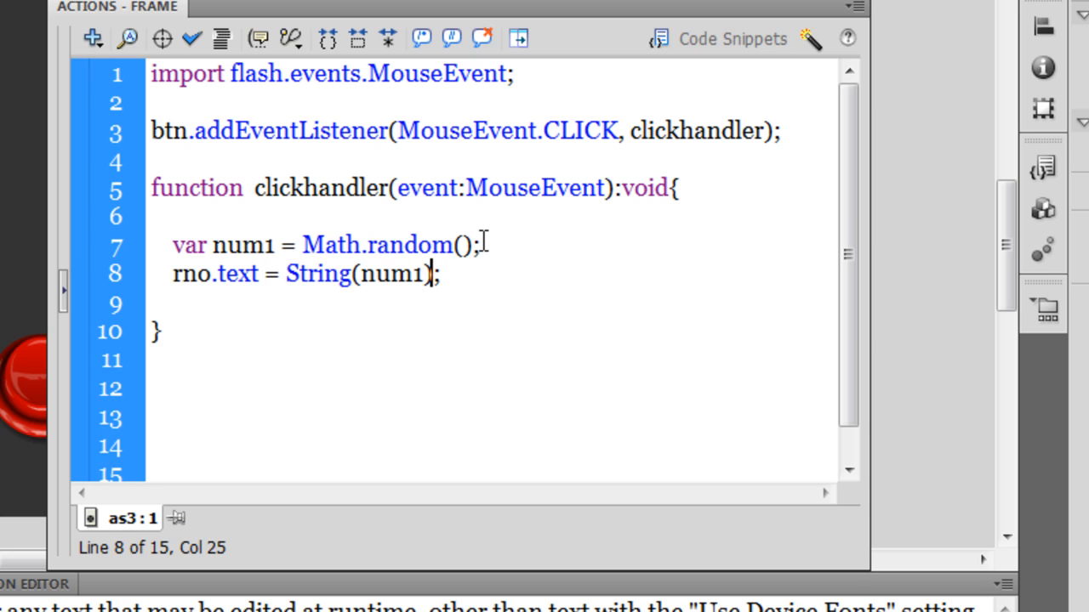
{"action": "left_click", "coordinate": [481, 244]}
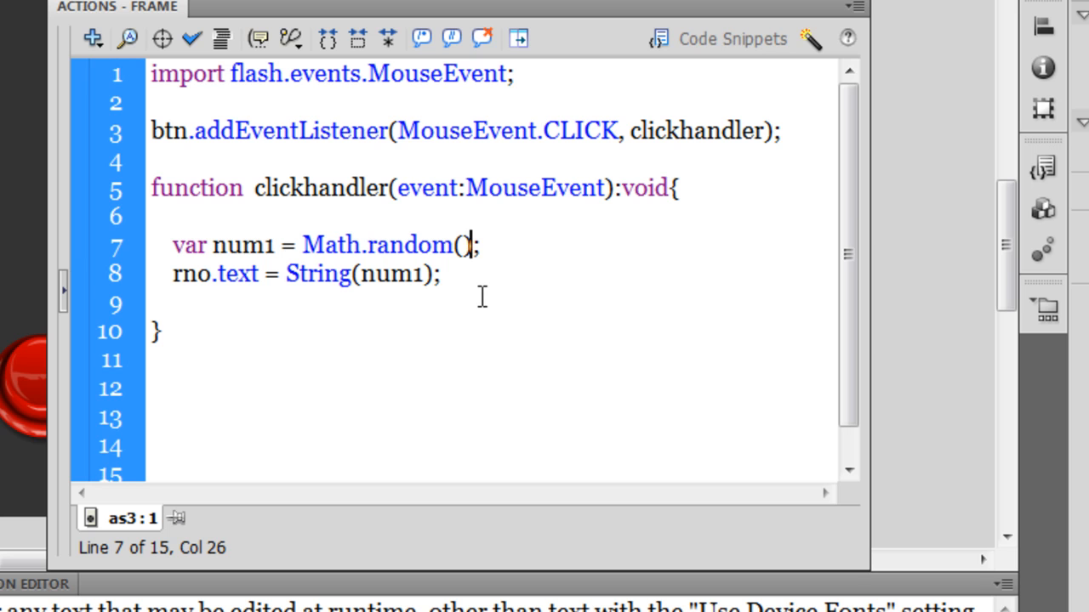
{"action": "type", "text": "*"}
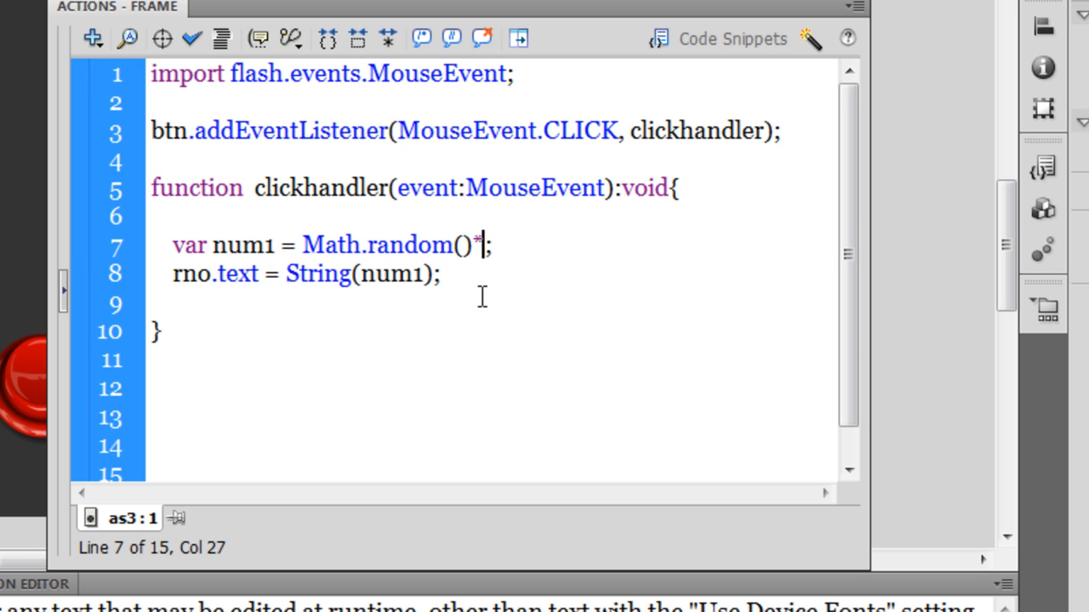
{"action": "type", "text": "10"}
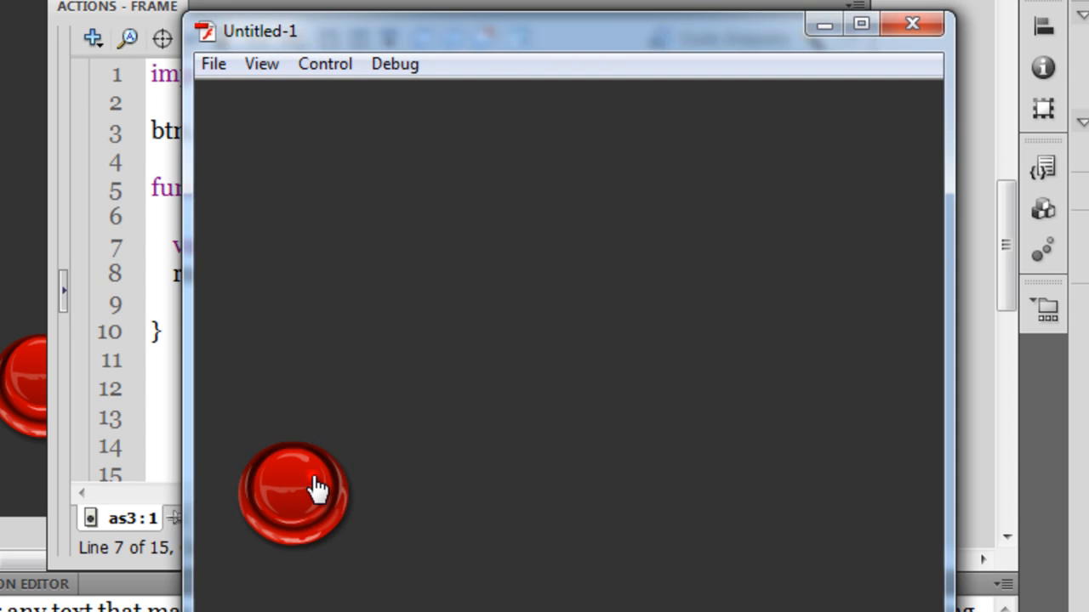
- Click the button in the test movie to show random decimals between 0 and 10, then close the player
{"action": "left_click", "coordinate": [293, 494]}
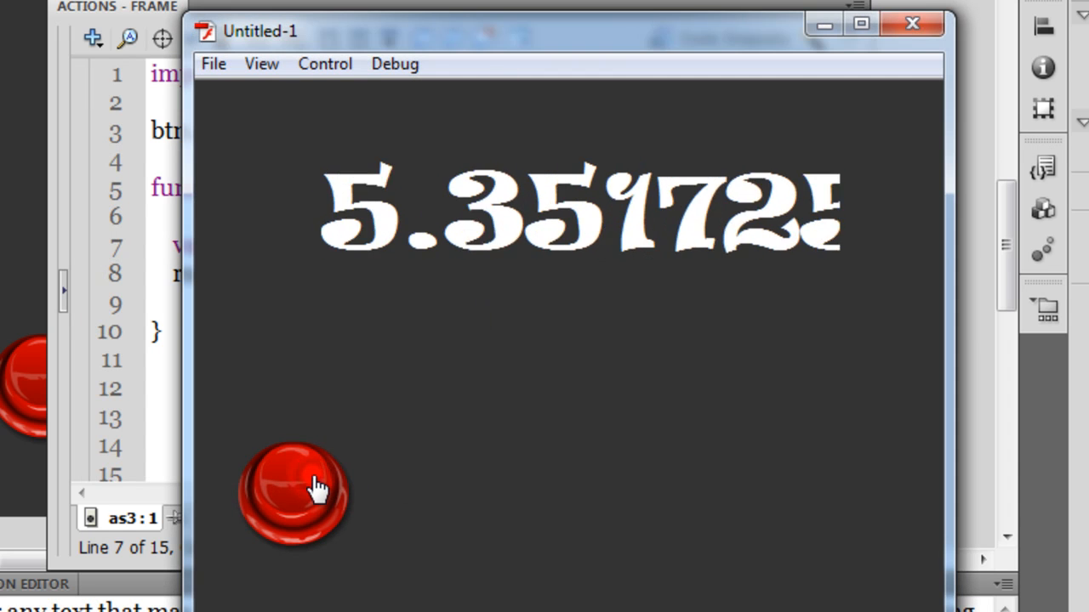
{"action": "left_click", "coordinate": [293, 494]}
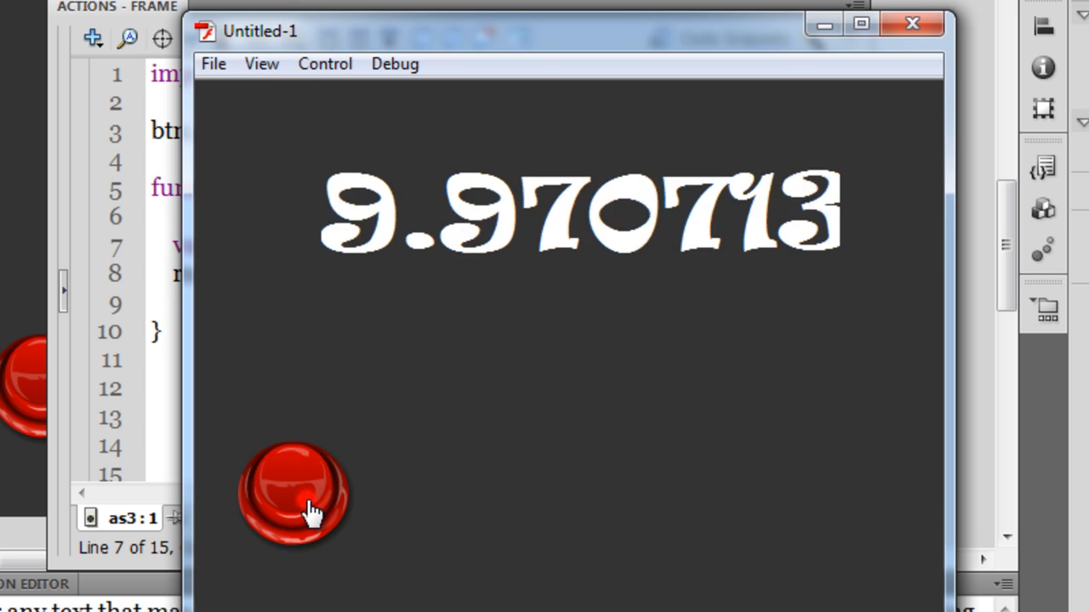
{"action": "left_click", "coordinate": [294, 493]}
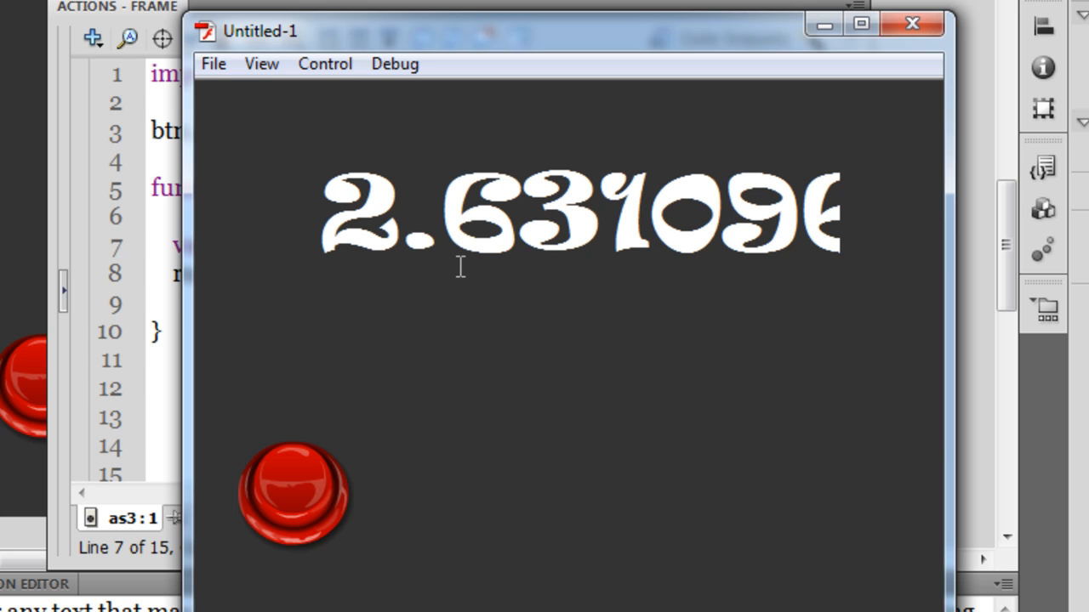
{"action": "mouse_move", "coordinate": [693, 211]}
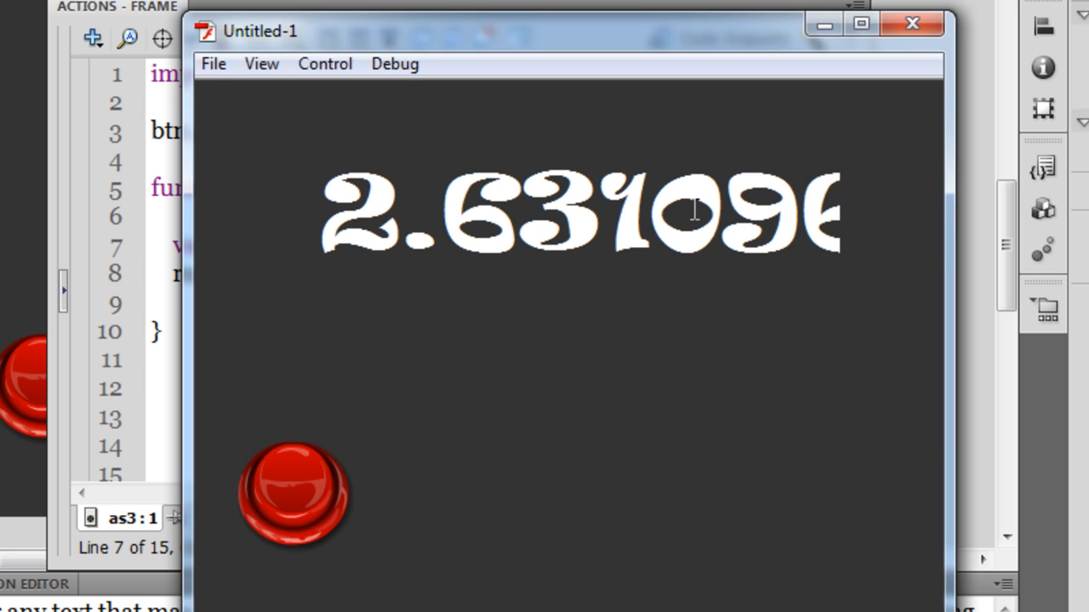
{"action": "mouse_move", "coordinate": [400, 341]}
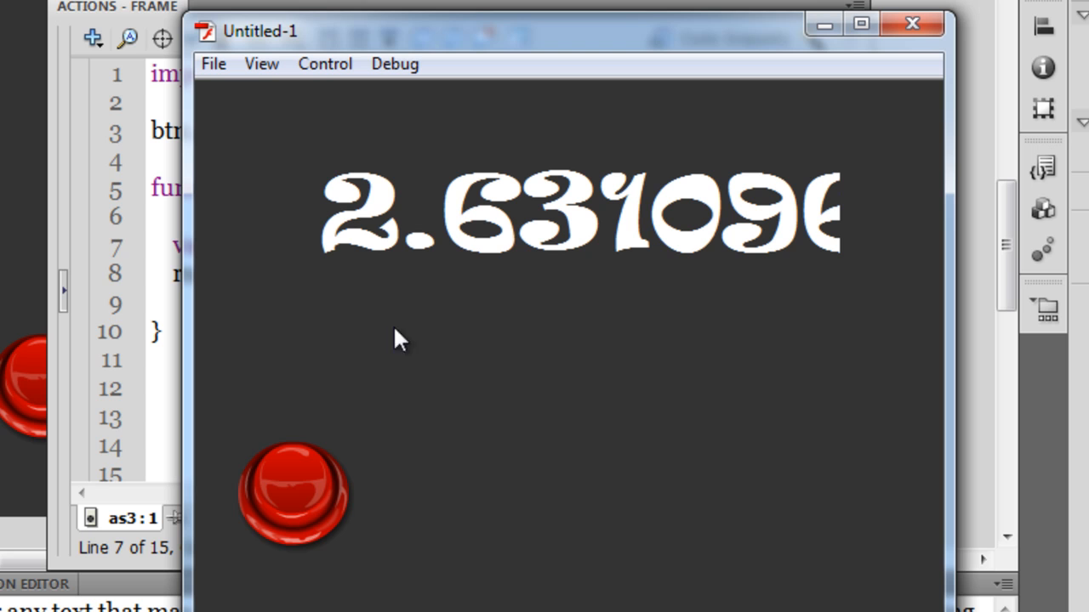
{"action": "left_click", "coordinate": [911, 23]}
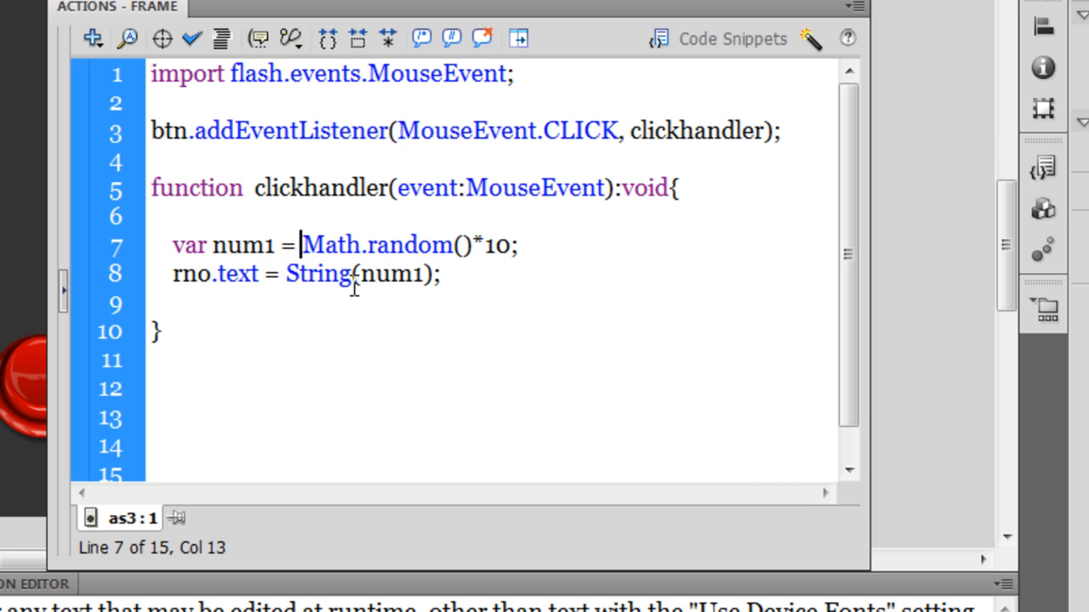
- Wrap Math.random()*10 in parentheses and begin Math.ro before it for Math.round
{"action": "type", "text": "("}
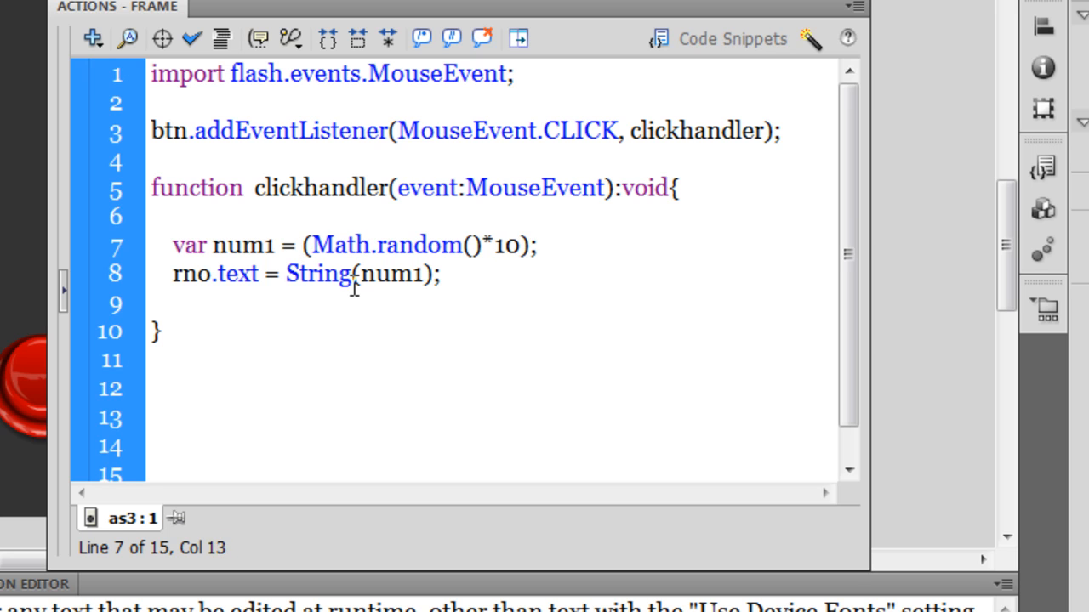
{"action": "type", "text": "Math."}
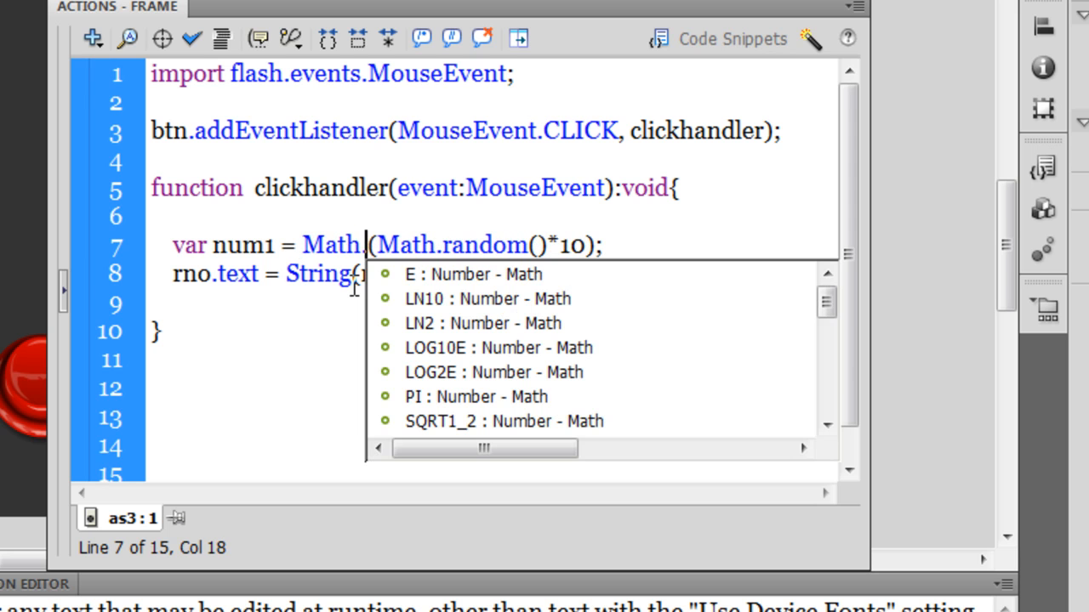
{"action": "type", "text": "round("}
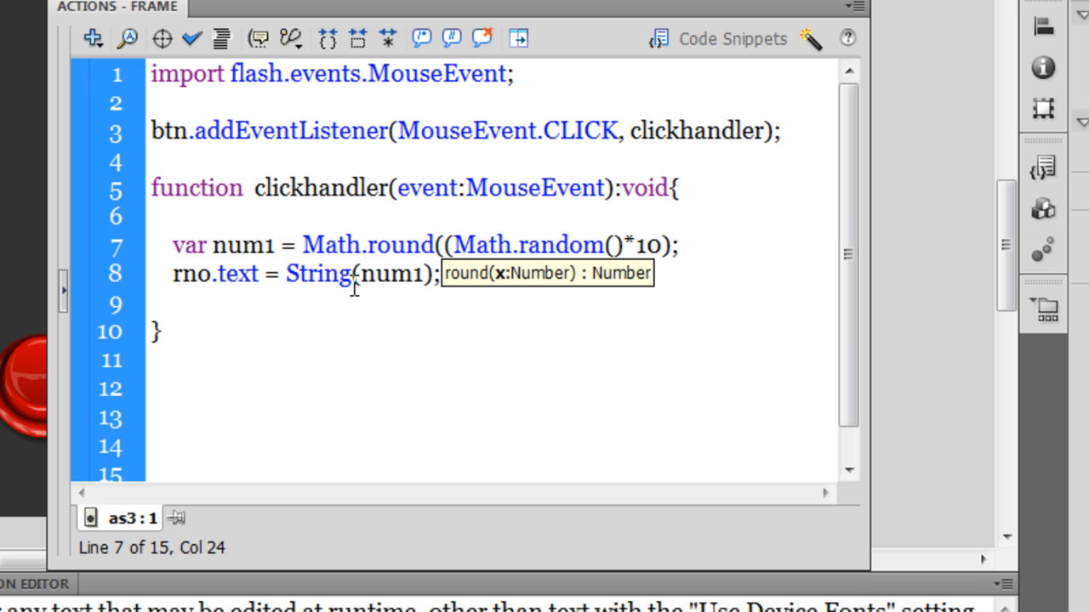
- Complete Math.round((Math.random()*10)) on line 7 and test the movie with Ctrl+Enter
{"action": "left_click", "coordinate": [151, 360]}
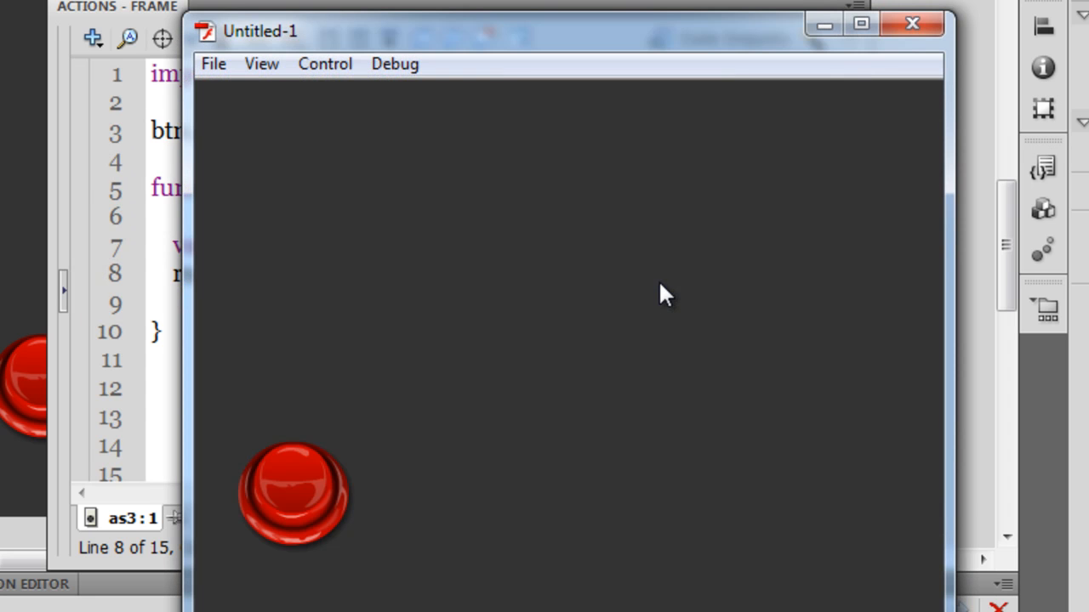
- Click the button repeatedly to see rounded integers 9, 4, 7, 3, 6, then close the test movie
{"action": "left_click", "coordinate": [912, 23]}
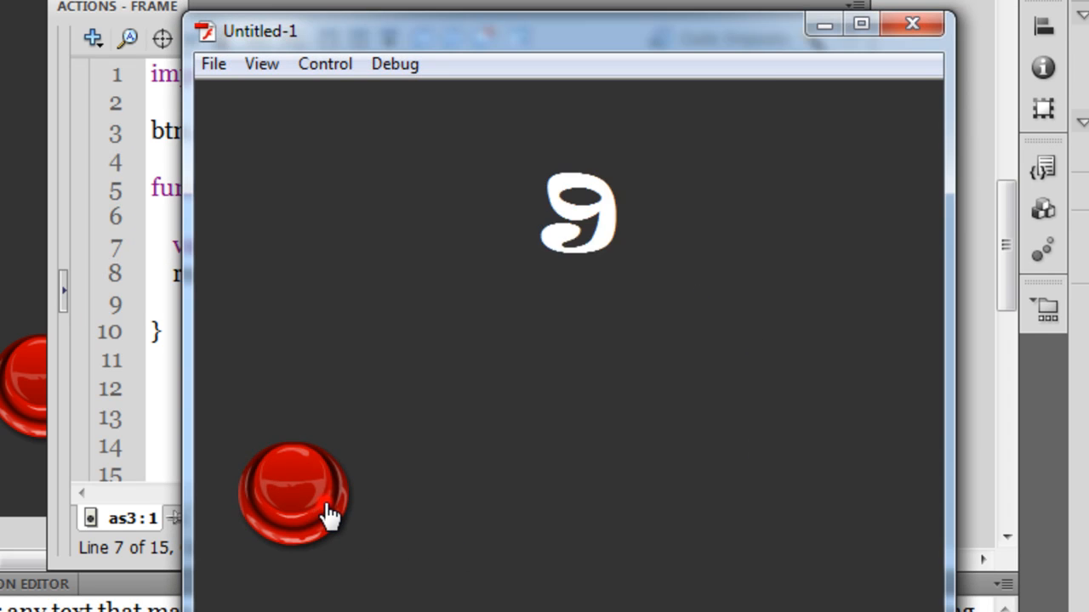
{"action": "left_click", "coordinate": [294, 489]}
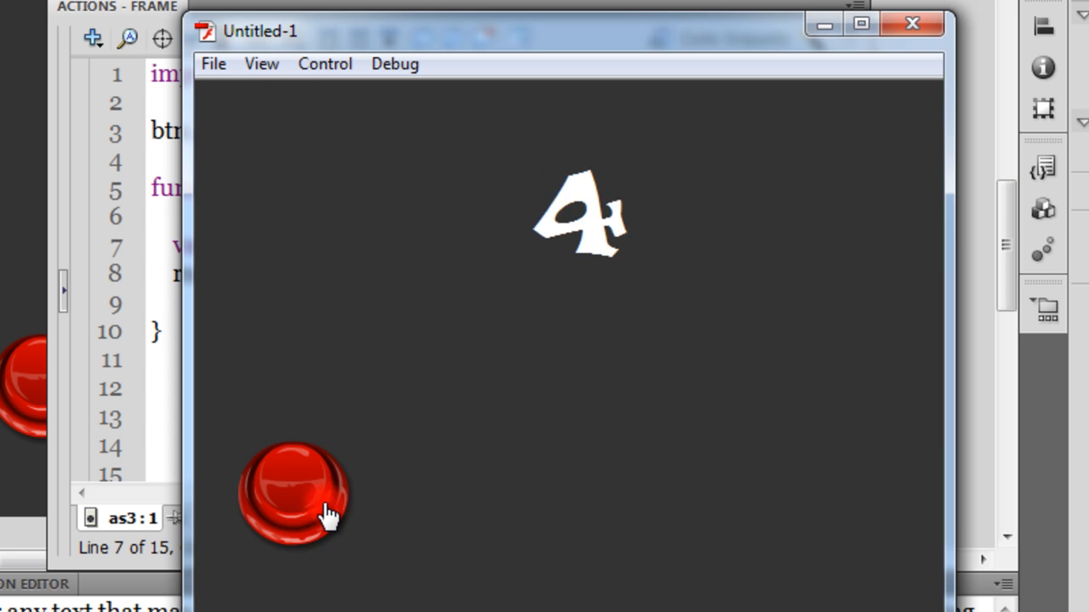
{"action": "left_click", "coordinate": [294, 489]}
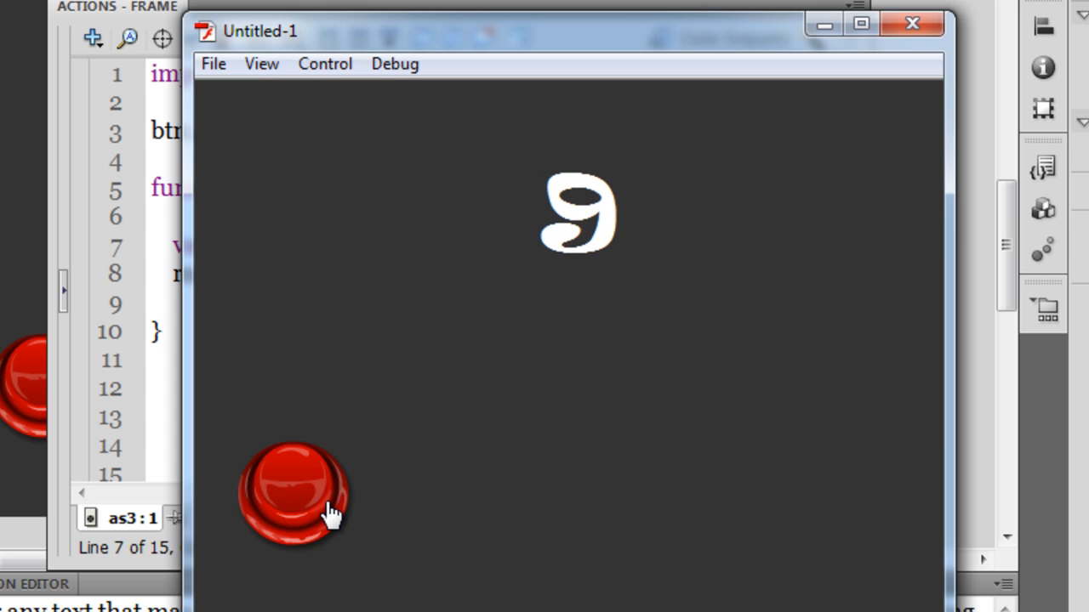
{"action": "left_click", "coordinate": [294, 493]}
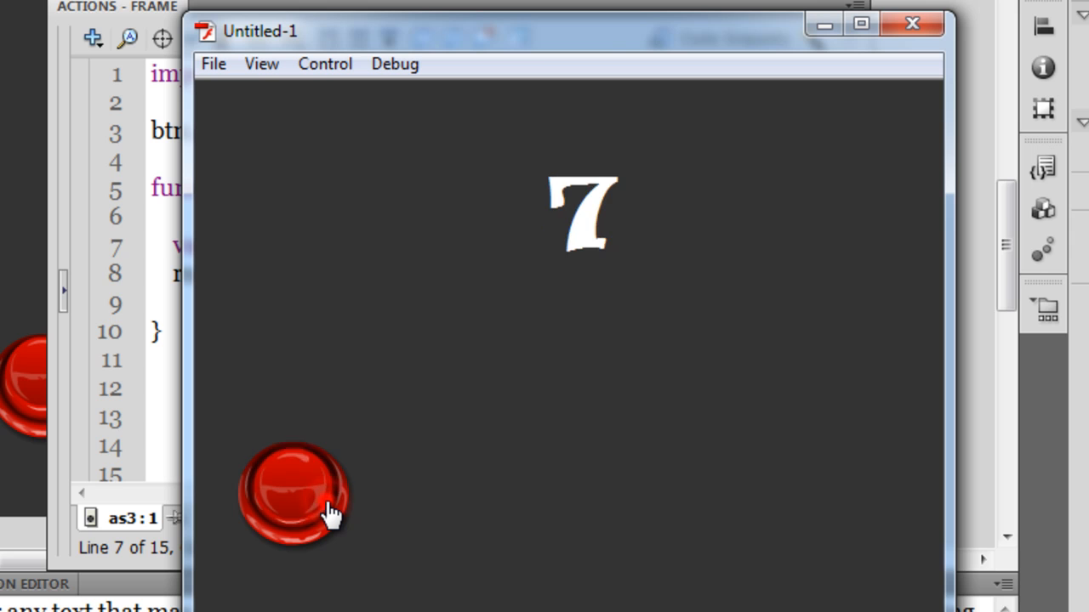
{"action": "left_click", "coordinate": [294, 493]}
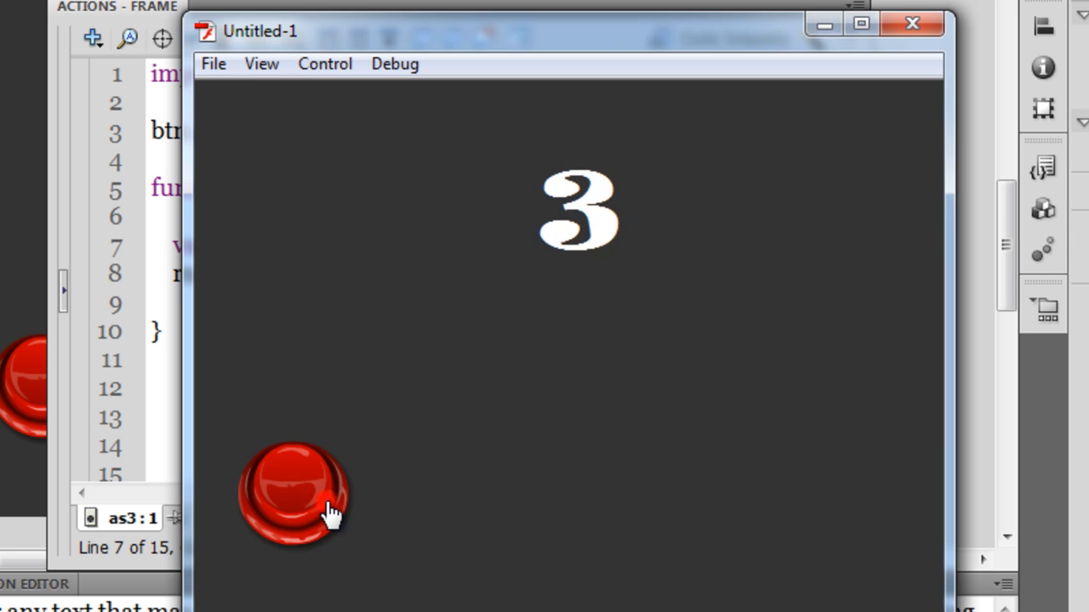
{"action": "left_click", "coordinate": [293, 489]}
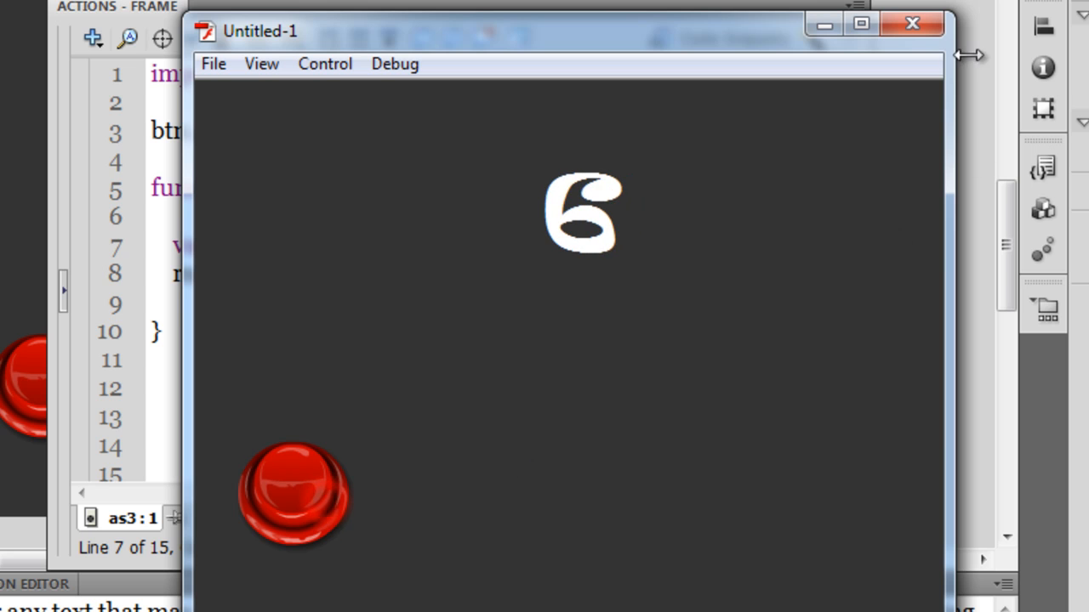
{"action": "left_click", "coordinate": [912, 23]}
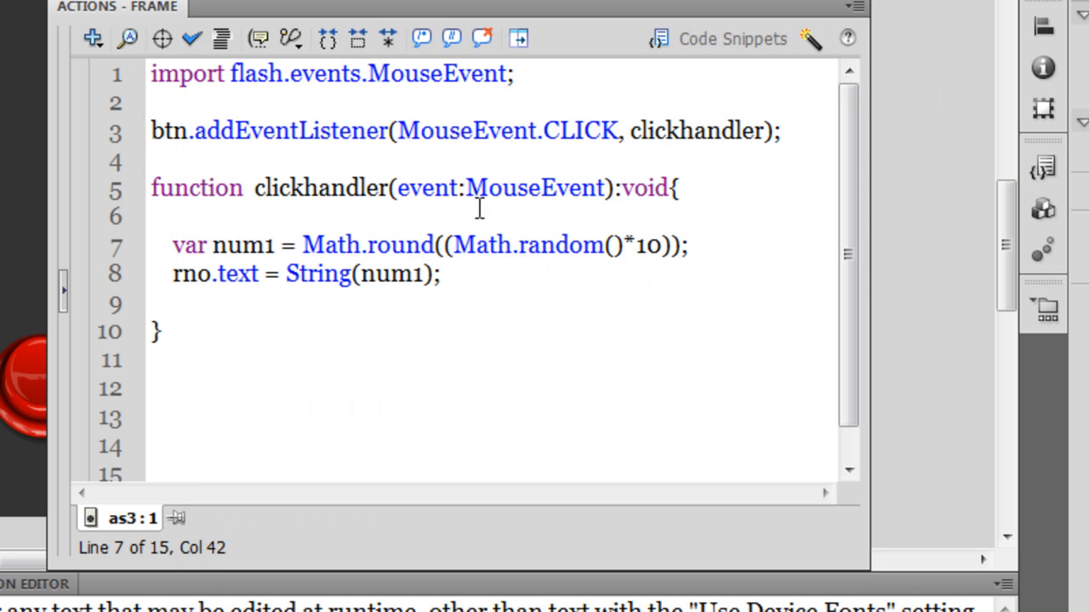
- Change the formula to Math.round((Math.random()*5+5)) and launch a test run
{"action": "double_click", "coordinate": [368, 245]}
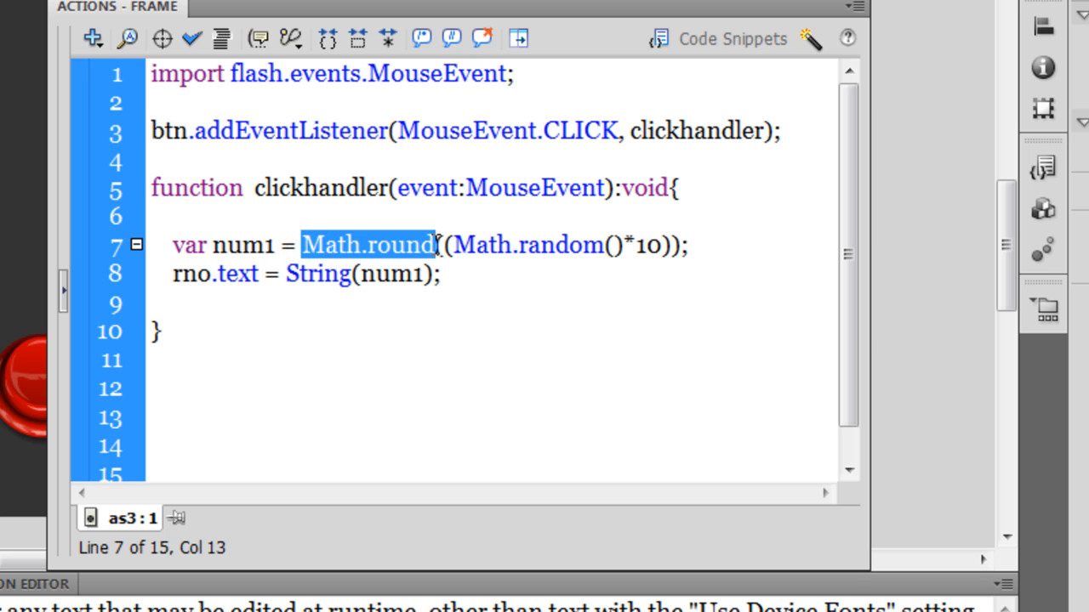
{"action": "mouse_move", "coordinate": [438, 259]}
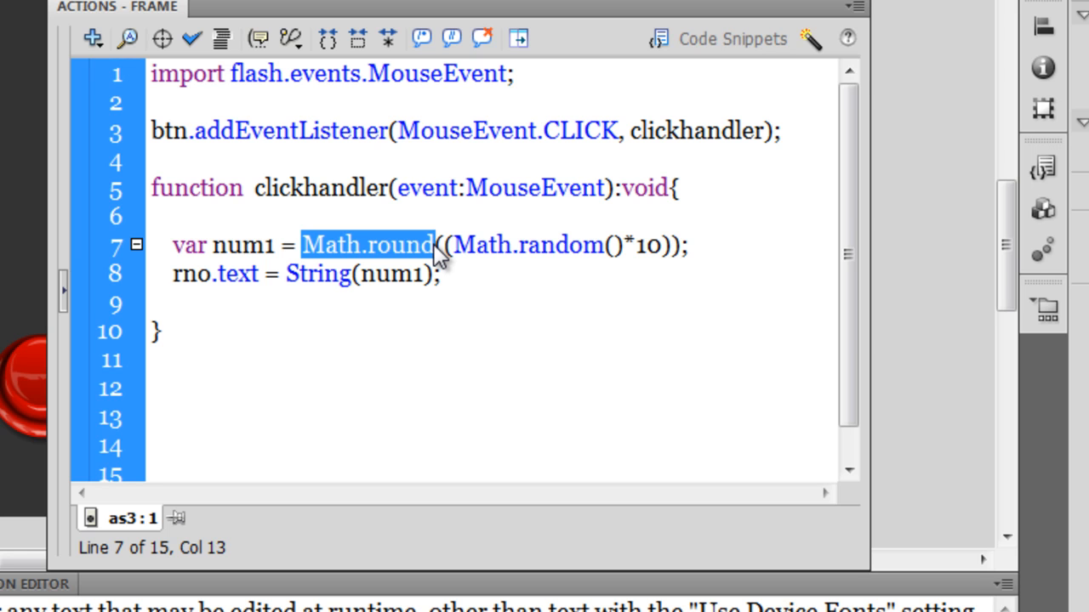
{"action": "mouse_move", "coordinate": [690, 307]}
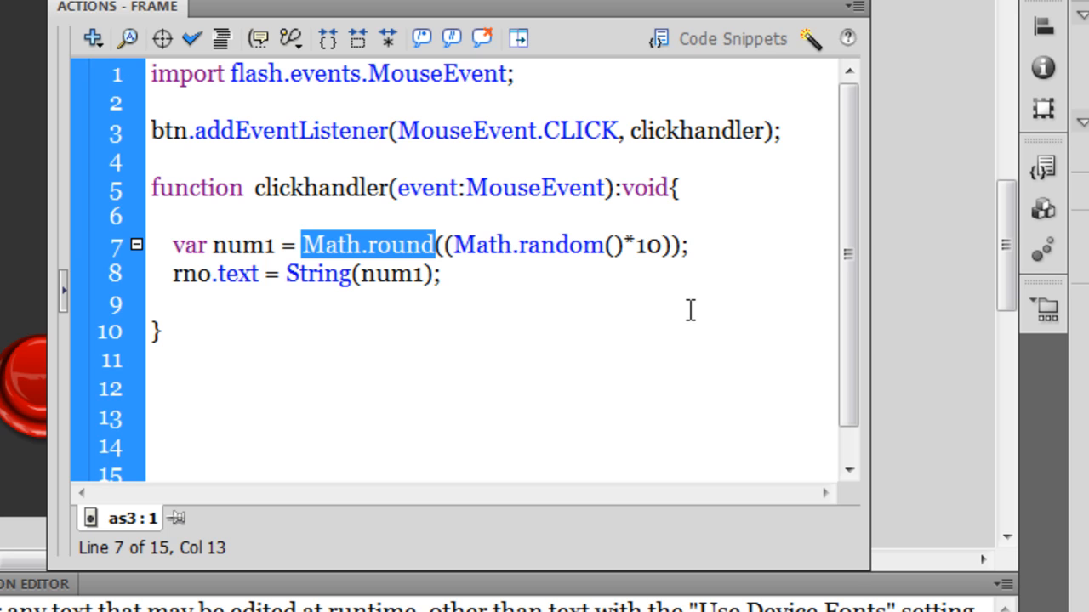
{"action": "double_click", "coordinate": [649, 245]}
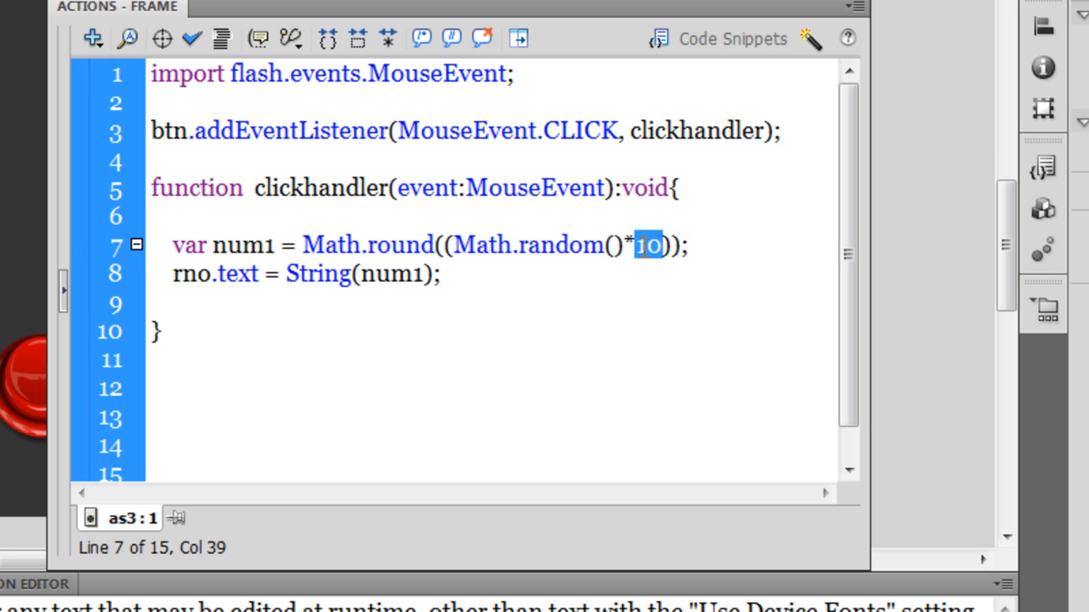
{"action": "type", "text": "5"}
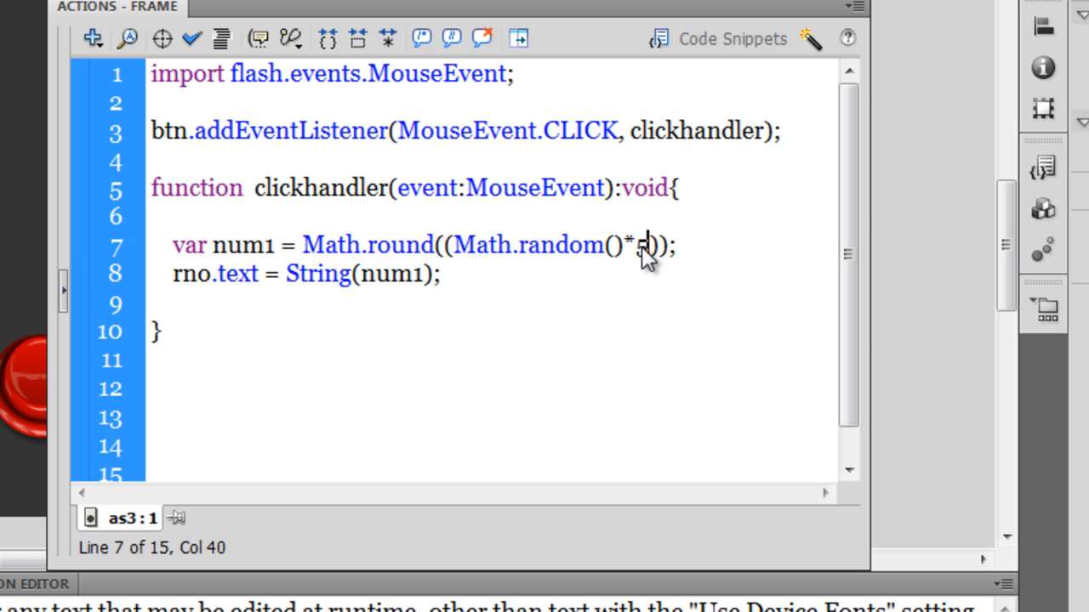
{"action": "type", "text": "+5"}
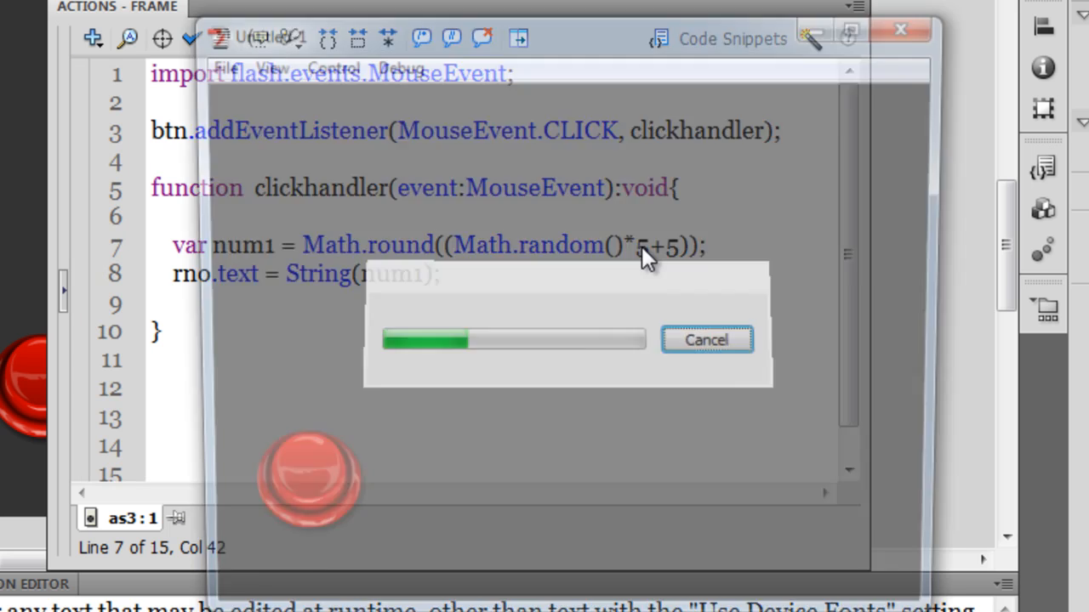
- Click the button to see numbers 7, 6, 9 and 7 from the *5+5 formula, then close the test
{"action": "left_click", "coordinate": [293, 489]}
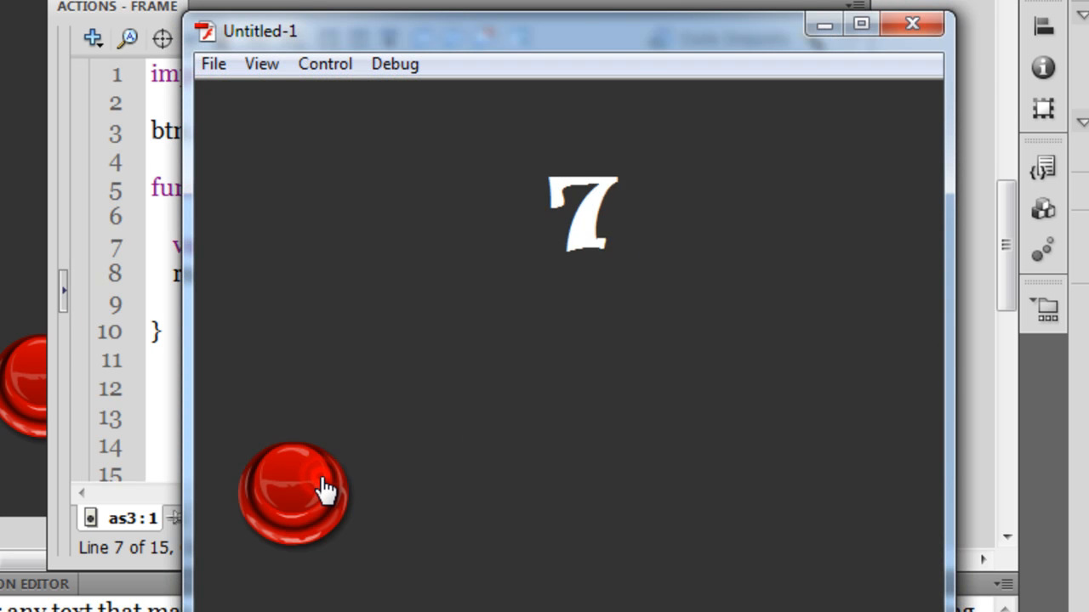
{"action": "left_click", "coordinate": [294, 493]}
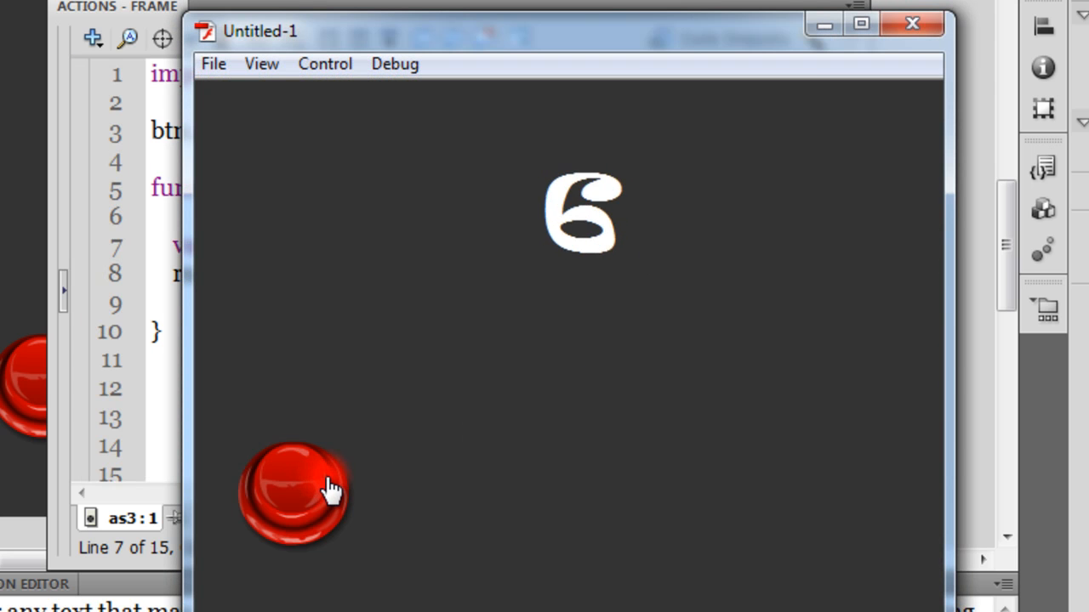
{"action": "left_click", "coordinate": [293, 489]}
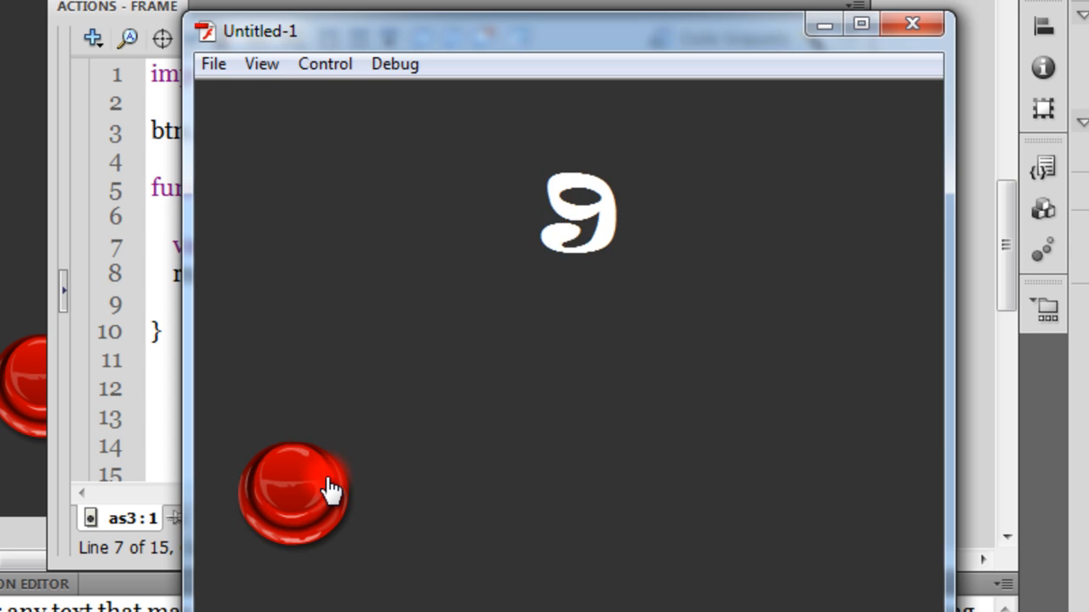
{"action": "left_click", "coordinate": [293, 493]}
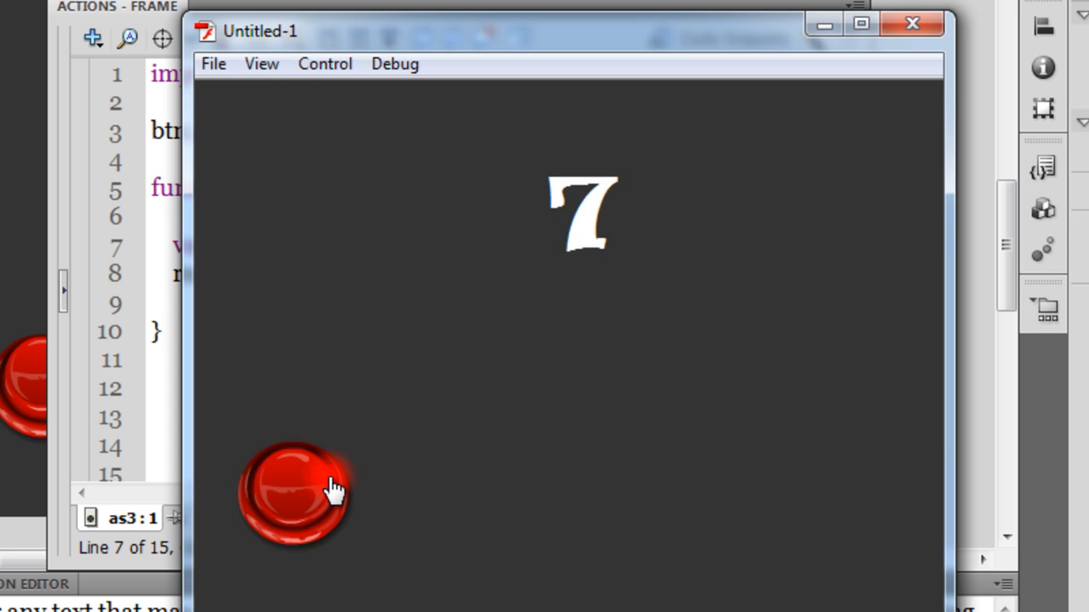
{"action": "left_click", "coordinate": [912, 22]}
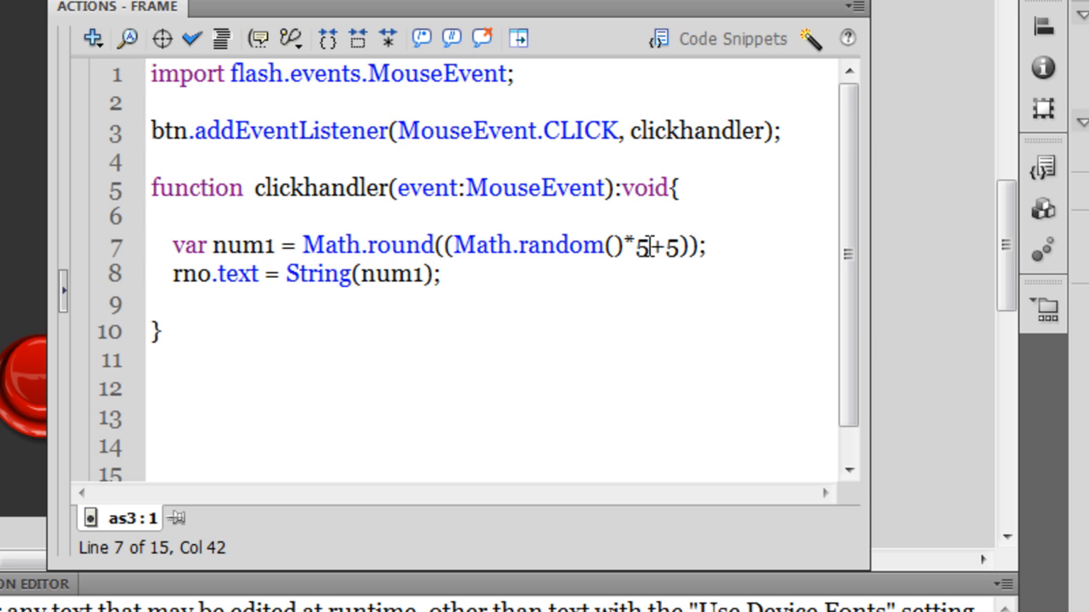
- Change the formula to Math.random()*10-5, retest, and click the button to show -3
{"action": "type", "text": "10-"}
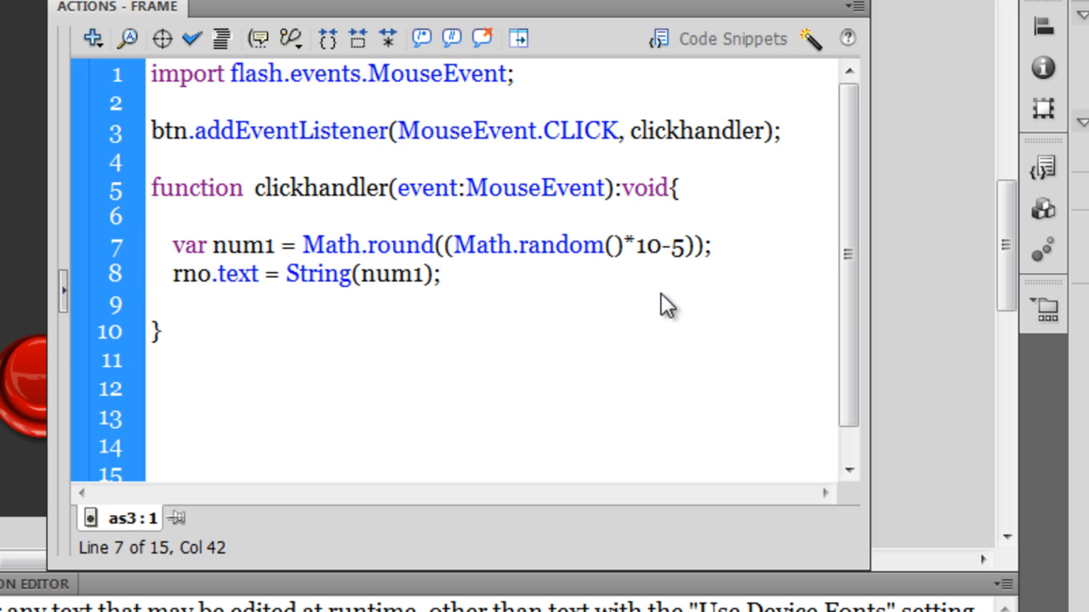
{"action": "left_click", "coordinate": [294, 490]}
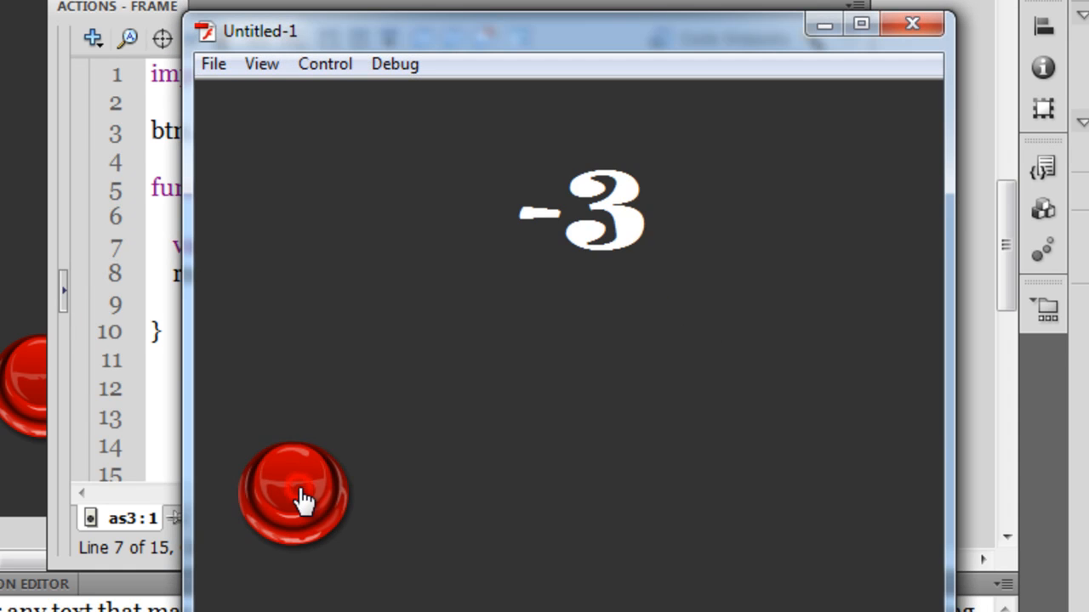
- Click the button to see 4, -3, -2 and -1, then close the test movie
{"action": "left_click", "coordinate": [294, 494]}
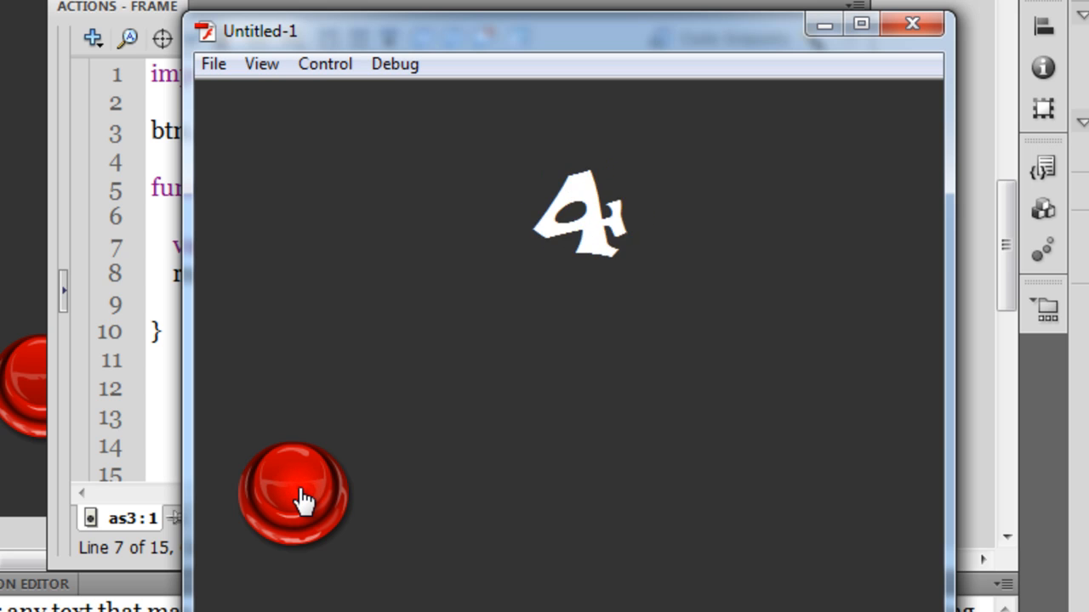
{"action": "left_click", "coordinate": [293, 493]}
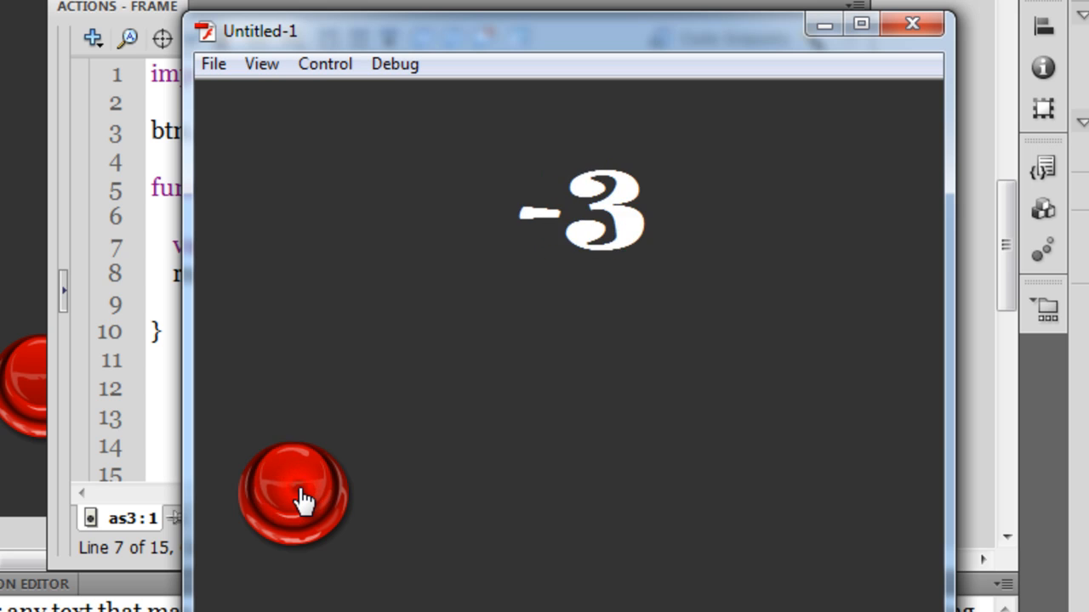
{"action": "left_click", "coordinate": [293, 493]}
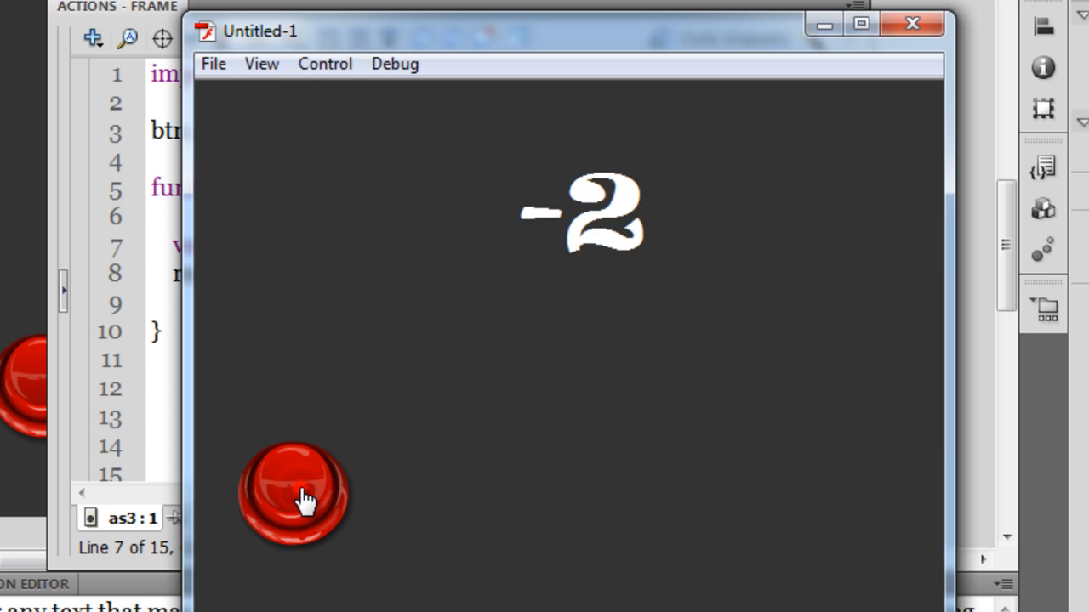
{"action": "left_click", "coordinate": [293, 493]}
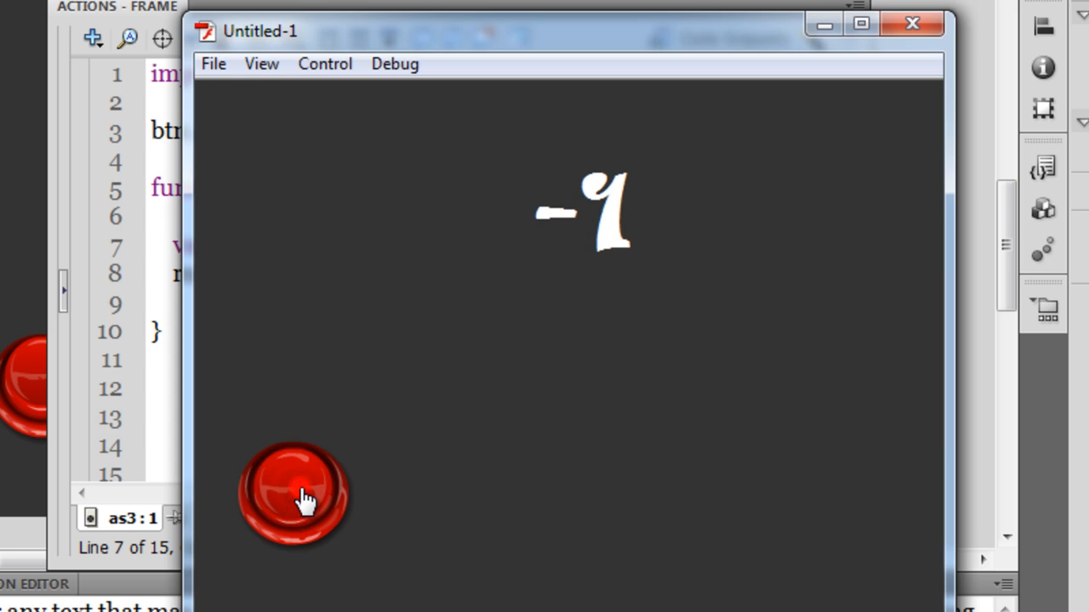
{"action": "left_click", "coordinate": [912, 23]}
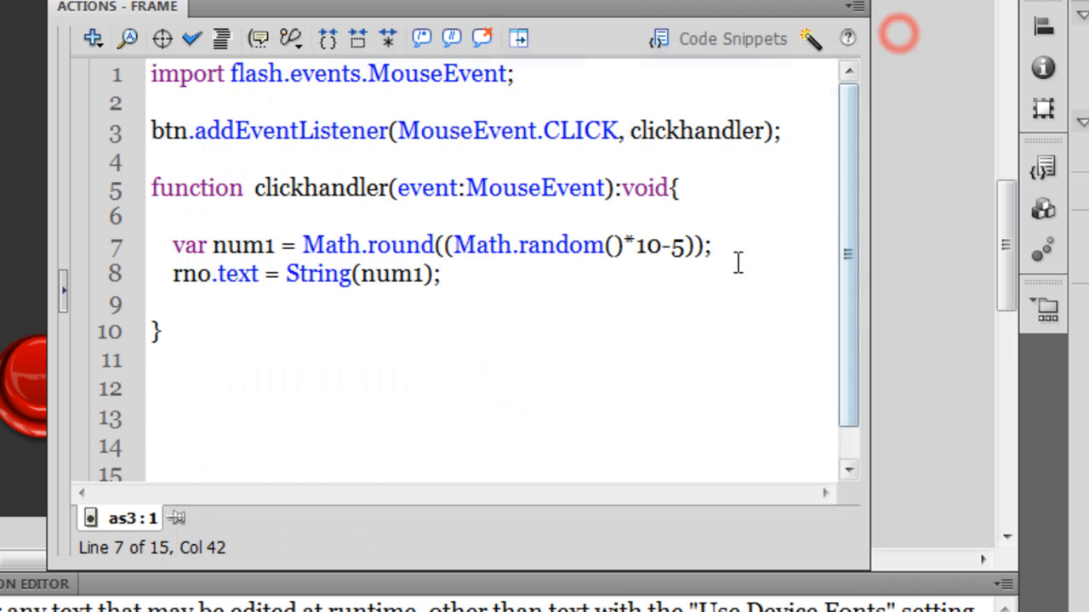
{"action": "left_click_drag", "start_coordinate": [667, 245], "coordinate": [459, 245]}
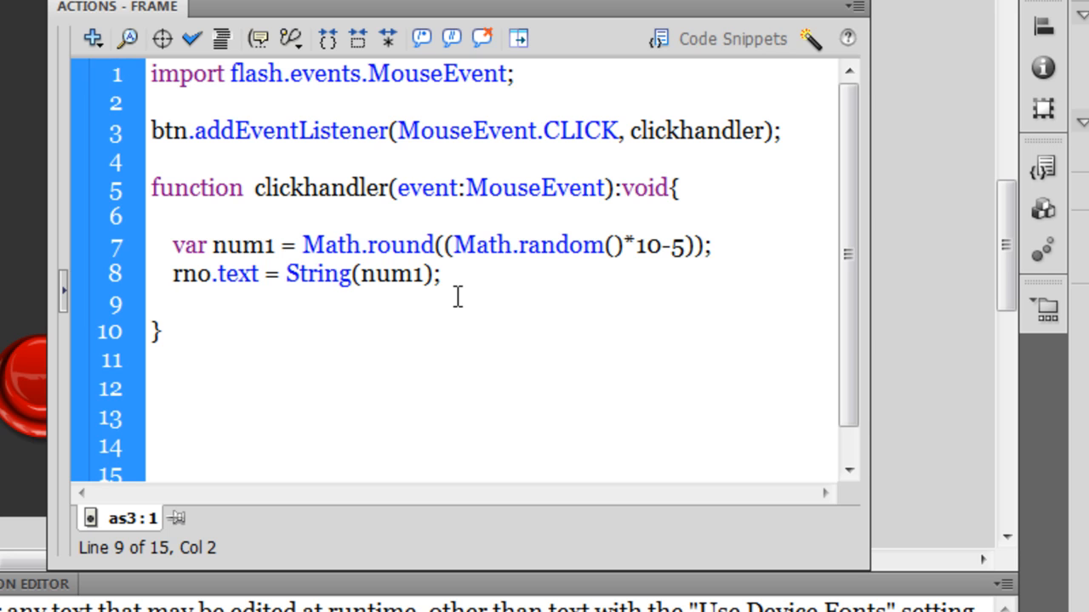
{"action": "left_click", "coordinate": [172, 304]}
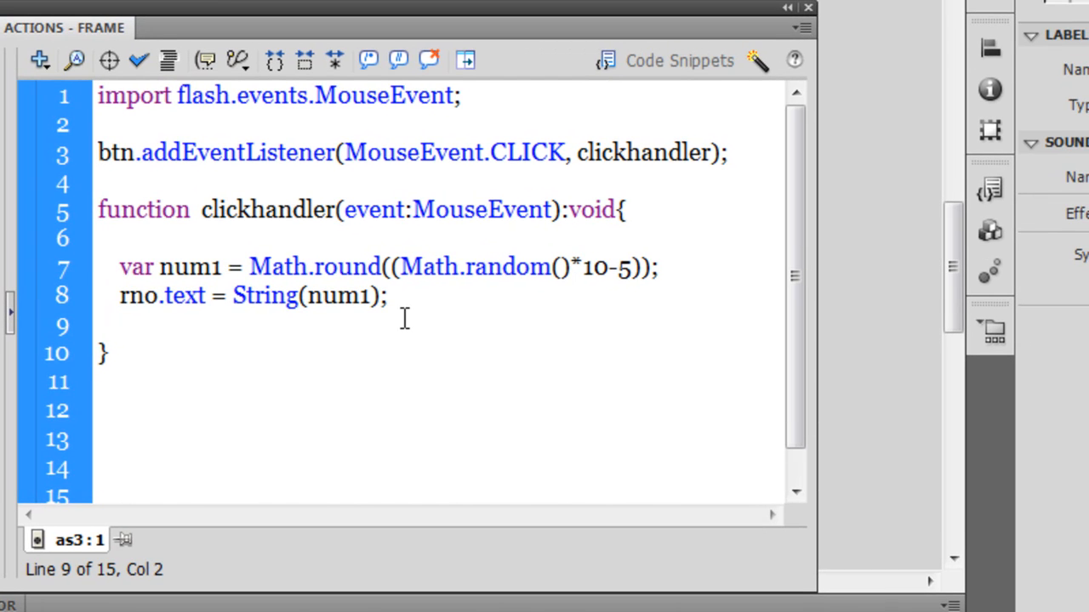
{"action": "left_click", "coordinate": [119, 326]}
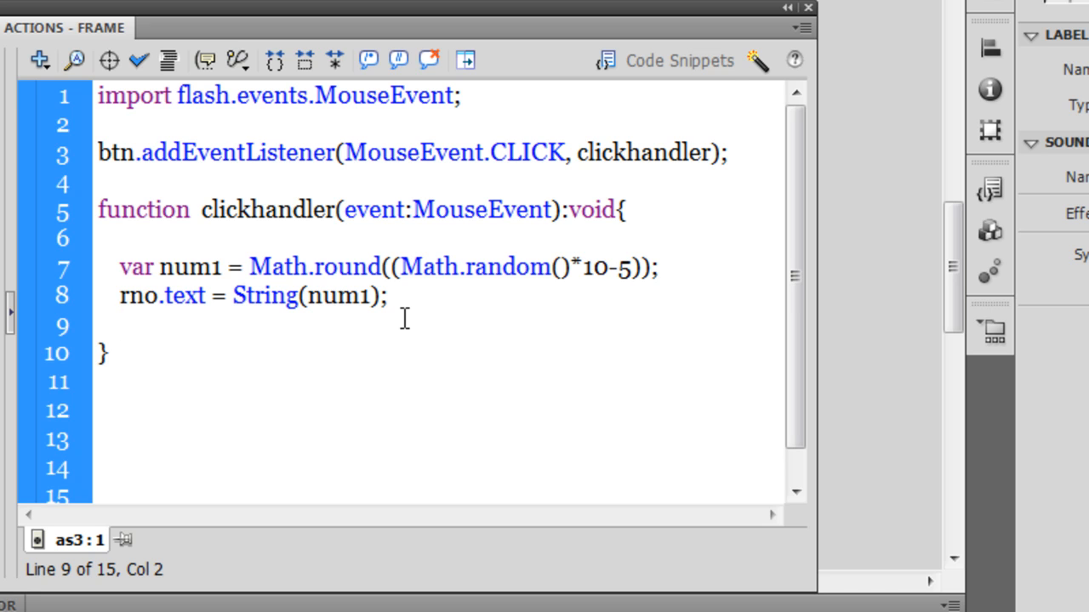
{"action": "left_click", "coordinate": [111, 326]}
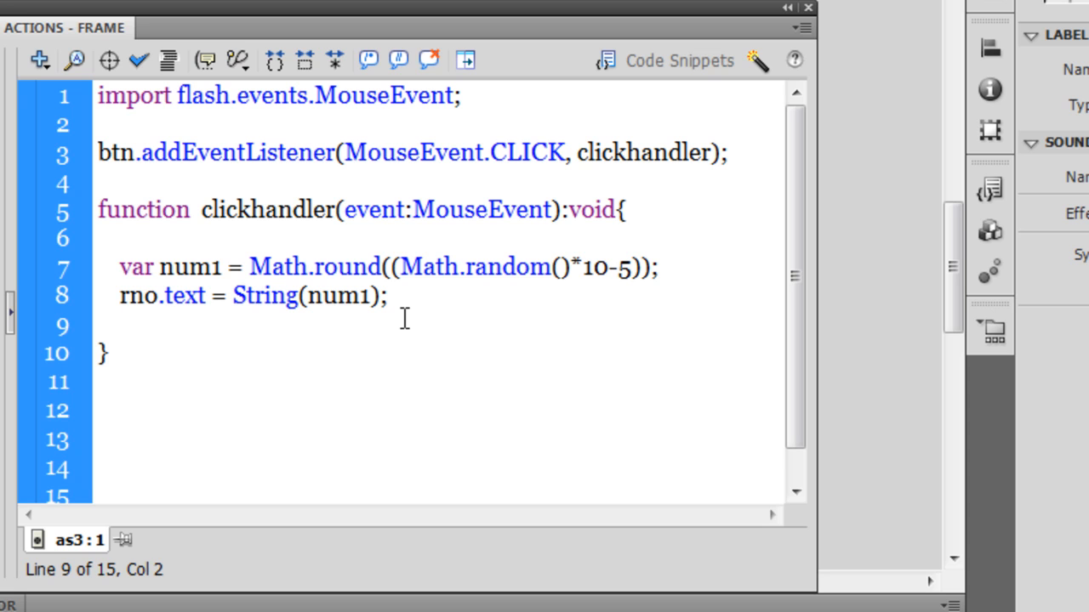
{"action": "left_click", "coordinate": [120, 267]}
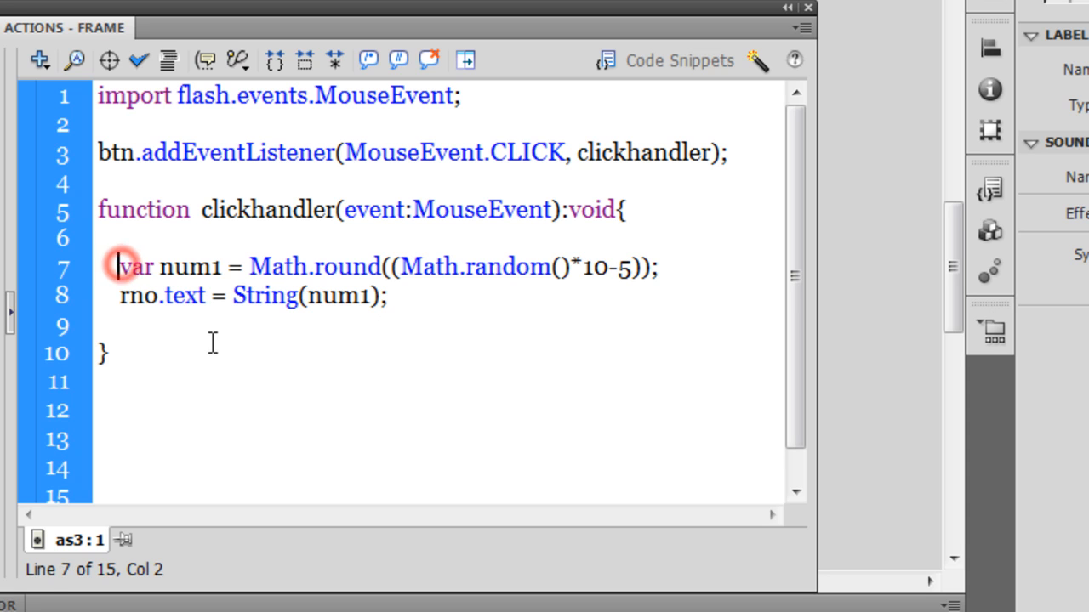
- Declare var tester = Math.random(); above the num1 line
{"action": "key", "text": "Return"}
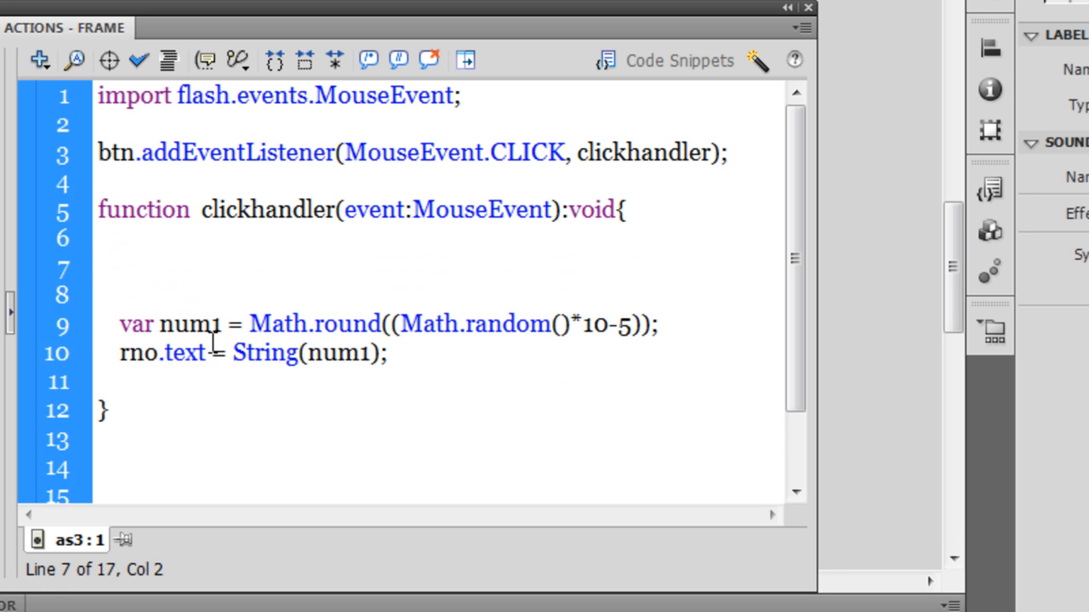
{"action": "type", "text": "Var"}
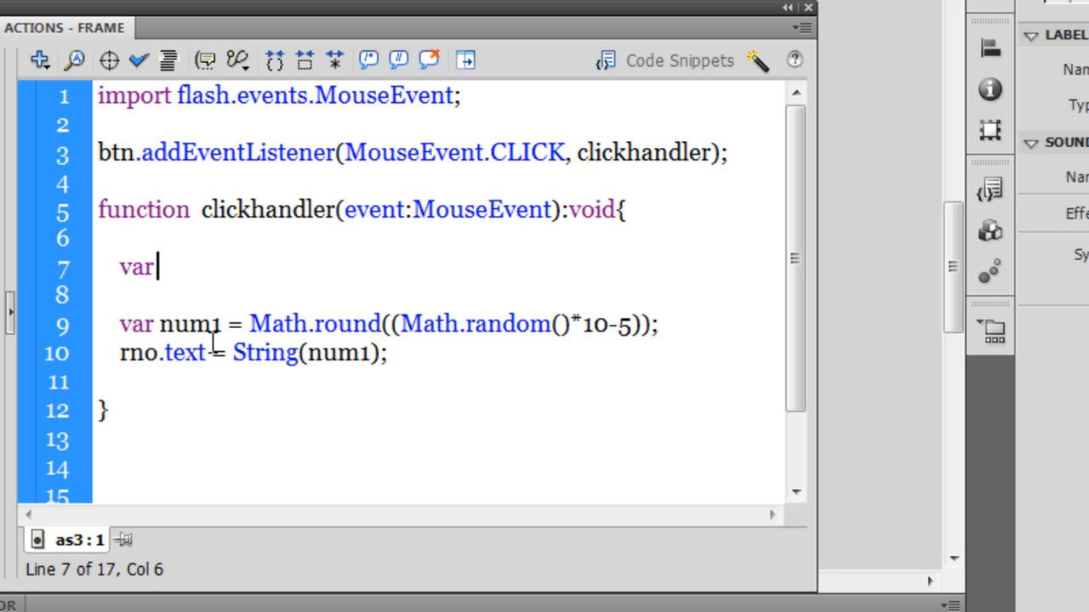
{"action": "type", "text": "tester ="}
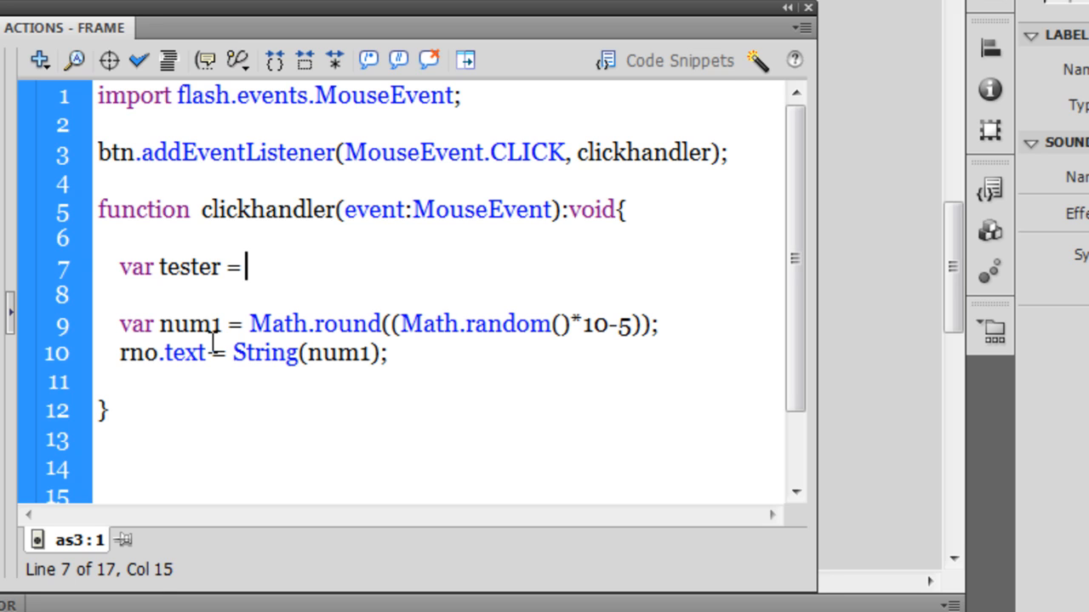
{"action": "type", "text": "Math"}
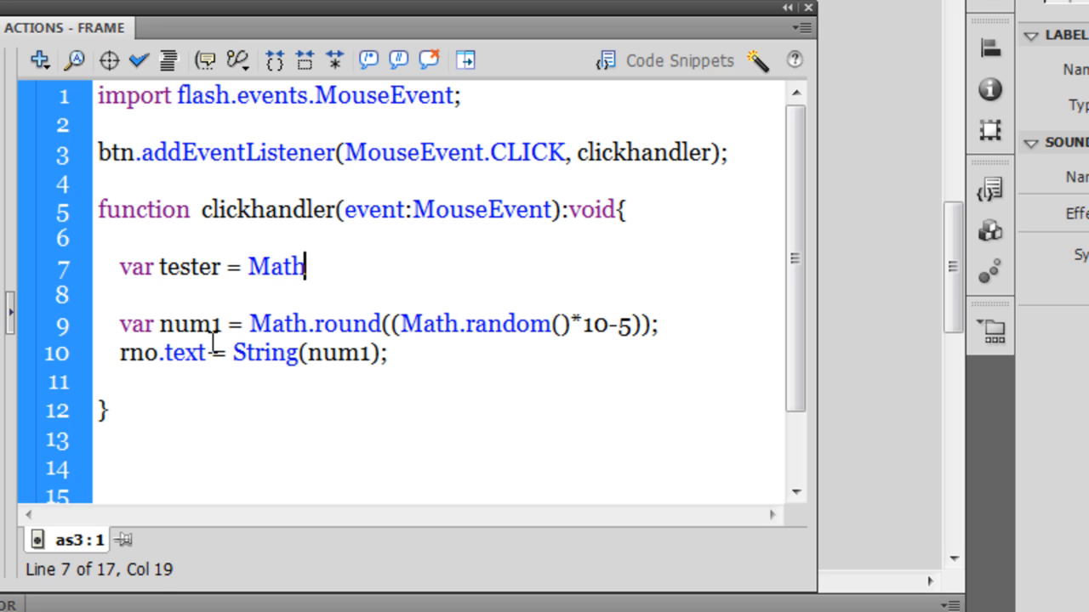
{"action": "type", "text": ".random();"}
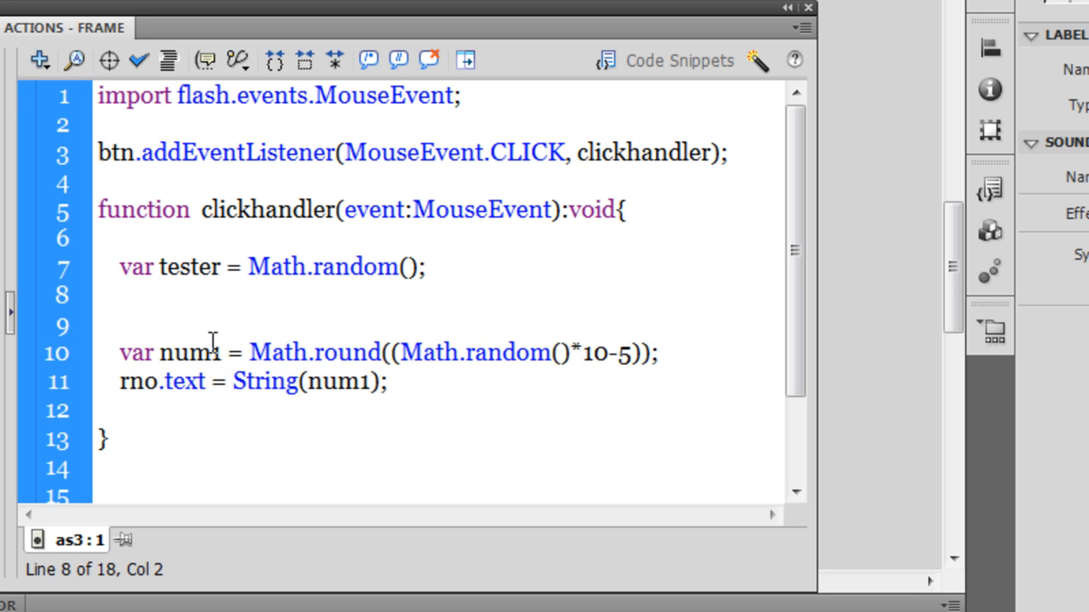
- Add an if(tester>.5){} block wrapping the num1 rounding line
{"action": "left_click", "coordinate": [119, 296]}
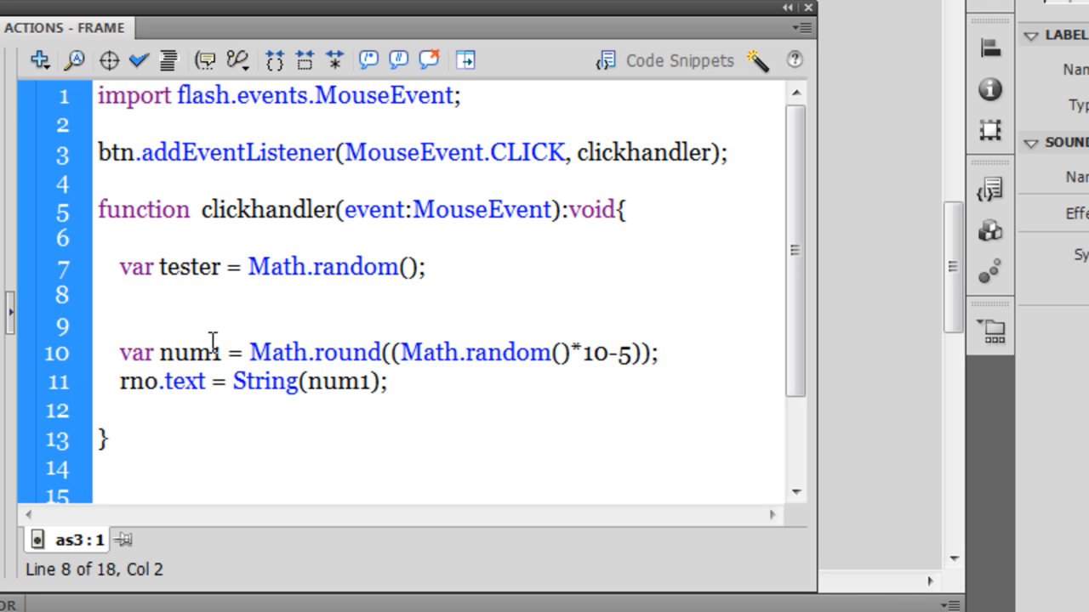
{"action": "left_click", "coordinate": [119, 295]}
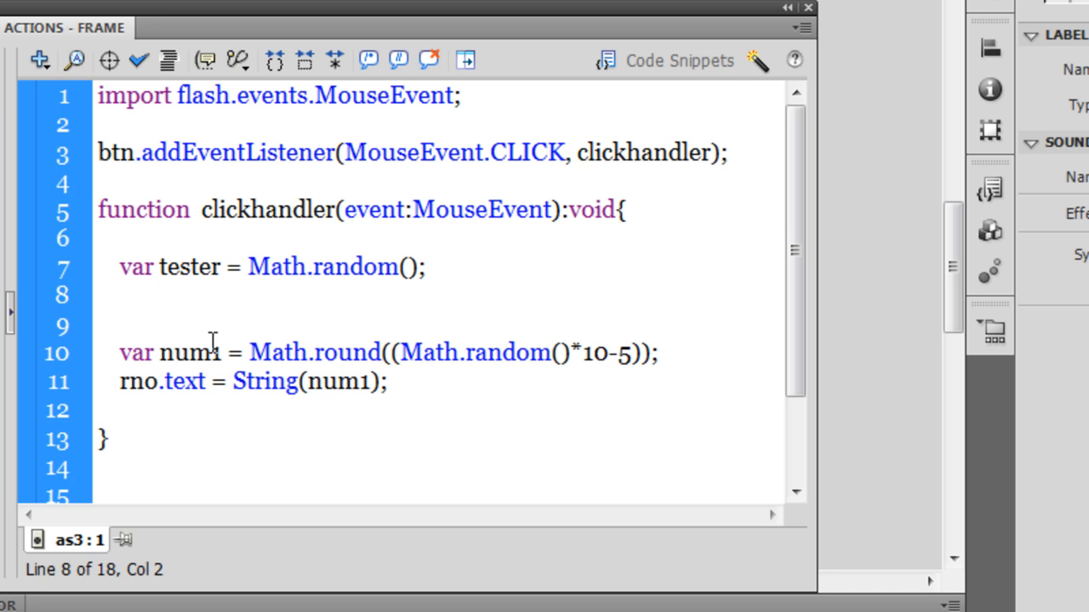
{"action": "type", "text": "if"}
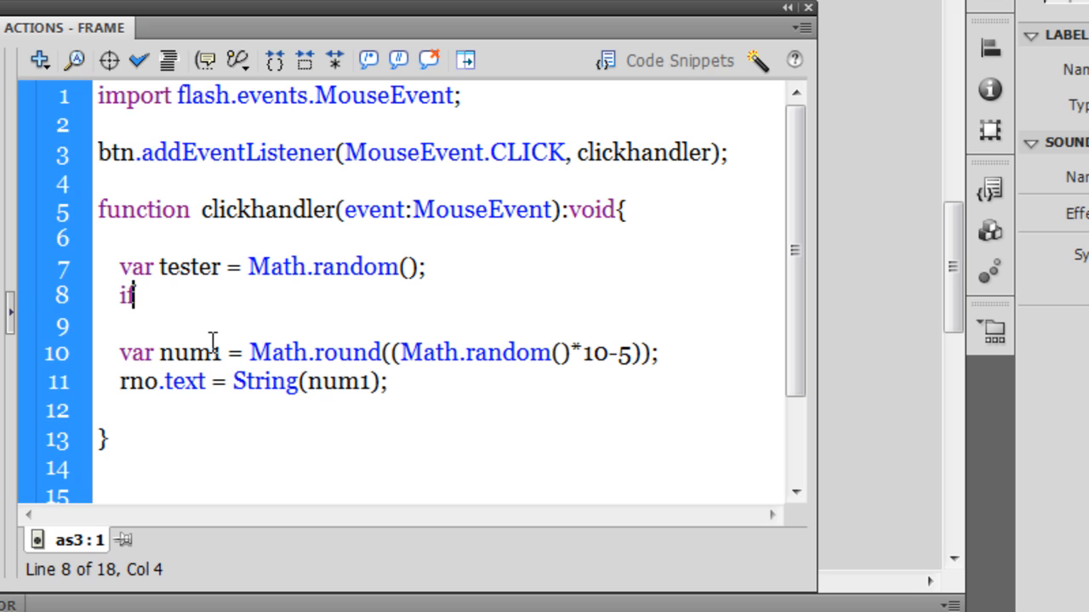
{"action": "type", "text": "(){}"}
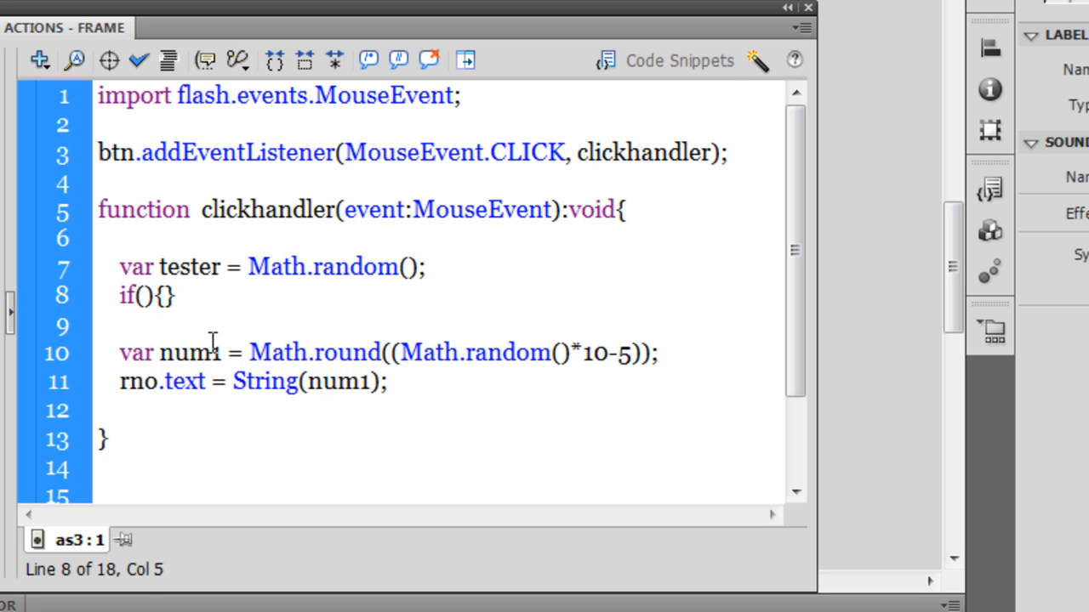
{"action": "type", "text": "tester>"}
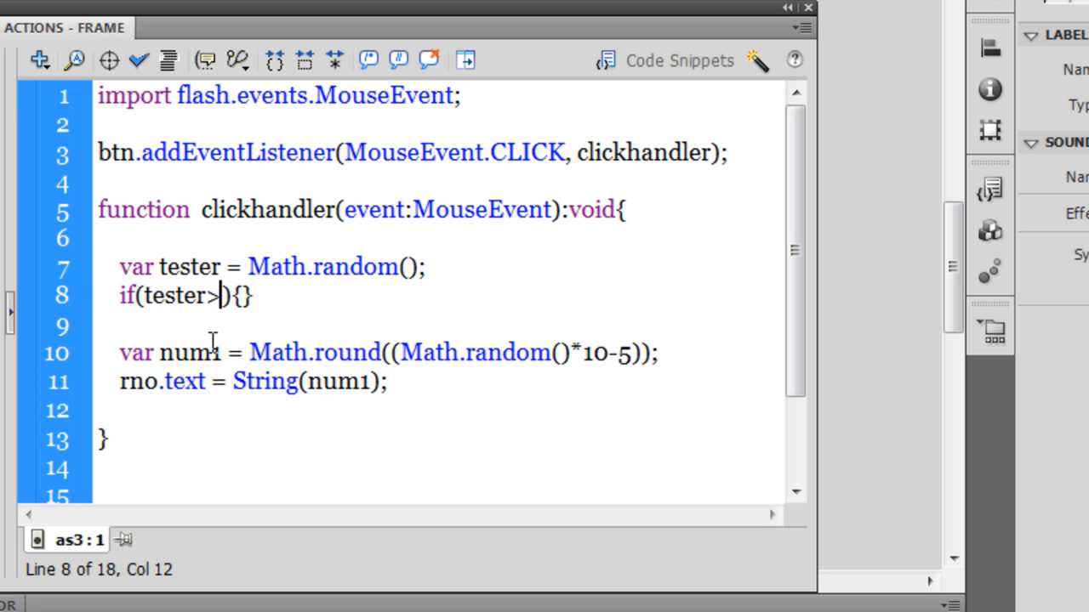
{"action": "type", "text": ".5"}
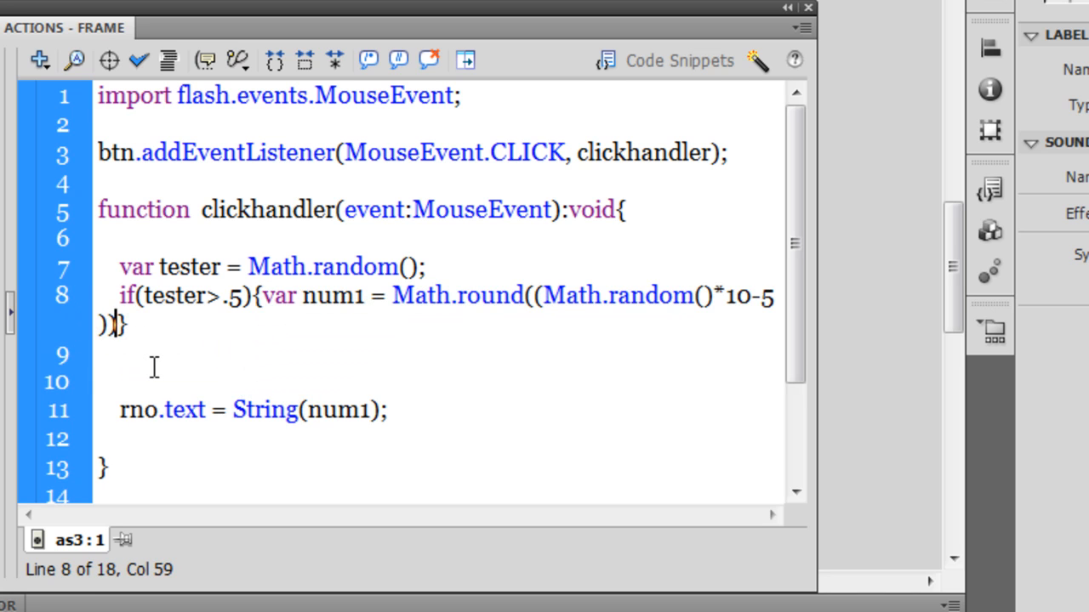
{"action": "type", "text": ")"}
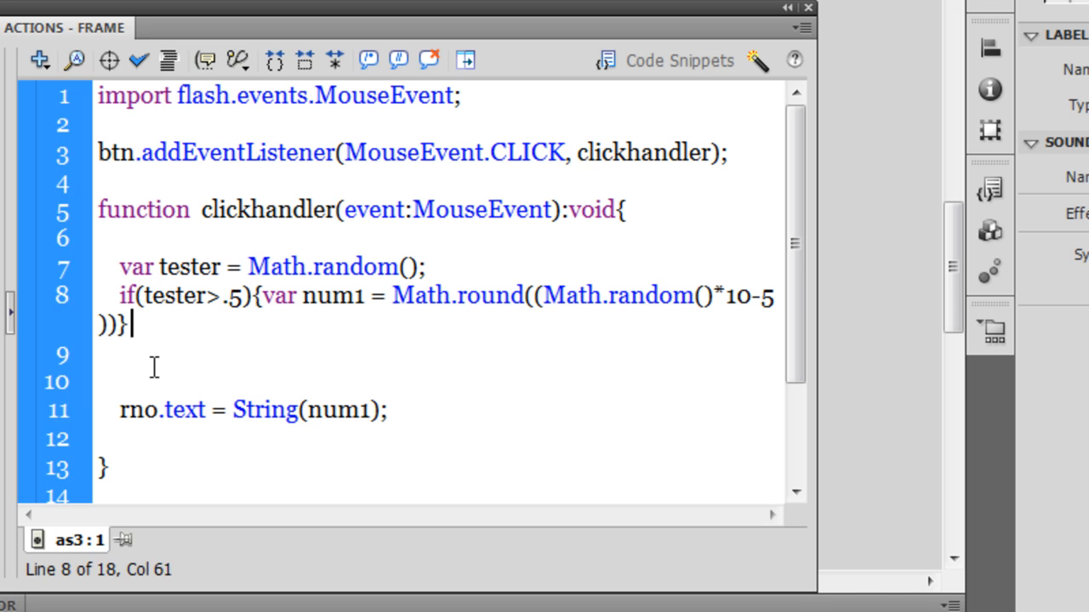
- Add else {} and copy the num1 assignment from the if branch into it
{"action": "type", "text": "else"}
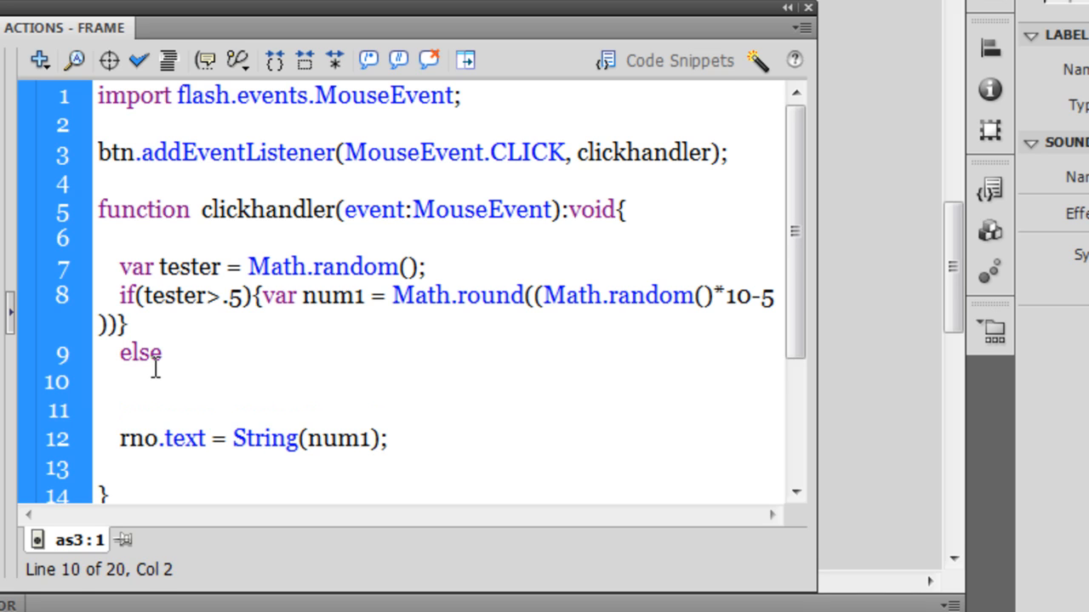
{"action": "type", "text": "{}"}
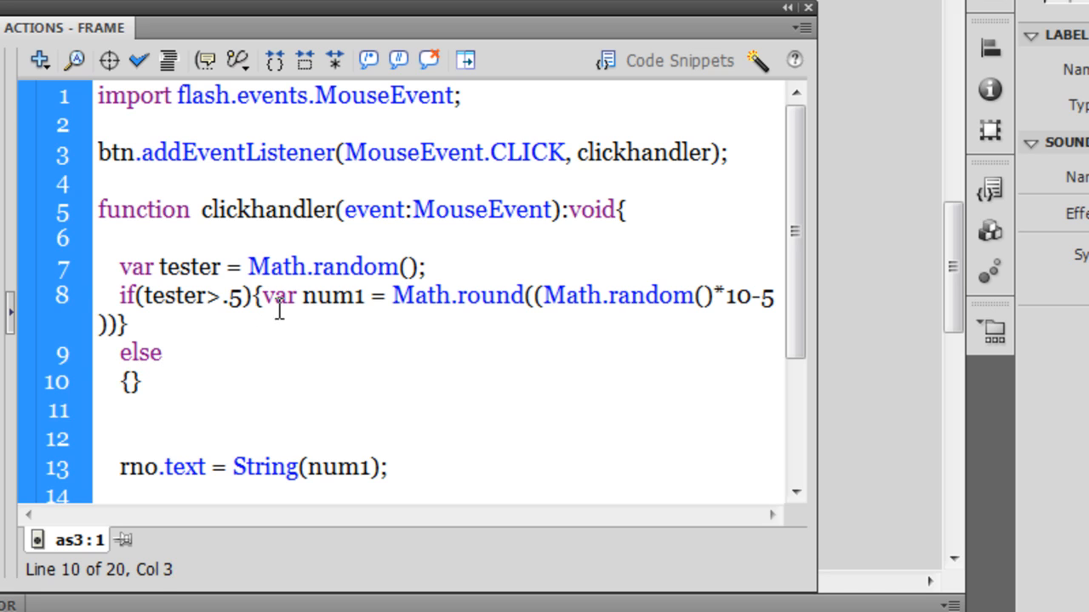
{"action": "left_click_drag", "start_coordinate": [302, 296], "coordinate": [681, 296]}
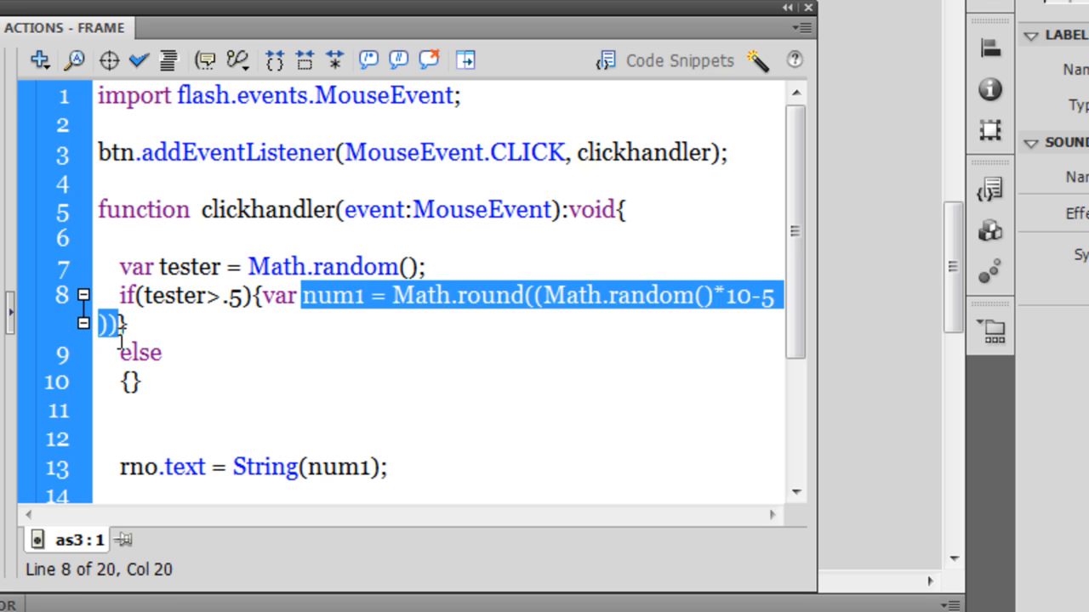
{"action": "left_click", "coordinate": [127, 382]}
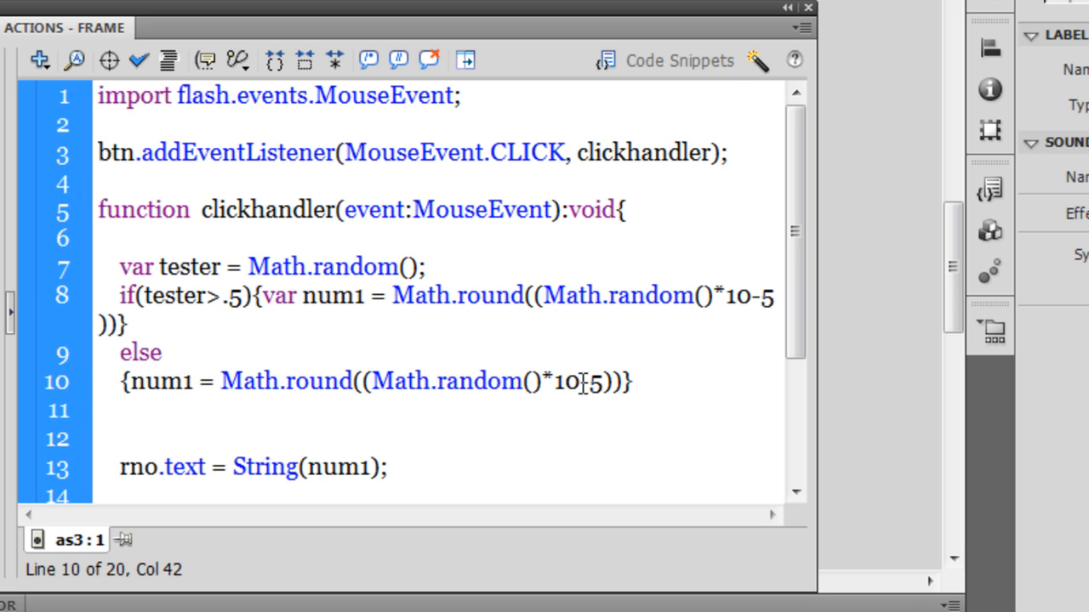
- Change the else formula's -5 offset to +20, giving Math.round((Math.random()*10+20))
{"action": "double_click", "coordinate": [567, 381]}
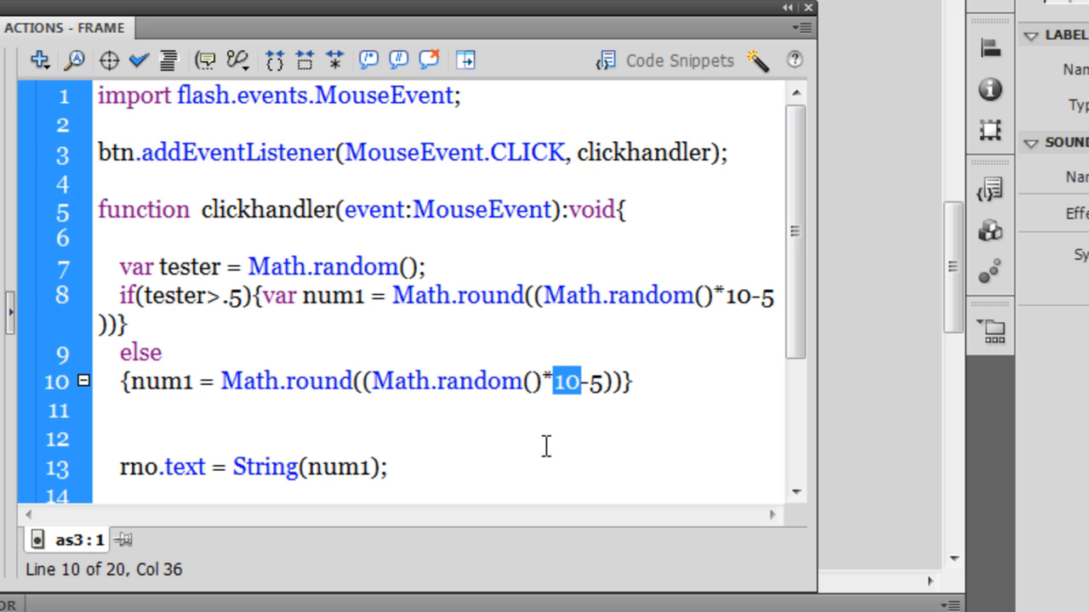
{"action": "left_click", "coordinate": [587, 381]}
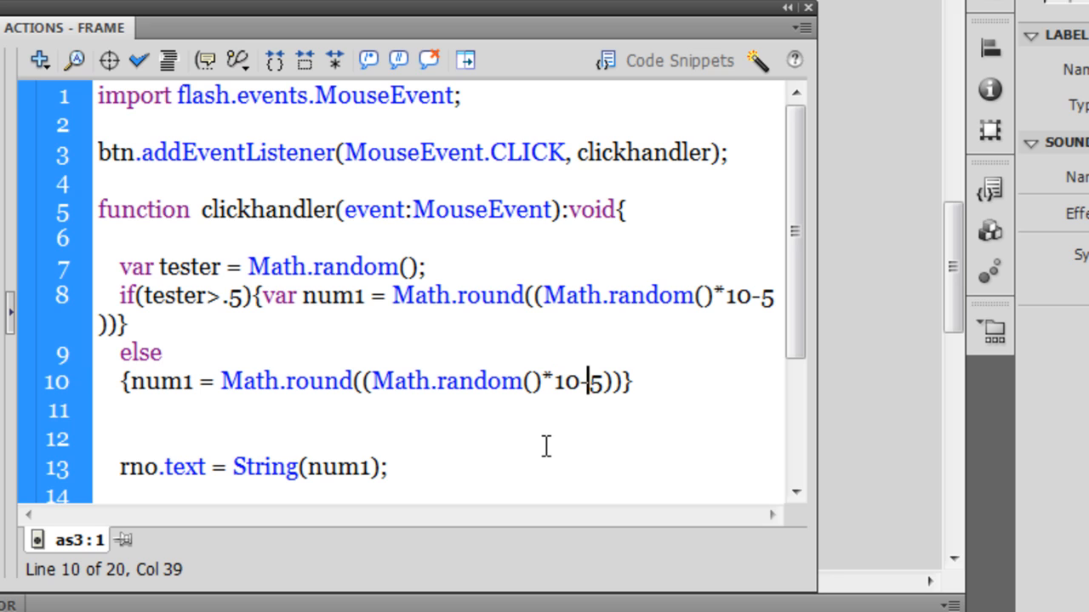
{"action": "key", "text": "Backspace"}
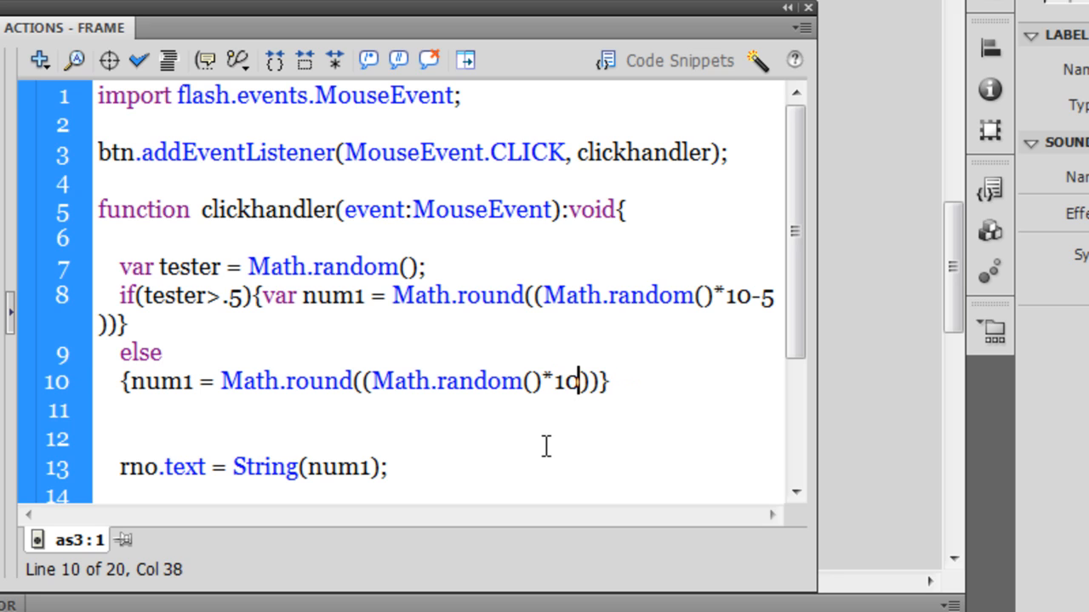
{"action": "type", "text": "+20"}
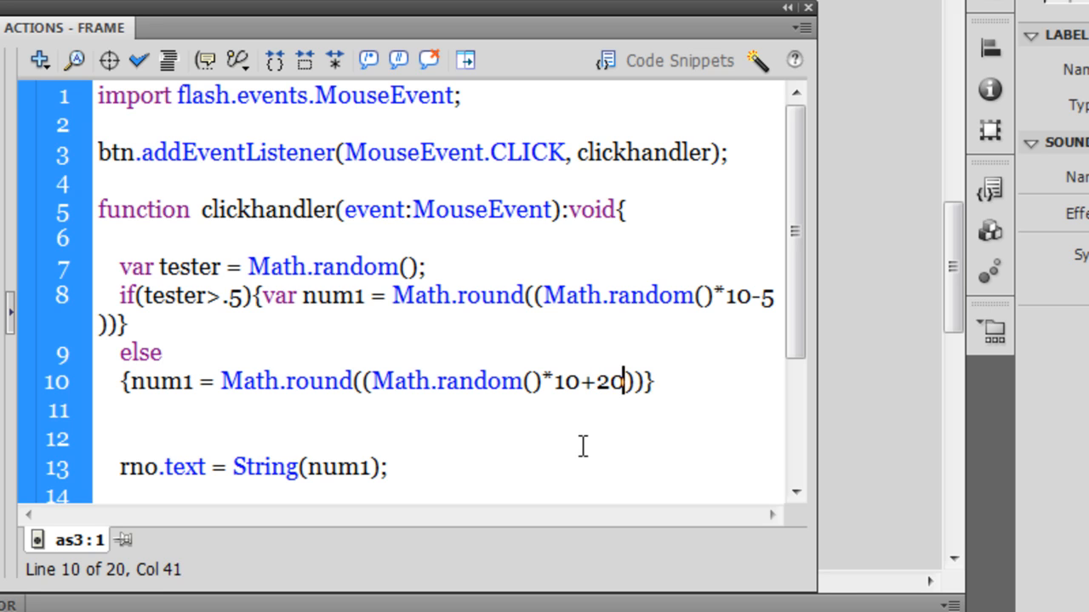
{"action": "mouse_move", "coordinate": [138, 60]}
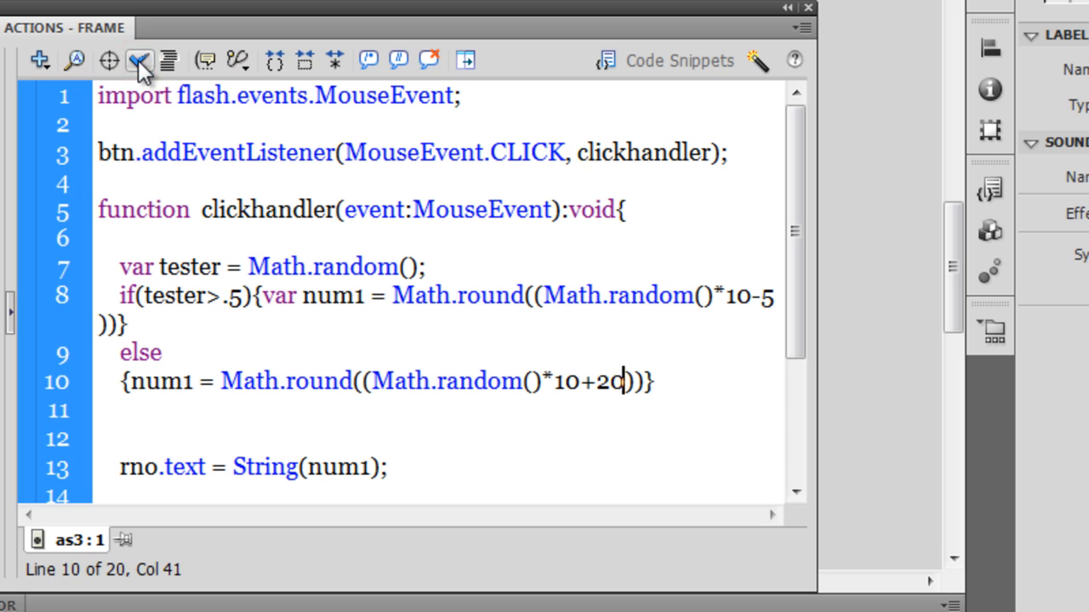
{"action": "left_click", "coordinate": [140, 59]}
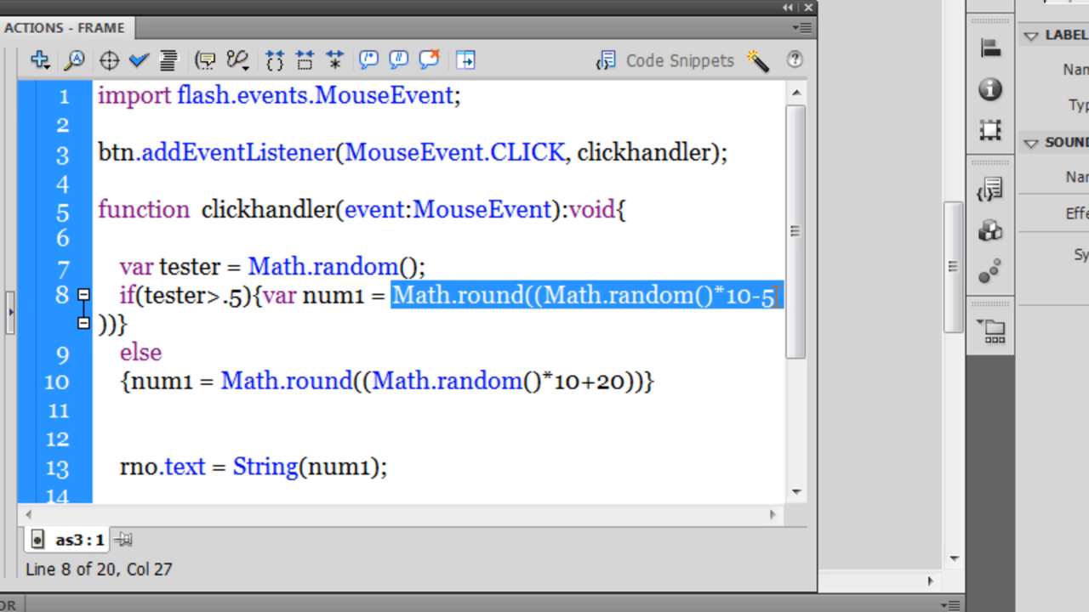
{"action": "mouse_move", "coordinate": [159, 353]}
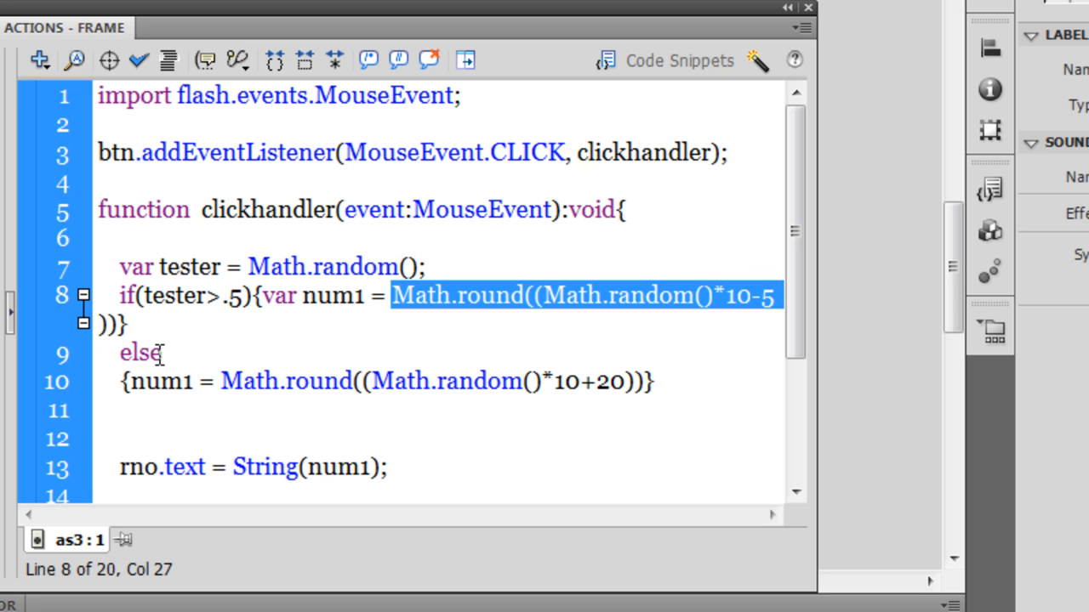
{"action": "mouse_move", "coordinate": [246, 300]}
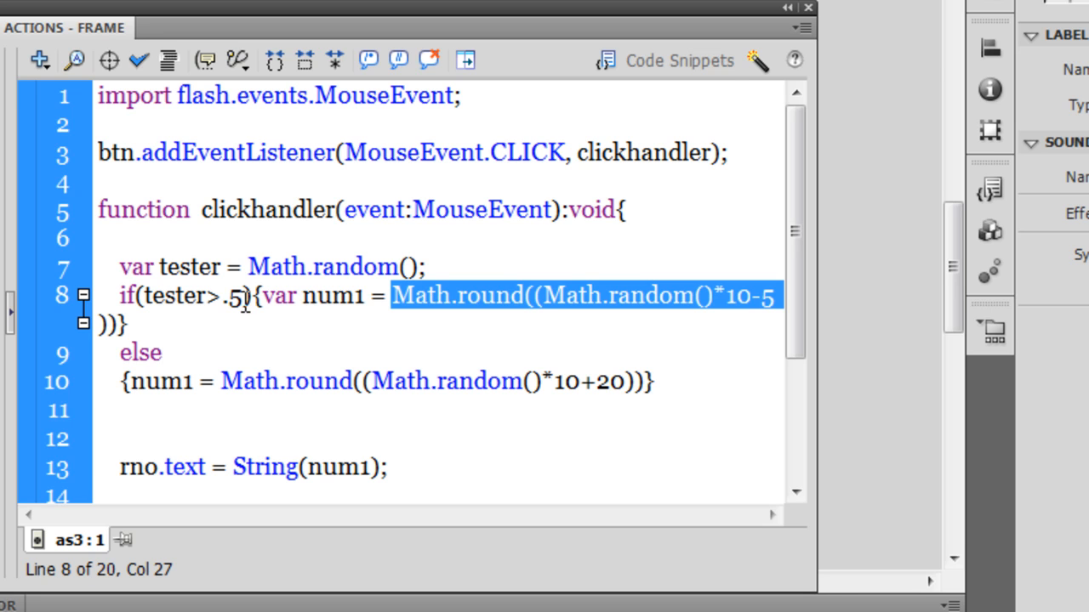
{"action": "mouse_move", "coordinate": [259, 341]}
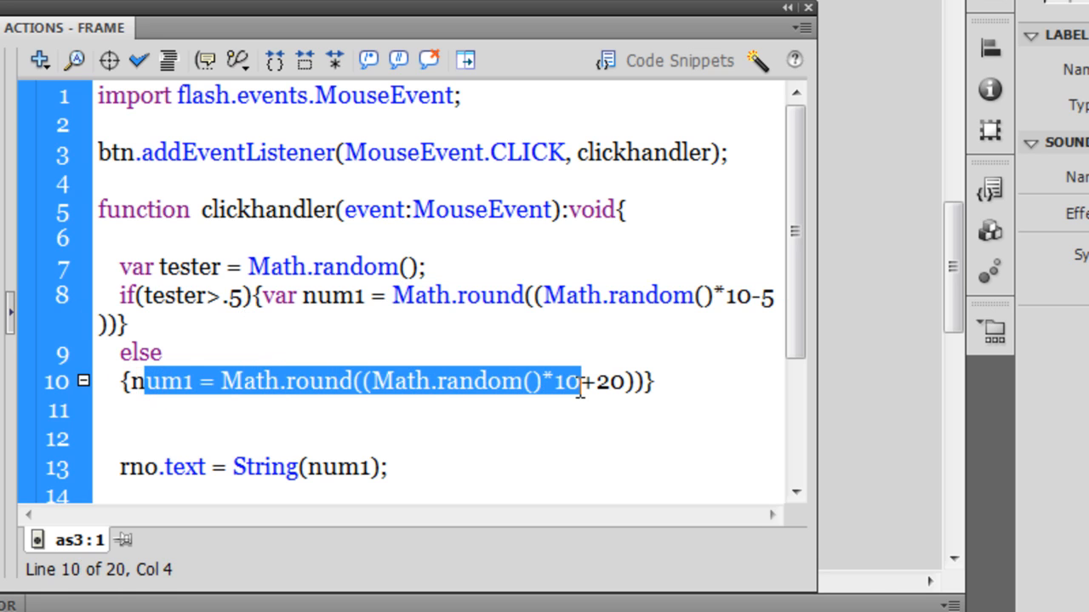
{"action": "left_click", "coordinate": [621, 381]}
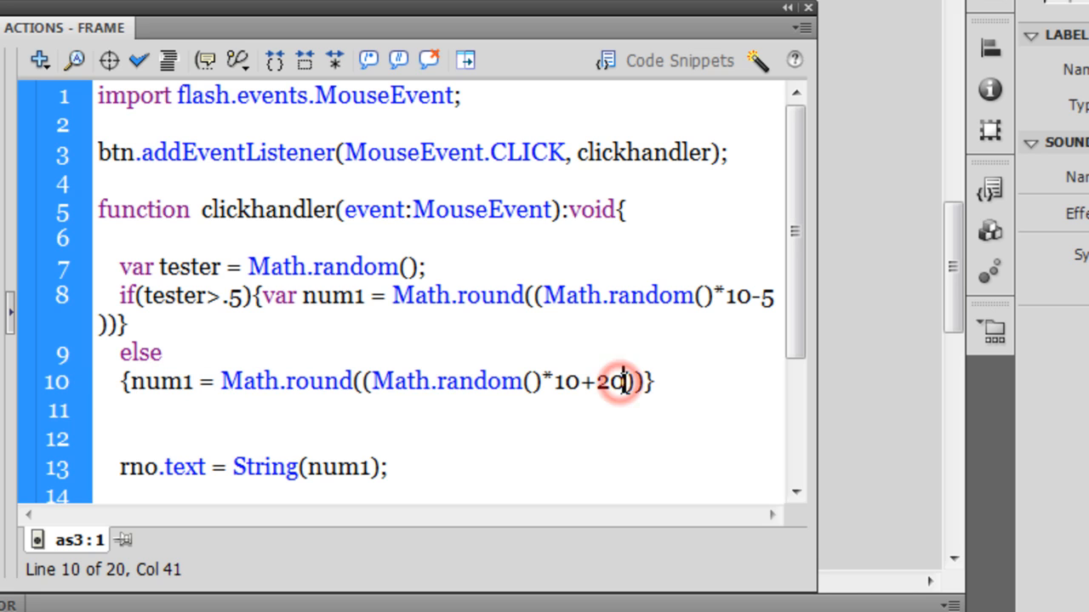
{"action": "double_click", "coordinate": [602, 381]}
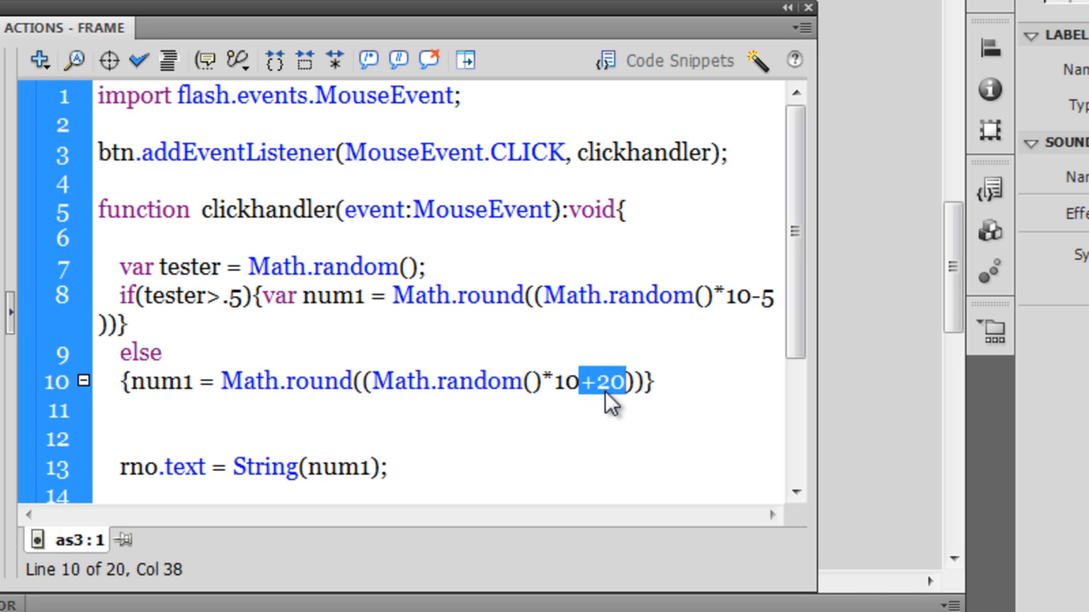
{"action": "mouse_move", "coordinate": [483, 389]}
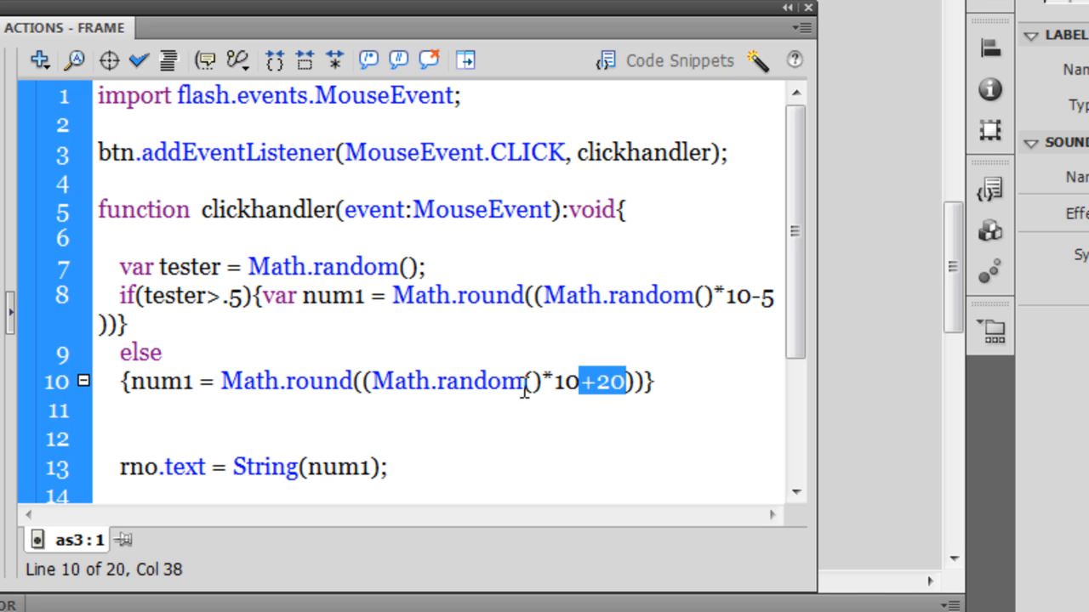
{"action": "mouse_move", "coordinate": [603, 399]}
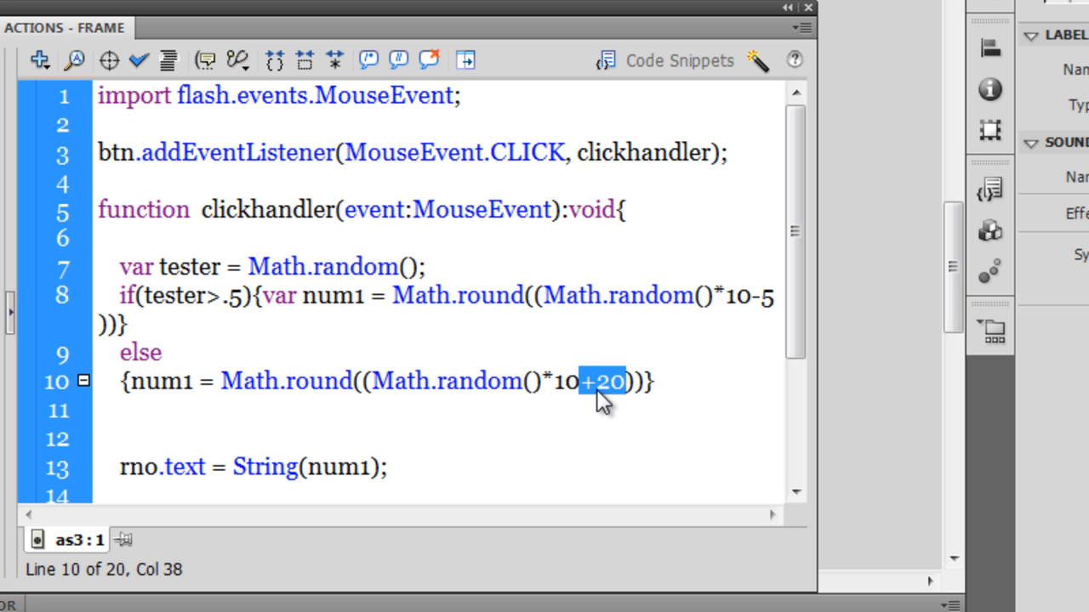
{"action": "mouse_move", "coordinate": [795, 344]}
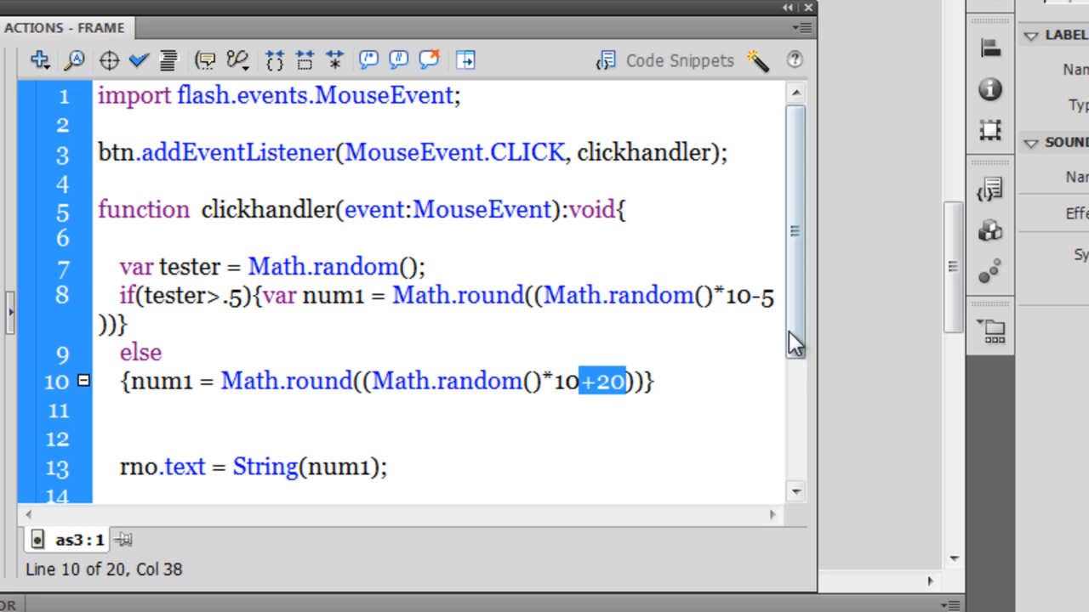
{"action": "scroll", "scroll_direction": "down", "scroll_amount": 3}
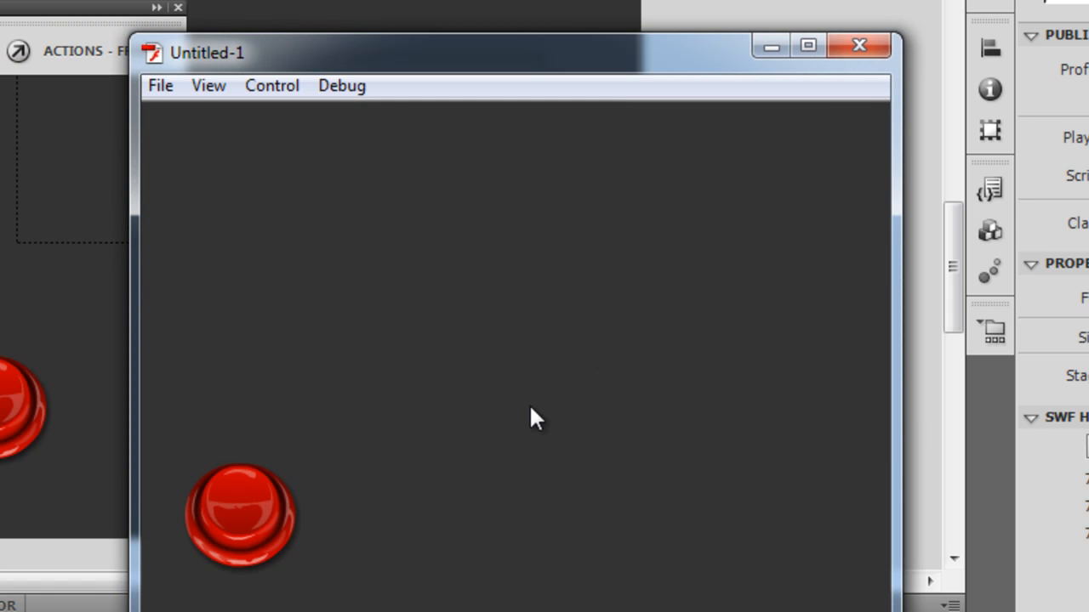
- Test the movie, click the button to see 26 and 24 from the else branch, then close the player
{"action": "left_click", "coordinate": [241, 511]}
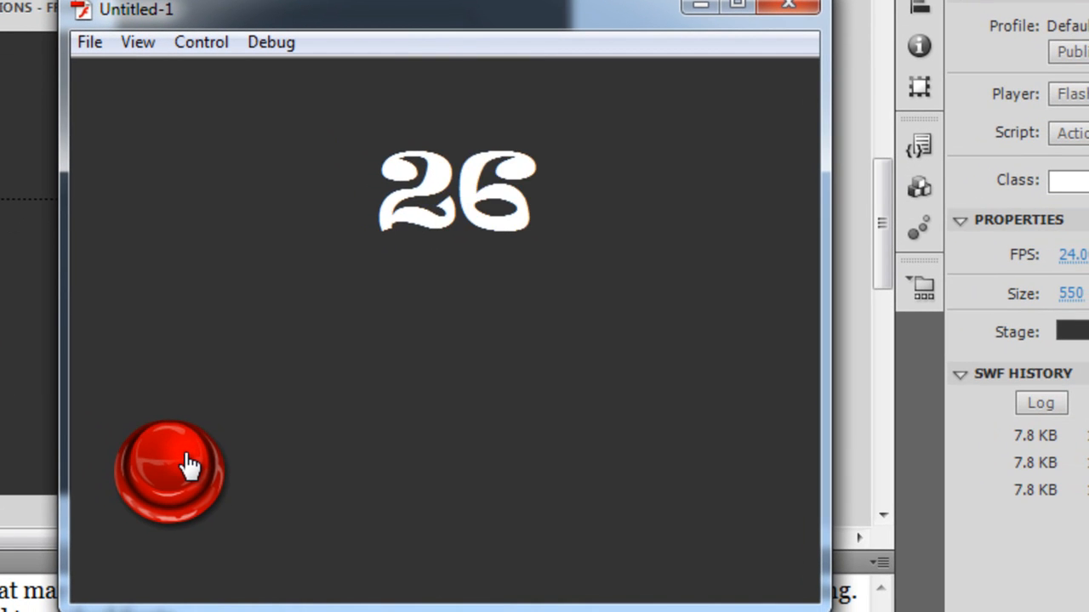
{"action": "left_click", "coordinate": [169, 473]}
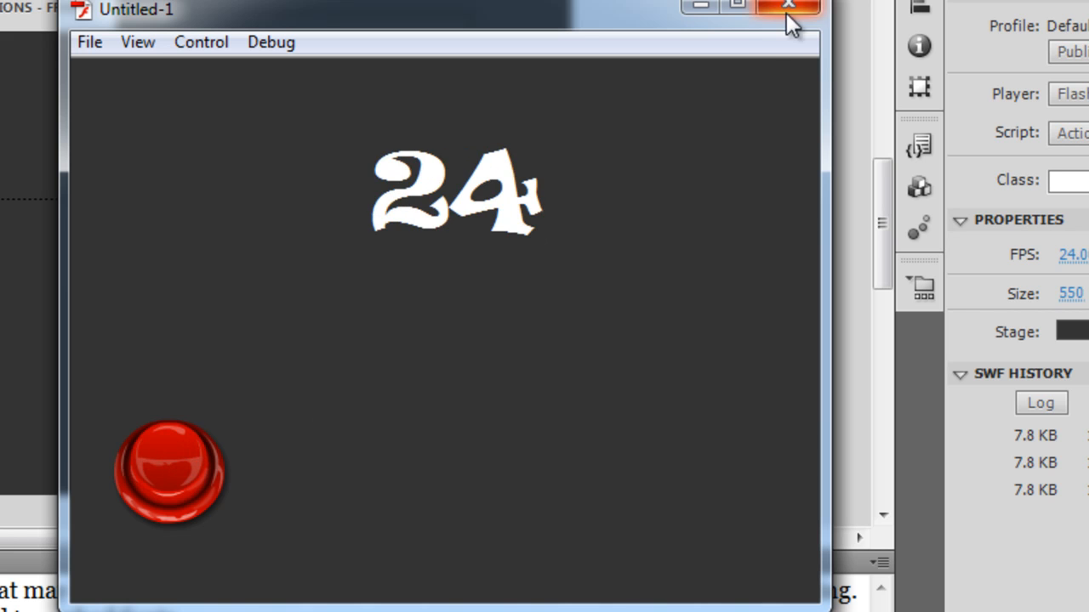
{"action": "left_click", "coordinate": [786, 10]}
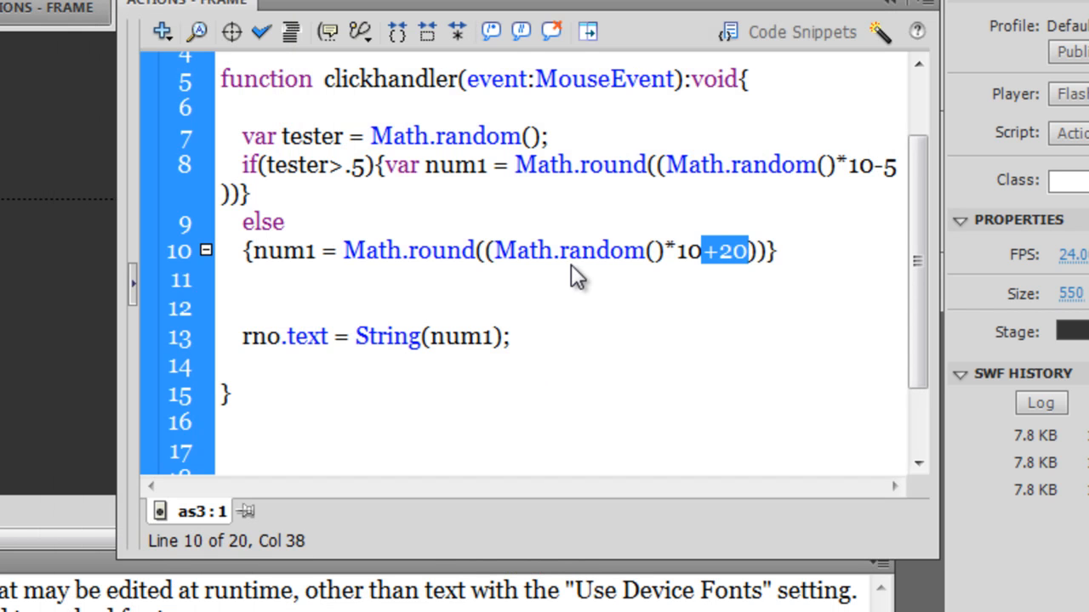
{"action": "left_click", "coordinate": [885, 166]}
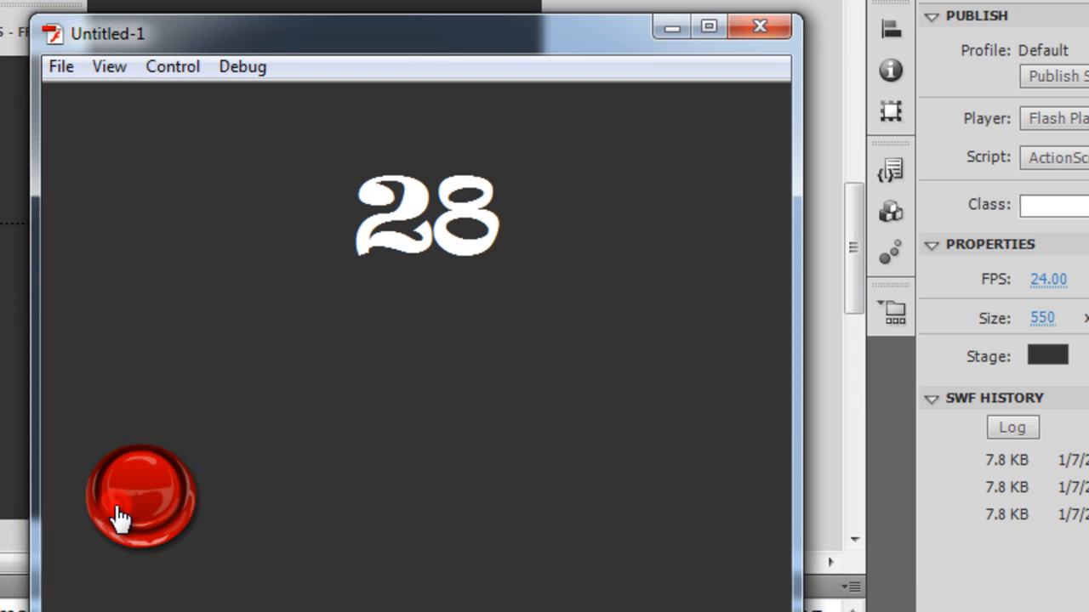
- Test the red button five times, seeing values such as 26, 22, 4 and 26, then close the player
{"action": "left_click", "coordinate": [140, 498]}
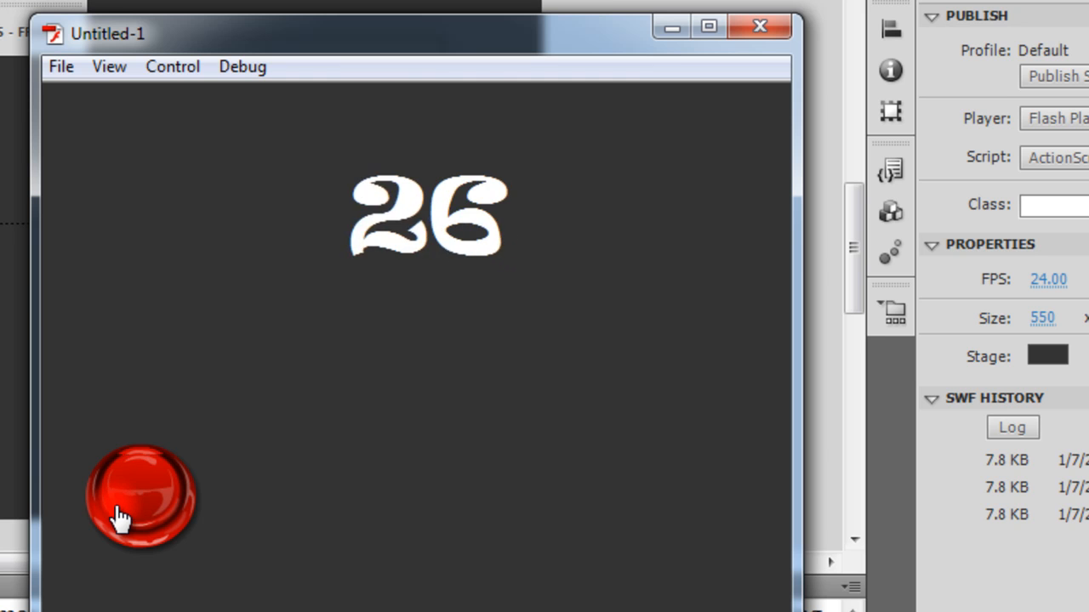
{"action": "left_click", "coordinate": [140, 494]}
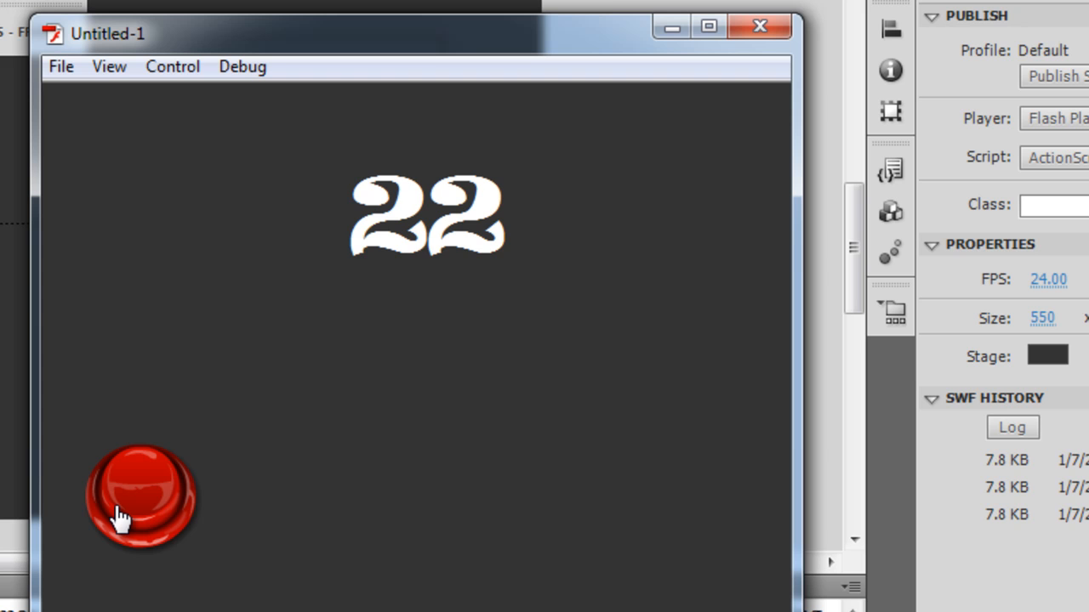
{"action": "left_click", "coordinate": [140, 498]}
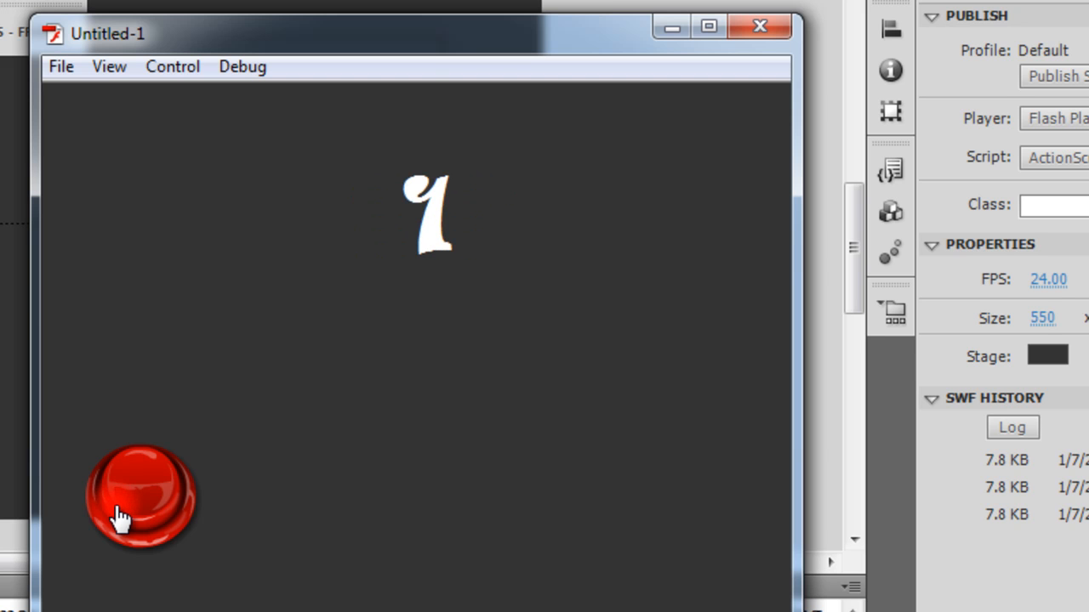
{"action": "left_click", "coordinate": [140, 496]}
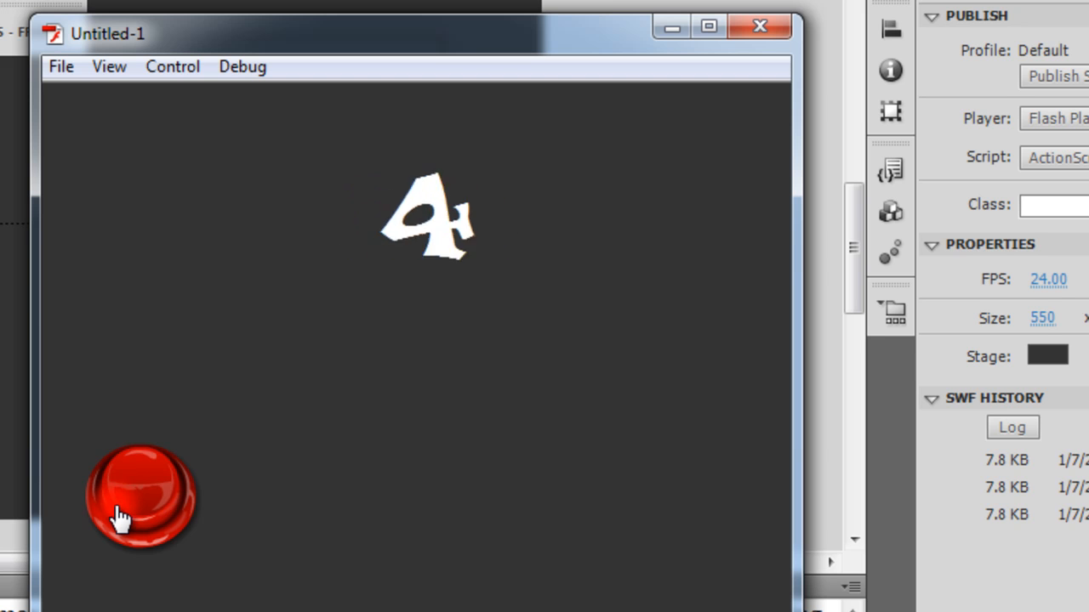
{"action": "left_click", "coordinate": [140, 498]}
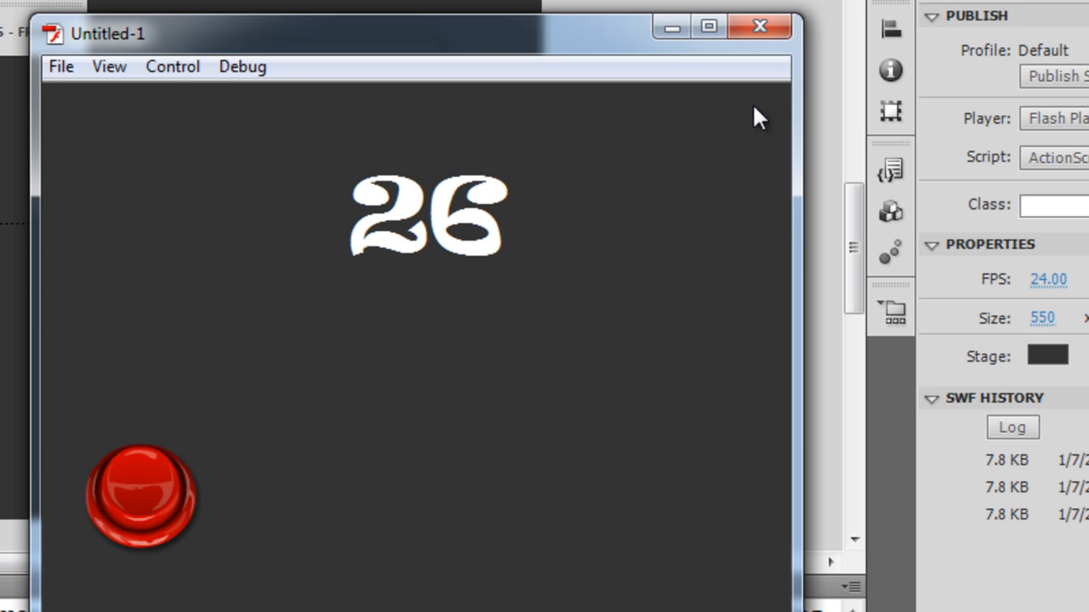
{"action": "left_click", "coordinate": [758, 26]}
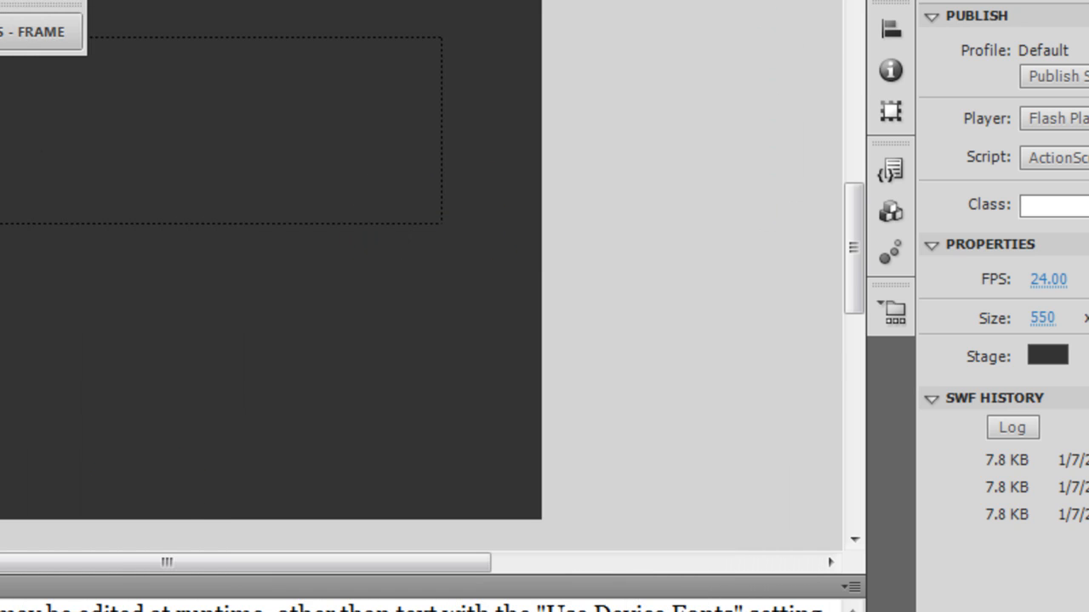